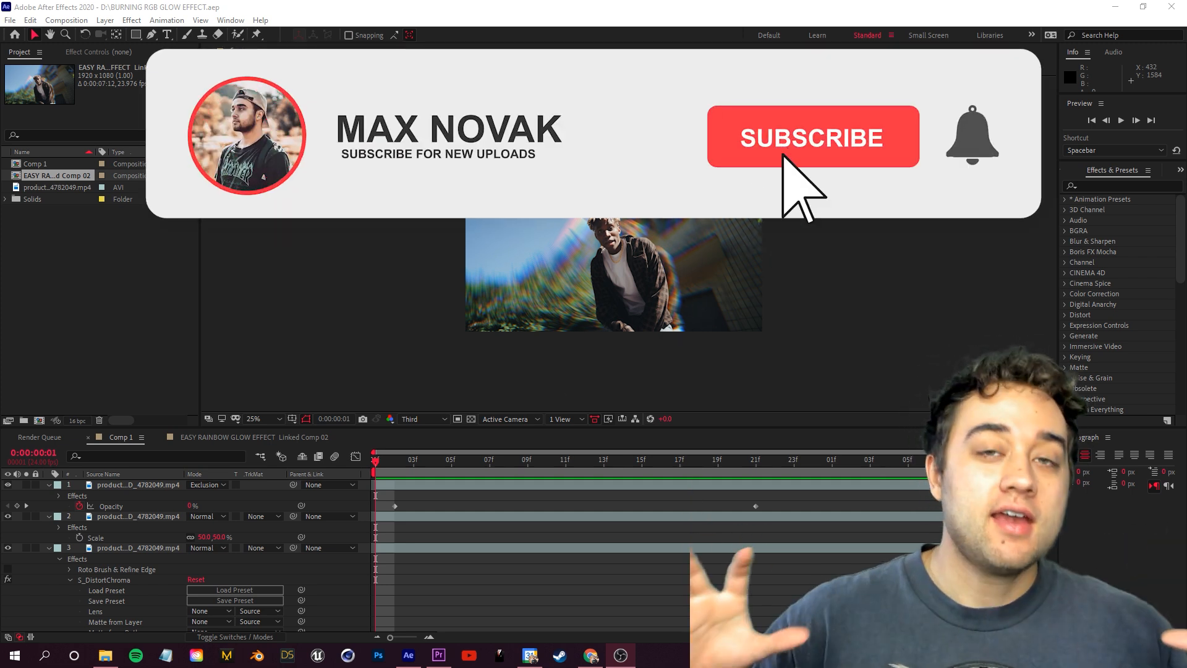
Preview the finished RGB glow effect and begin a new 1920x1080 composition named TUTORIAL
left_click(812, 137)
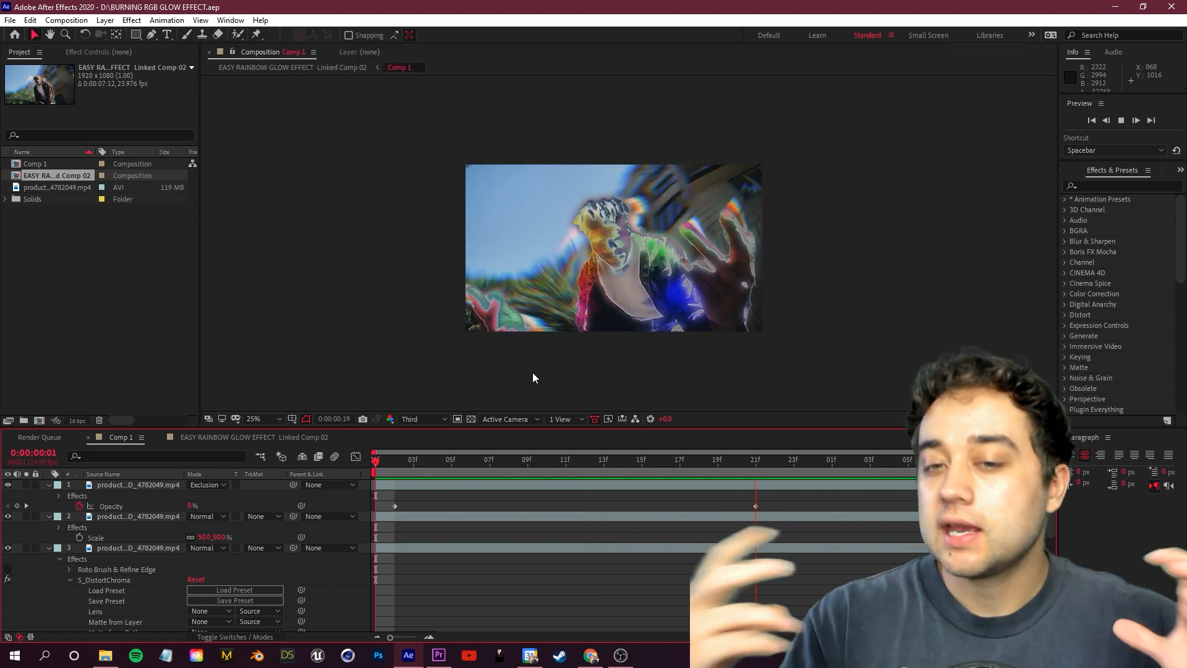
left_click(590, 655)
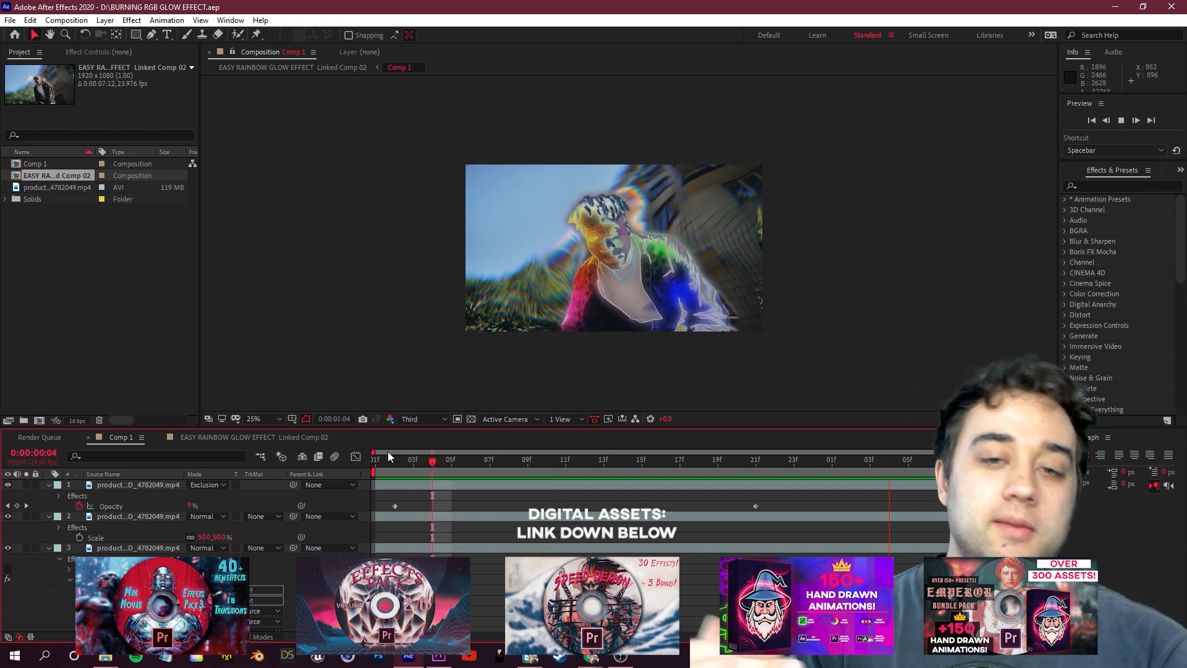
left_click(252, 420)
type("TUTORIAL")
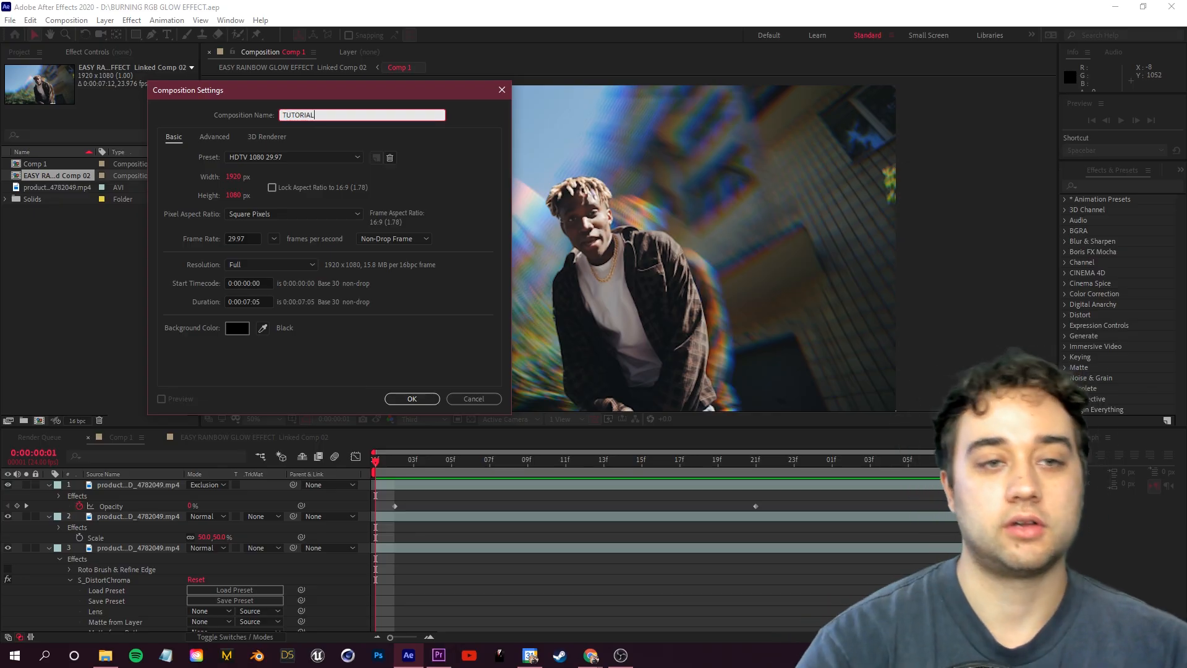
Confirm the TUTORIAL composition, add the building footage and Fit to Comp
left_click(412, 399)
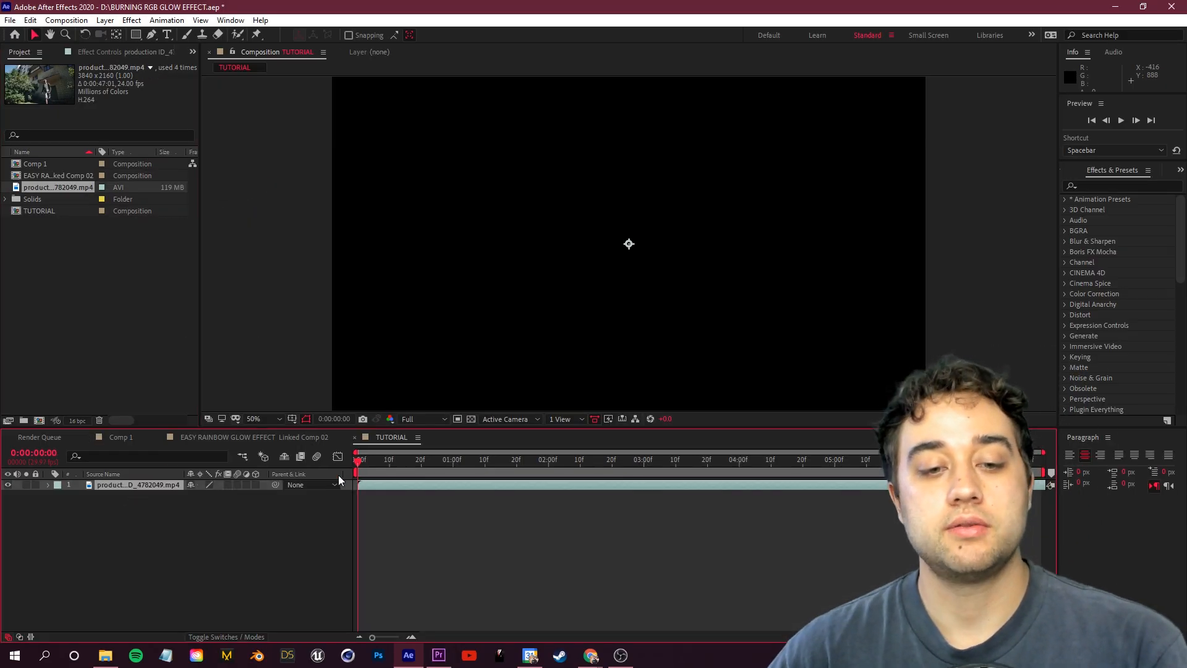
left_click(256, 419)
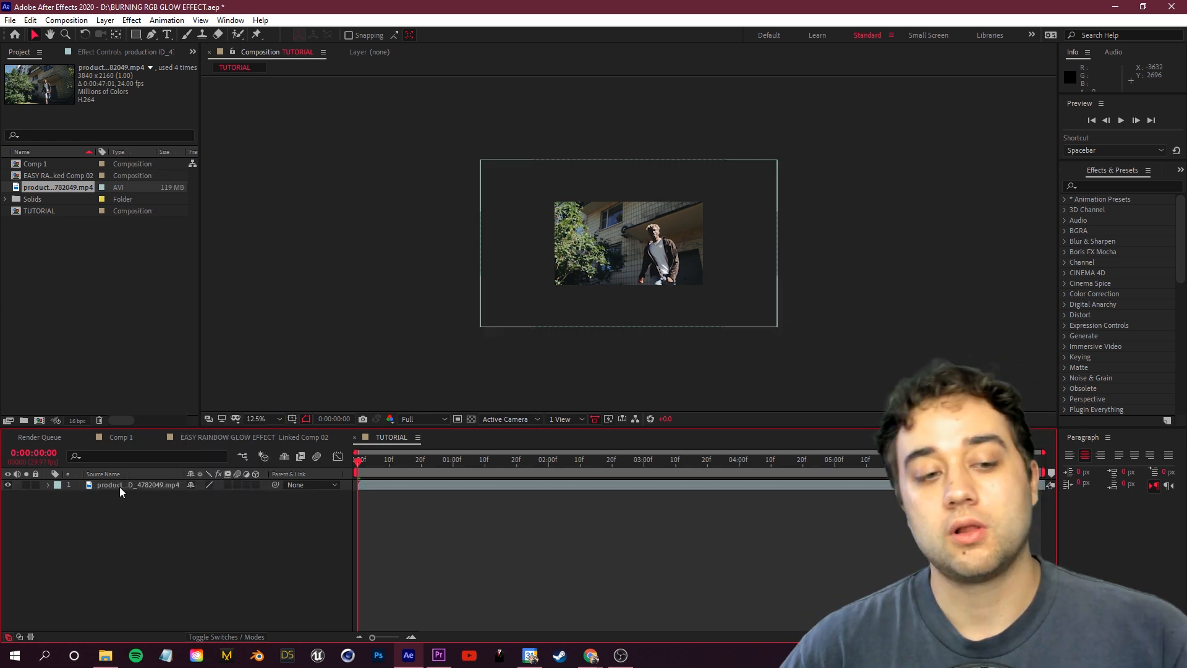
right_click(119, 485)
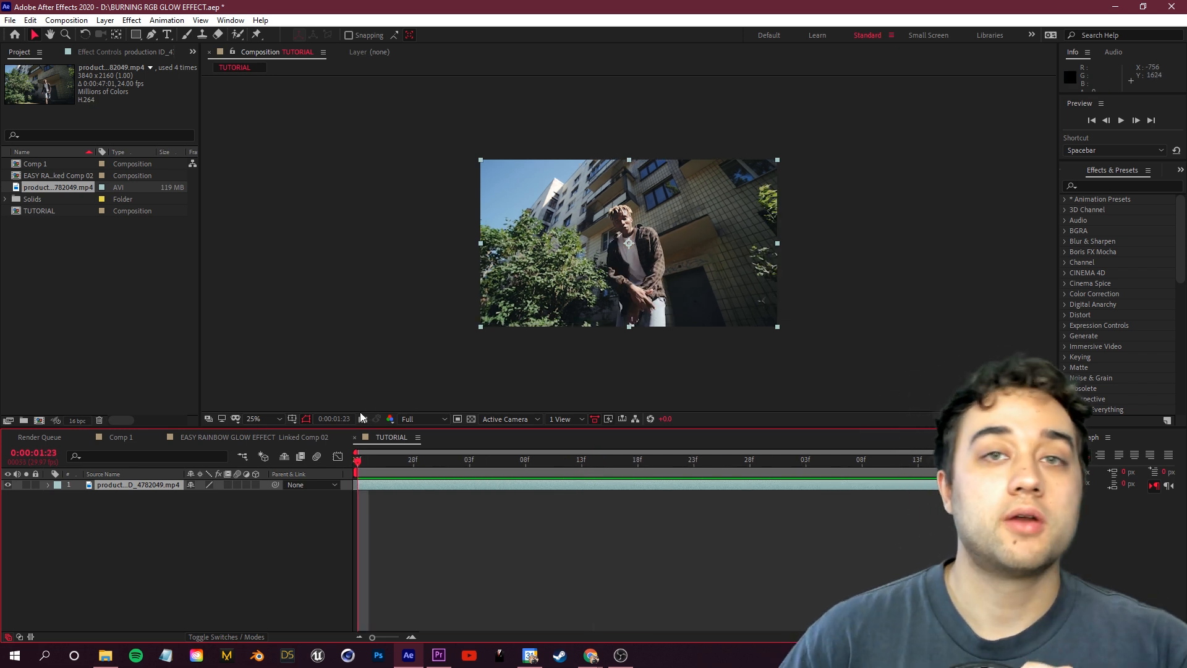
mouse_move(627, 187)
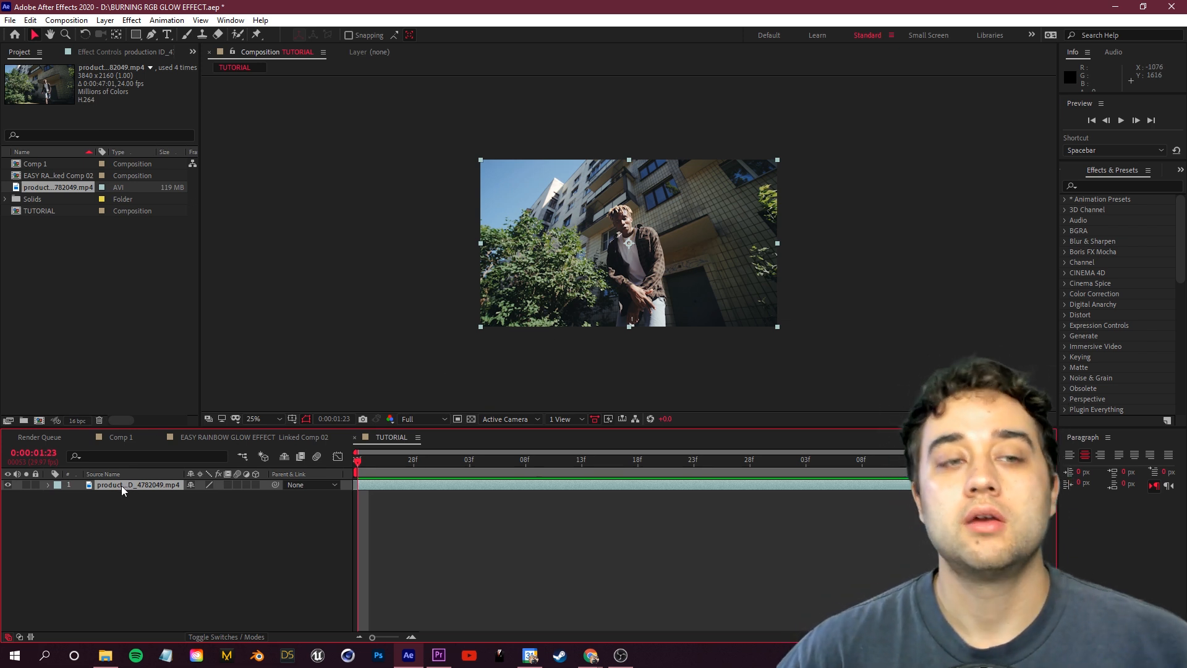
Open the footage in the Layer panel with the Brushes panel shown for Roto Brush painting
double_click(136, 485)
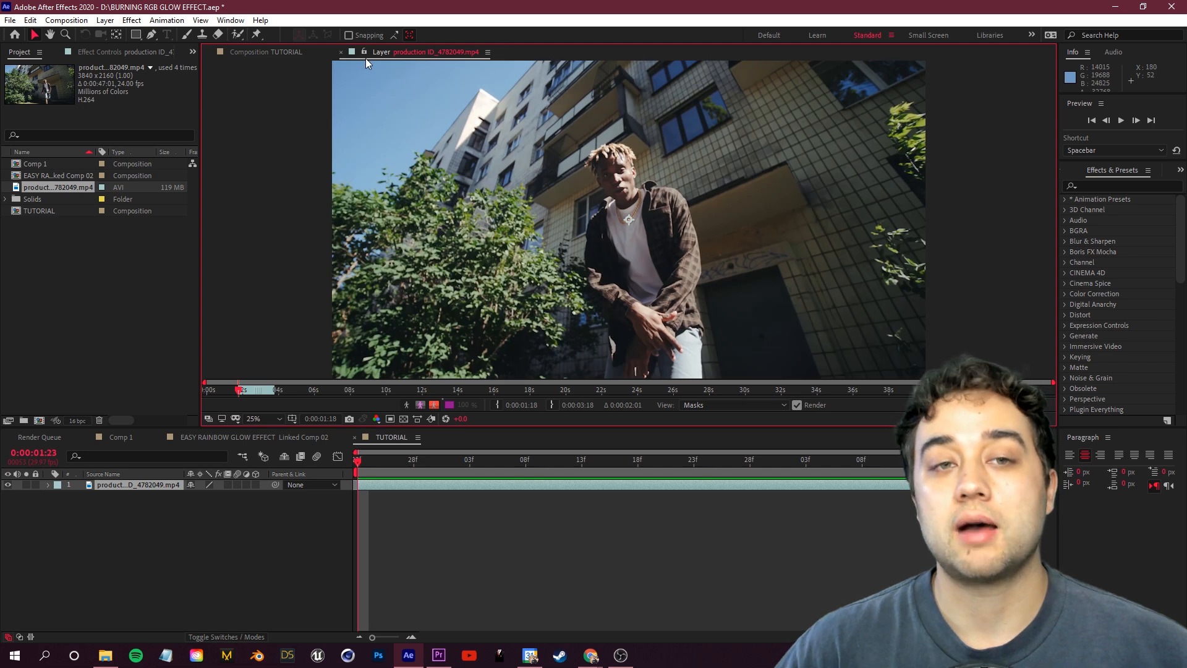
mouse_move(134, 533)
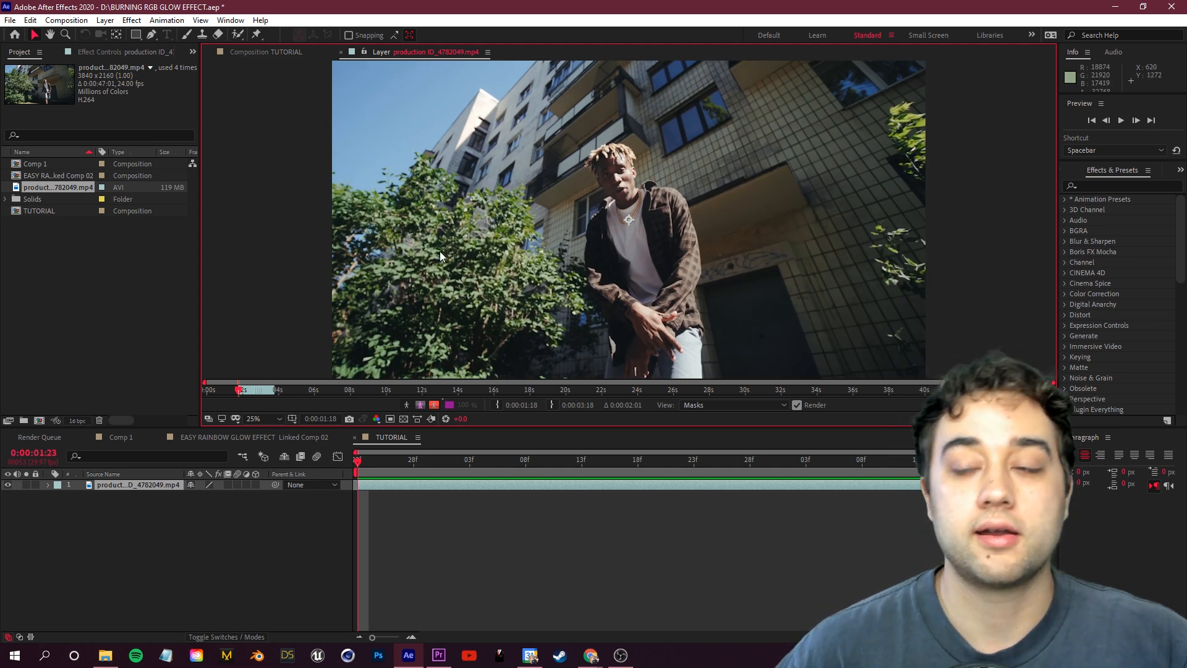
mouse_move(236, 34)
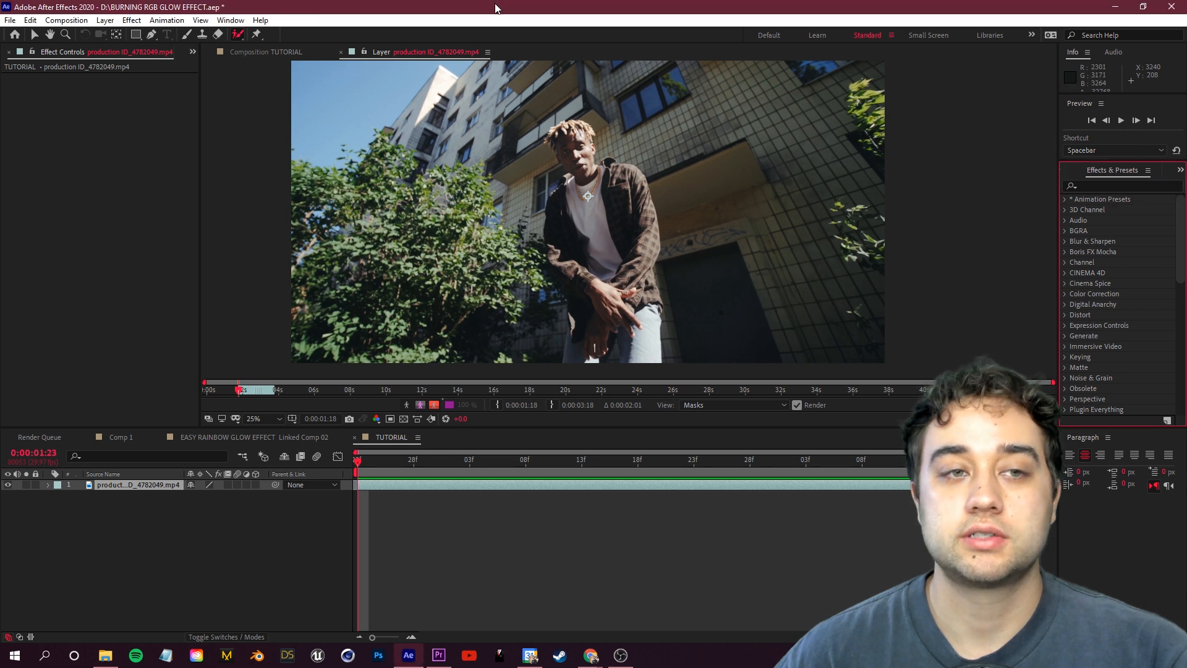
left_click(230, 20)
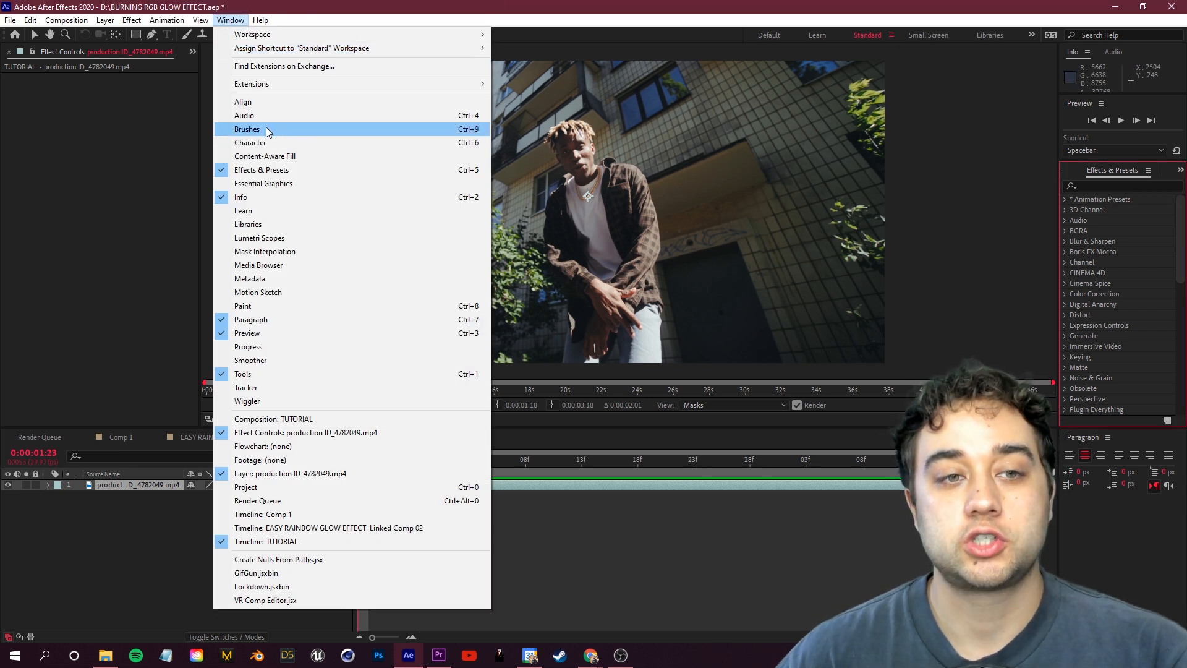
left_click(247, 128)
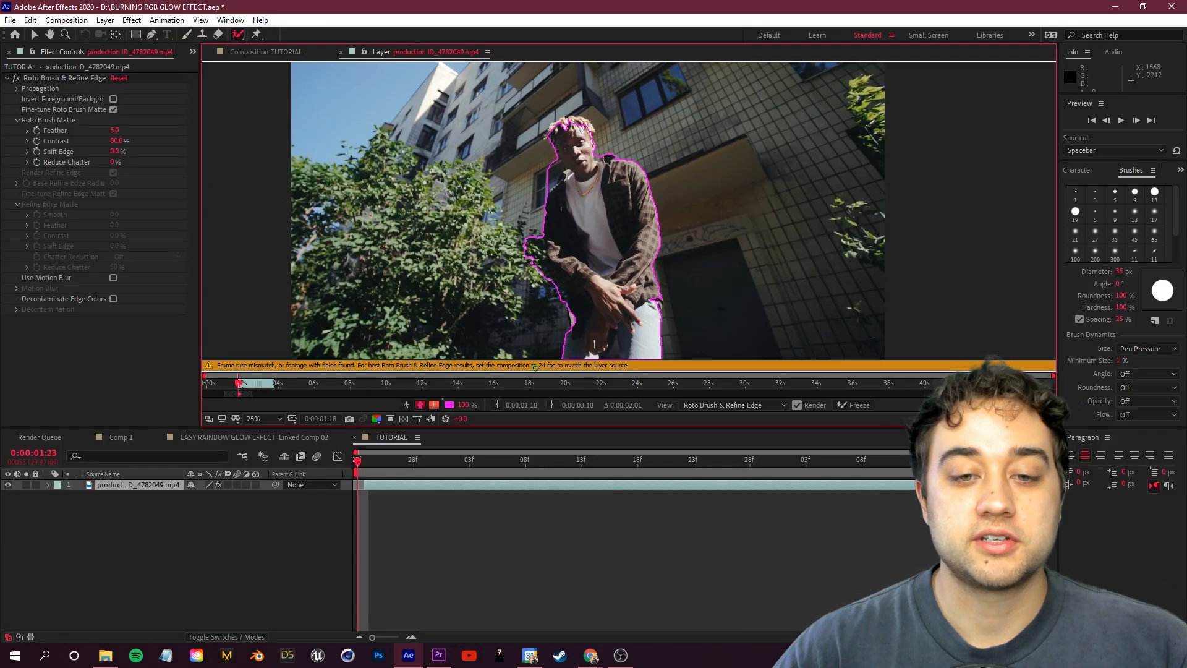
Set the TUTORIAL composition frame rate to 24 fps in Composition Settings
left_click(66, 19)
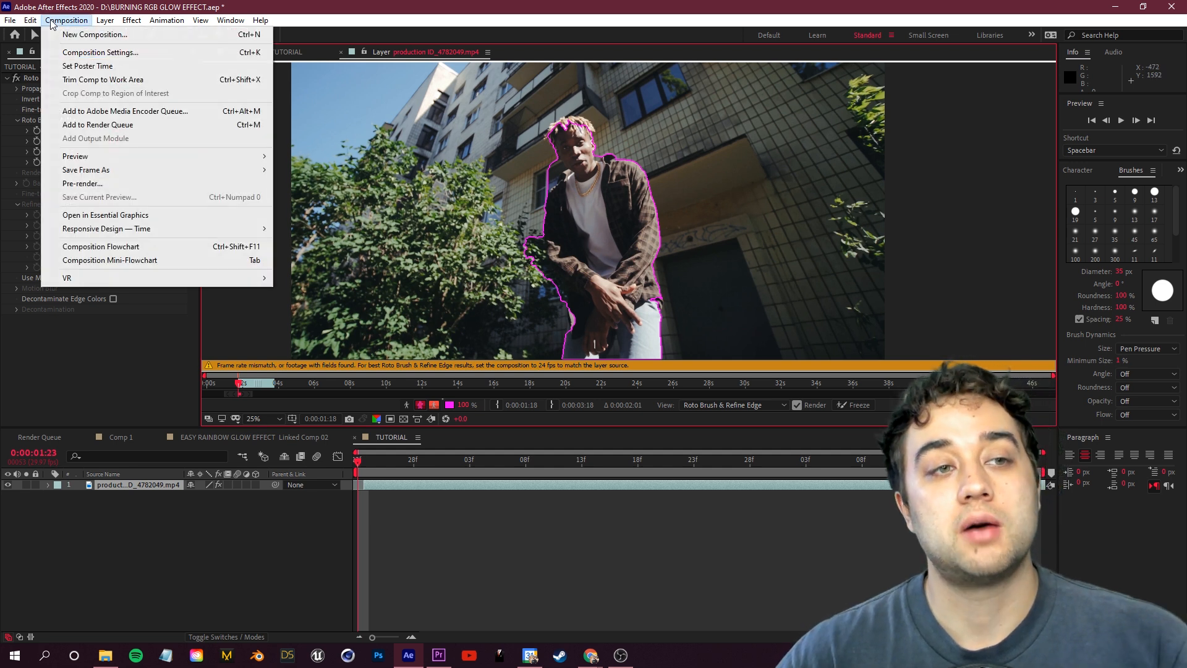
left_click(100, 52)
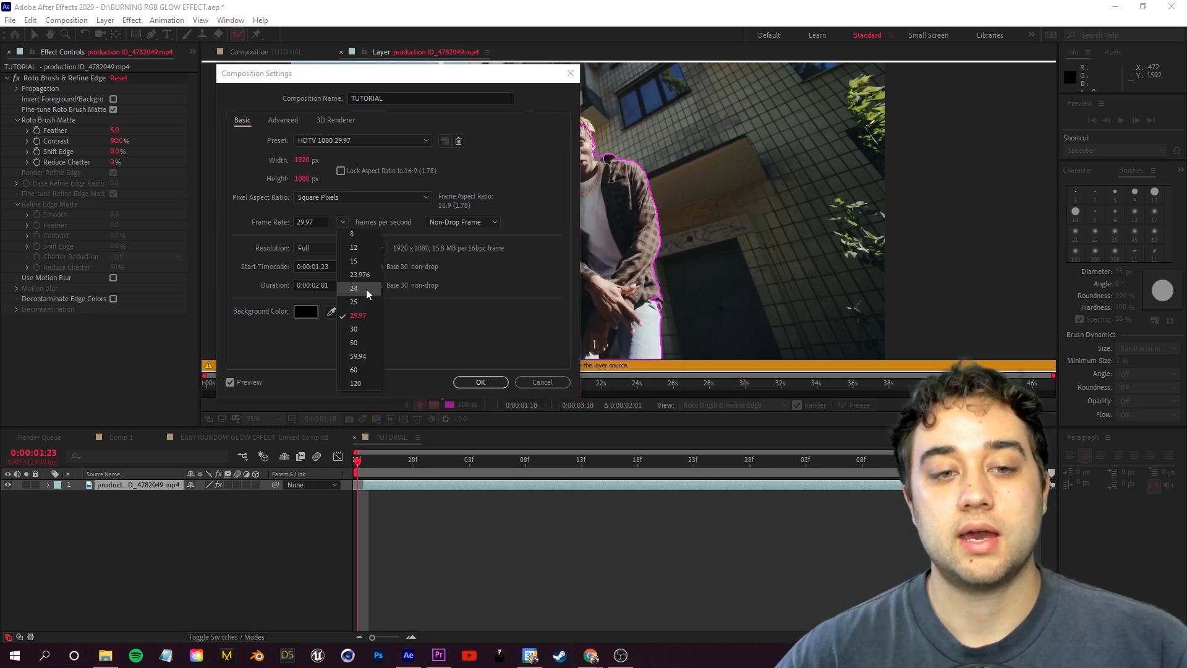
left_click(480, 382)
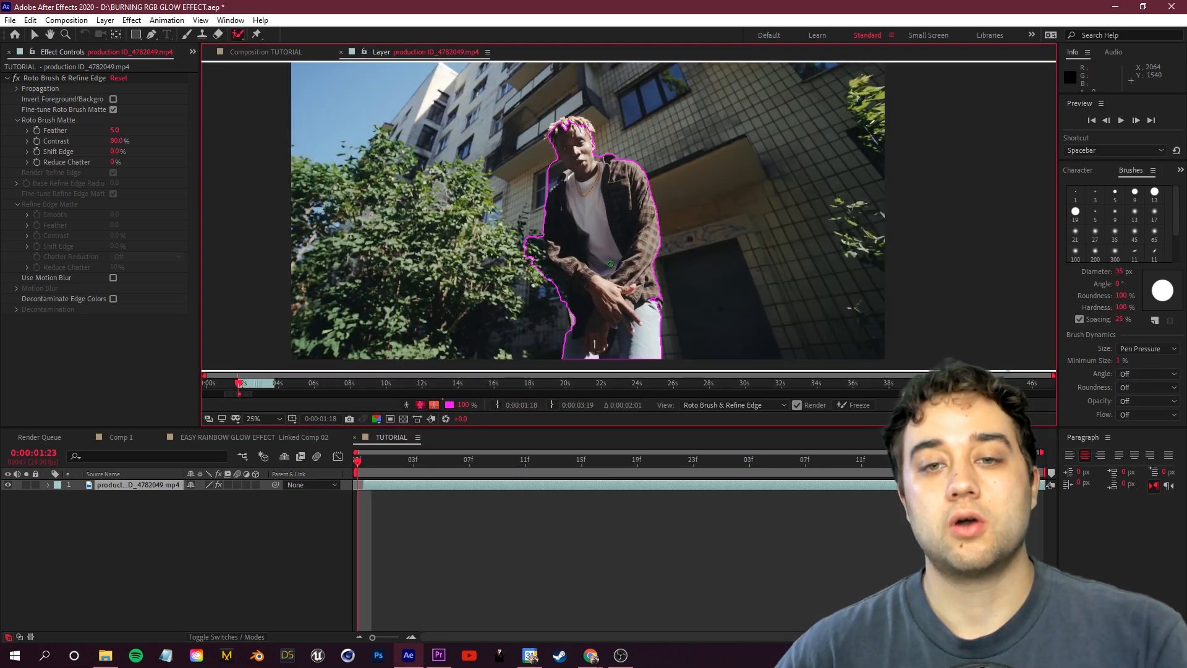
Feather the Roto Brush matte to 18.7, extend its propagation span and freeze it
left_click(254, 419)
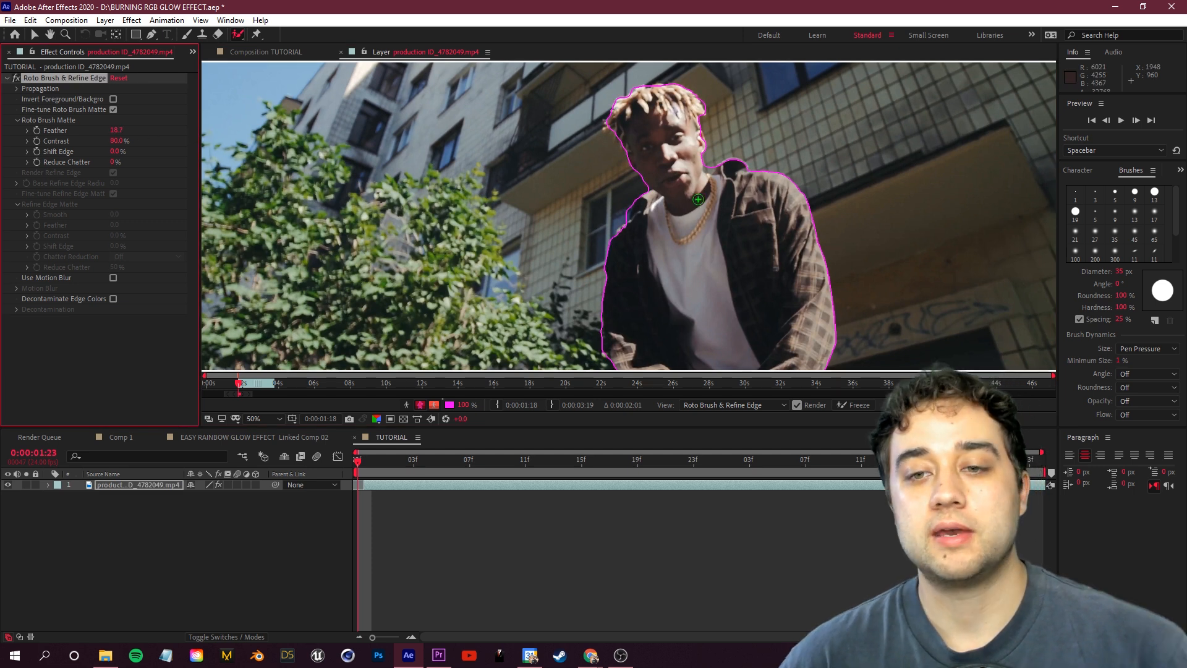
left_click(253, 419)
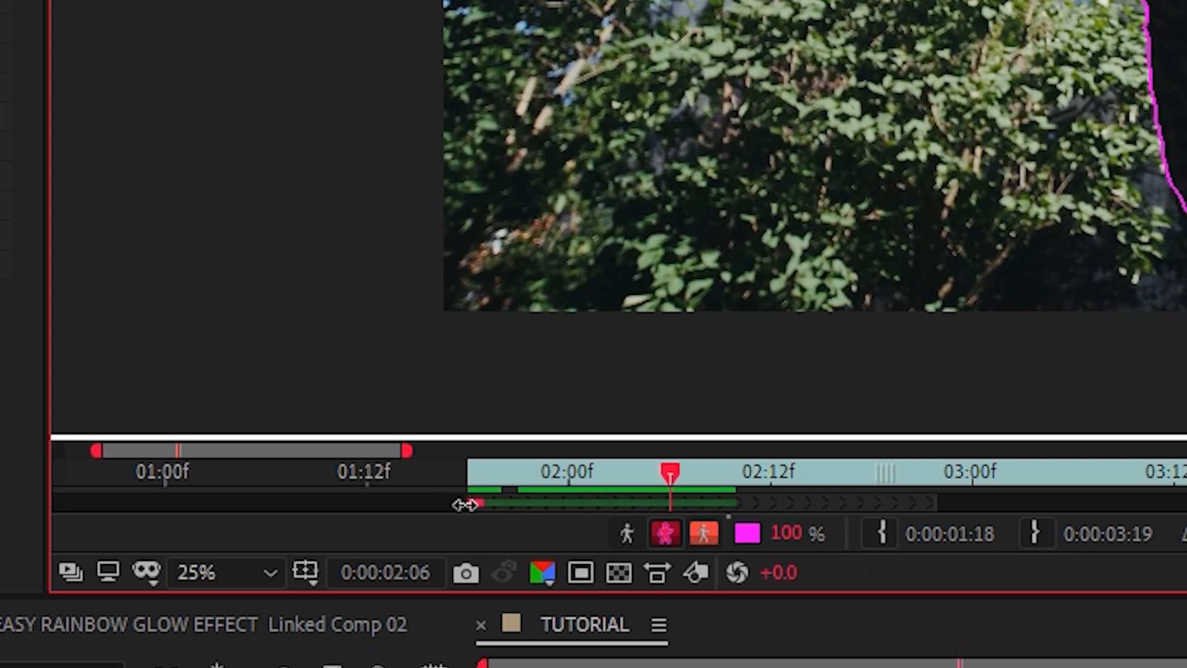
mouse_move(969, 514)
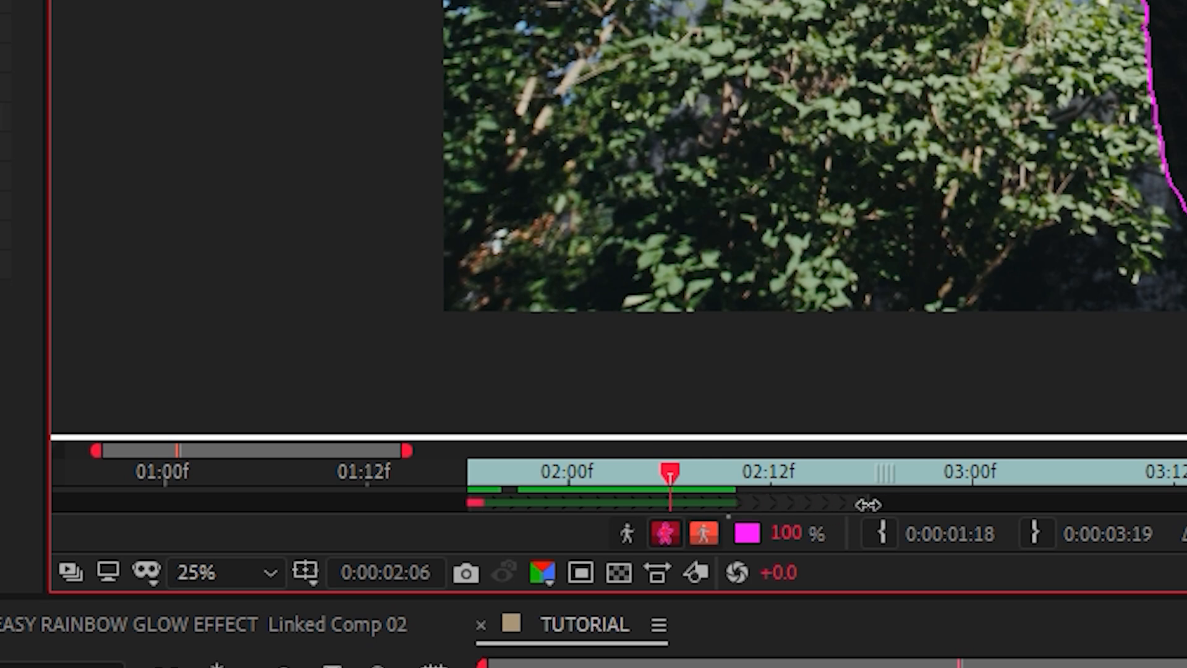
mouse_move(863, 518)
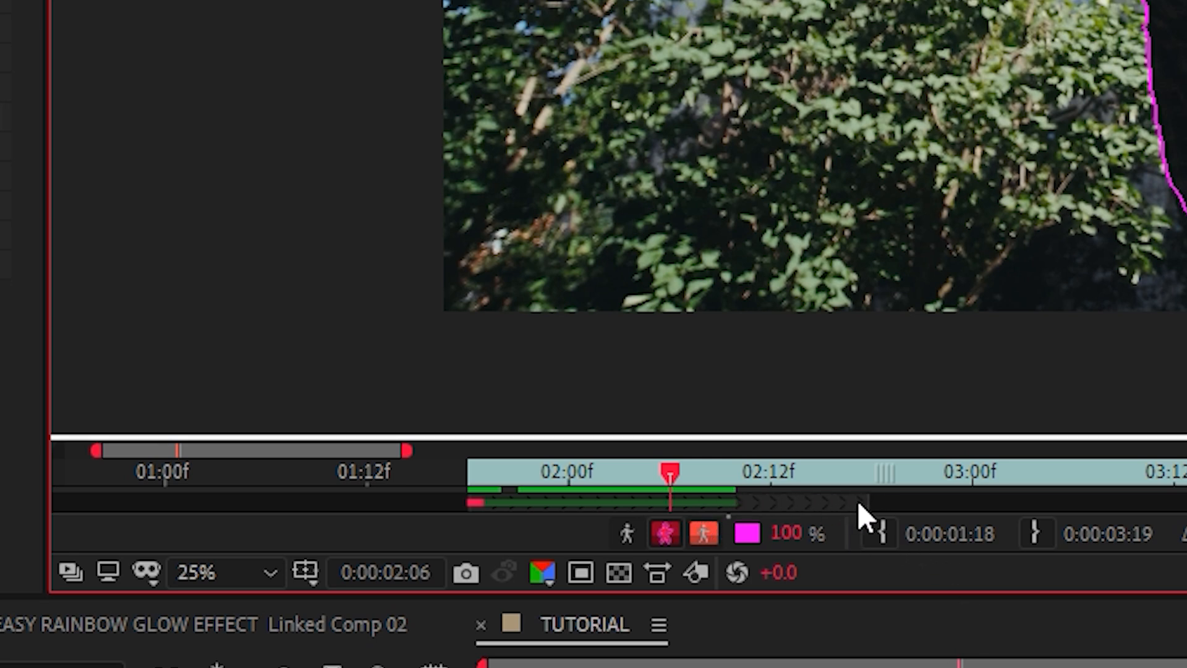
left_click(702, 531)
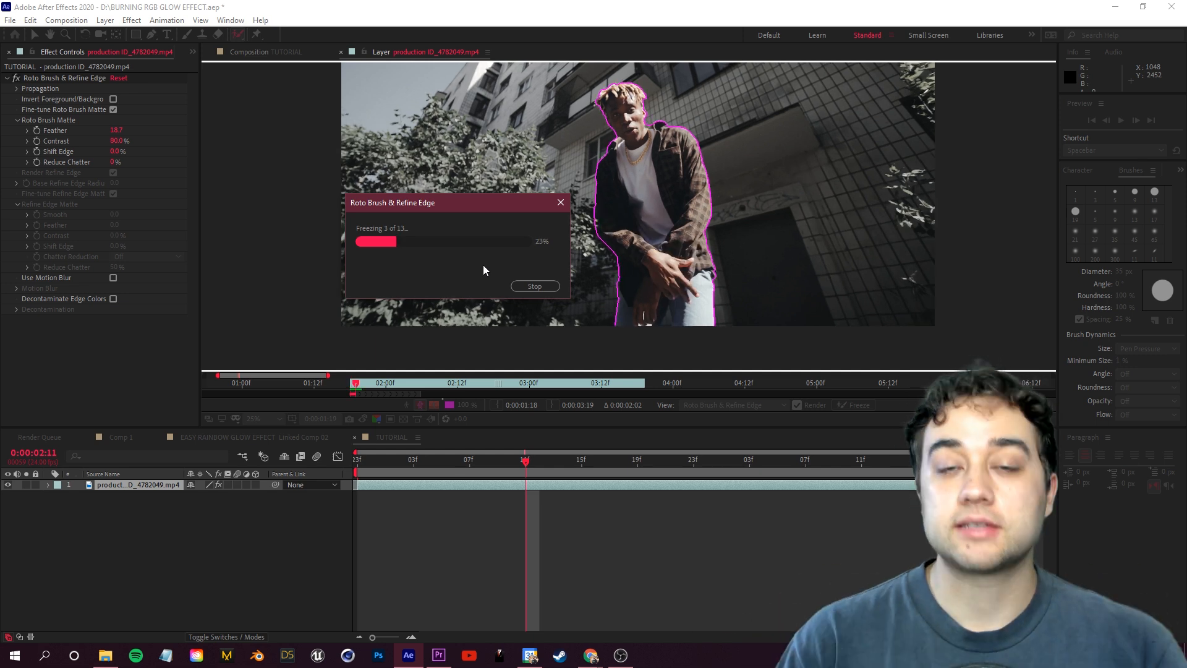
left_click(534, 286)
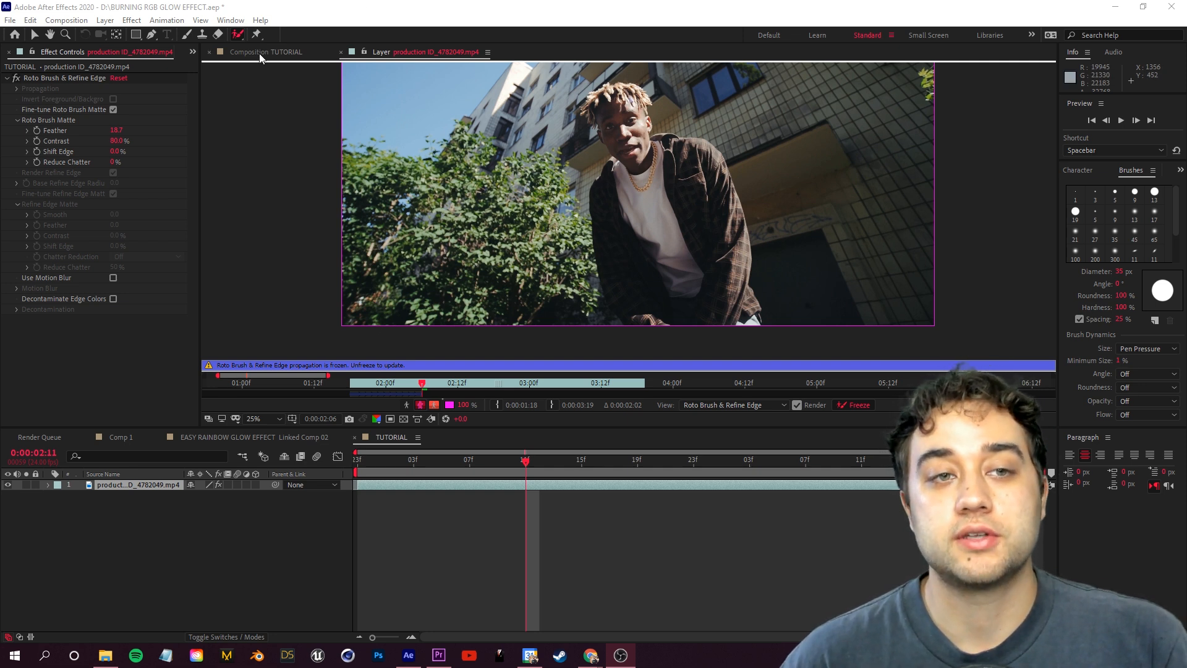
View the cut-out man on black in TUTORIAL, checking transparency and chatter reduction
left_click(259, 52)
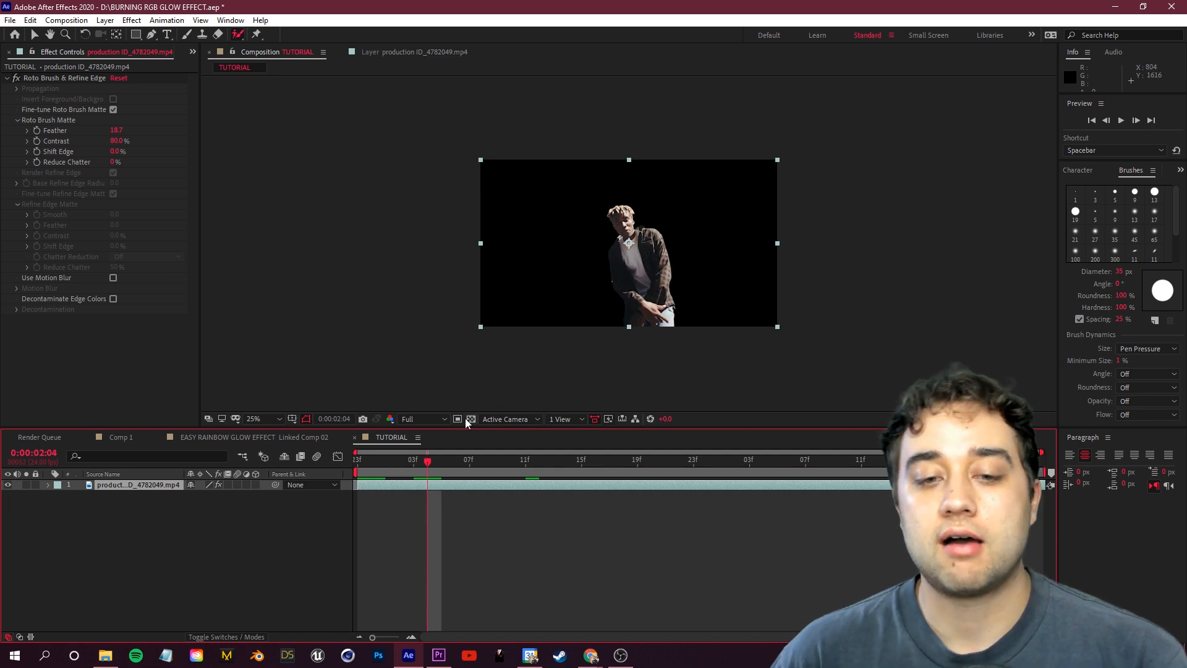
left_click(469, 419)
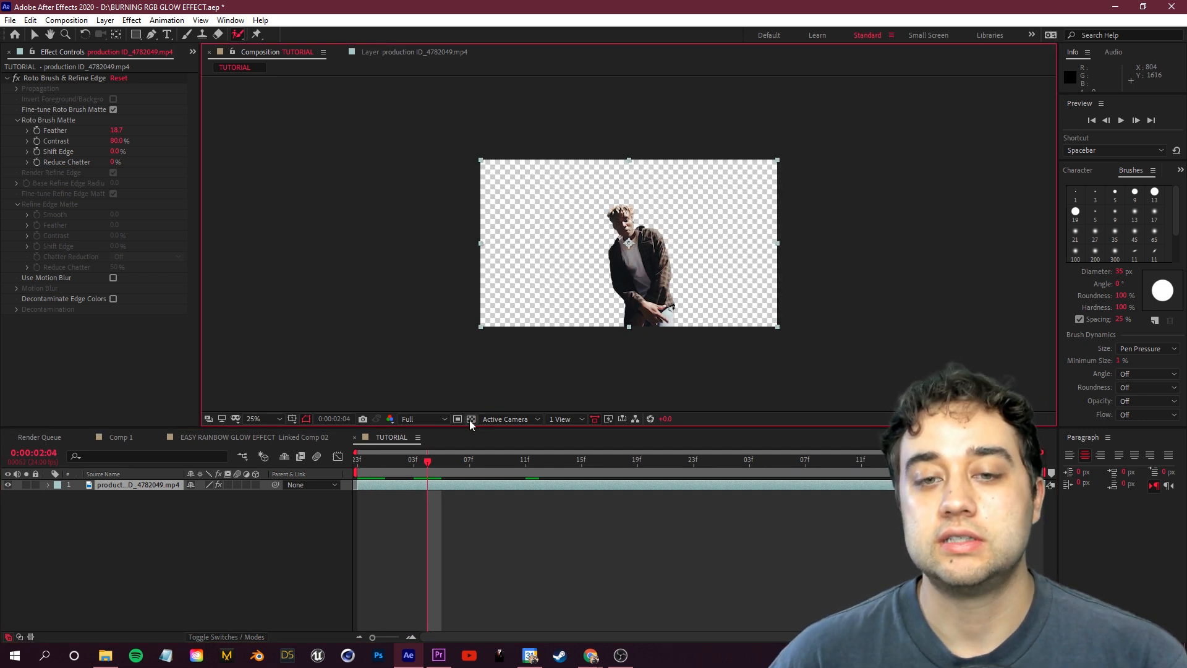
left_click(253, 420)
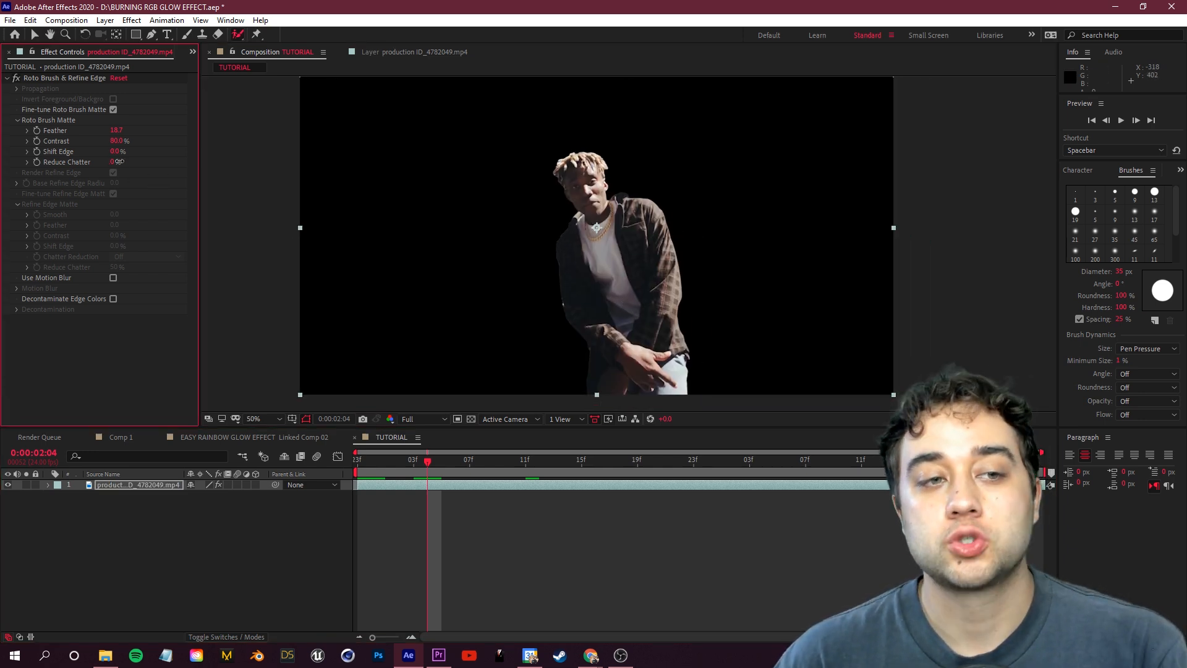
left_click_drag(116, 130, 121, 130)
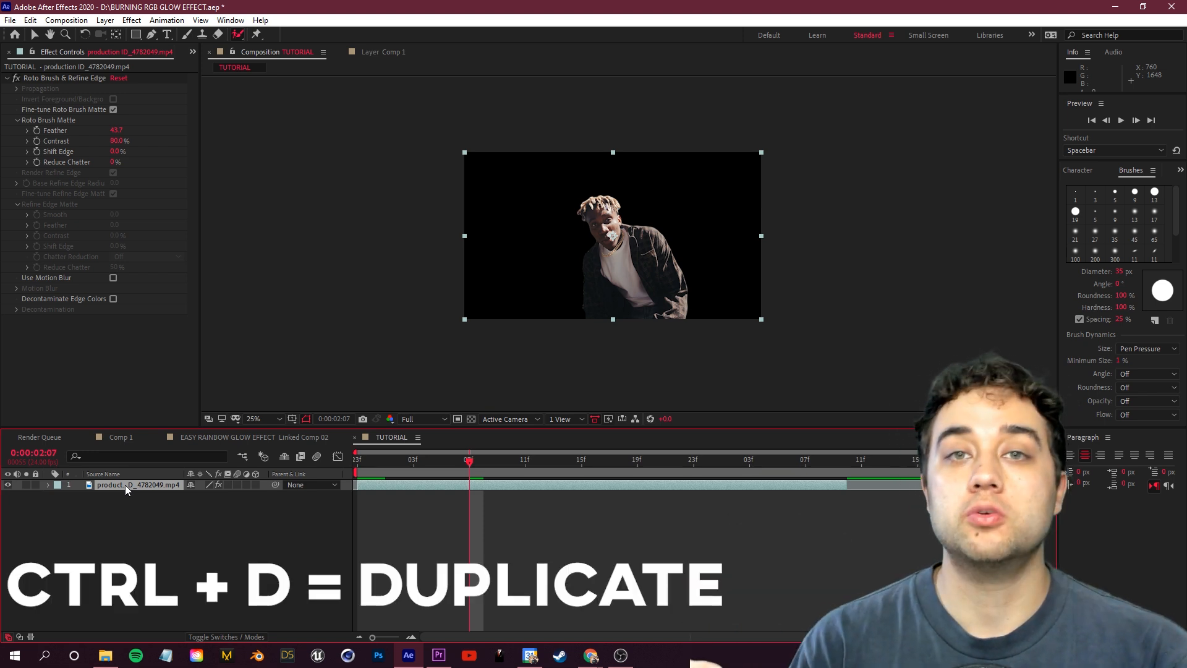
Rename the duplicated layers Background and Subject
right_click(129, 489)
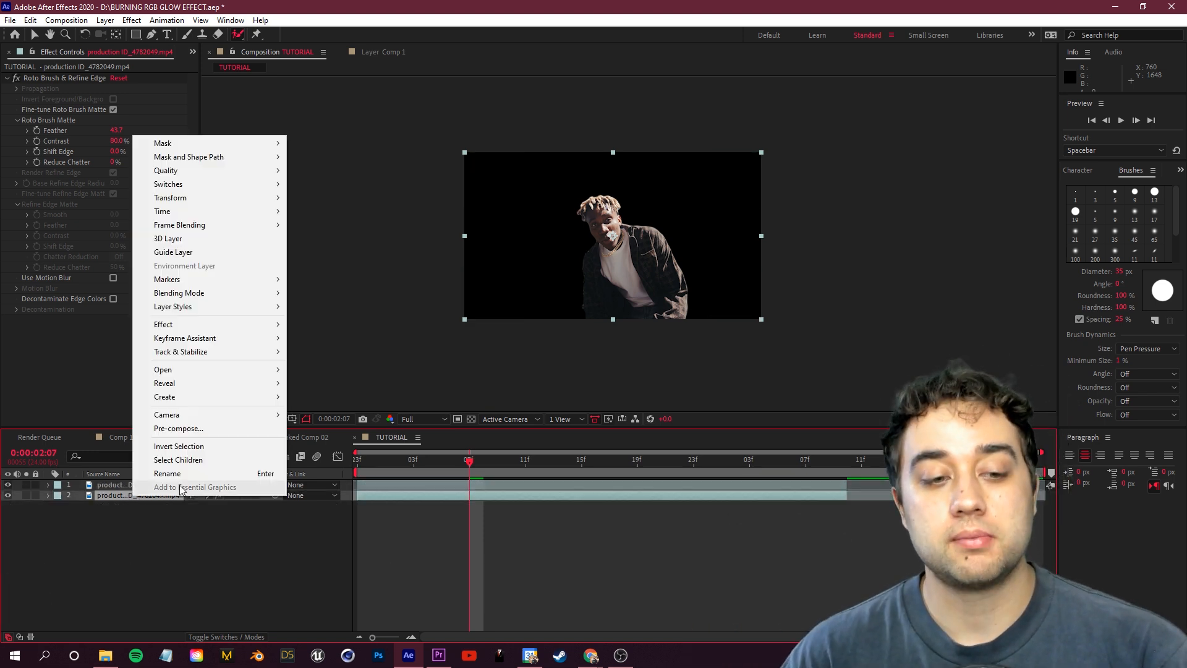
left_click(166, 473)
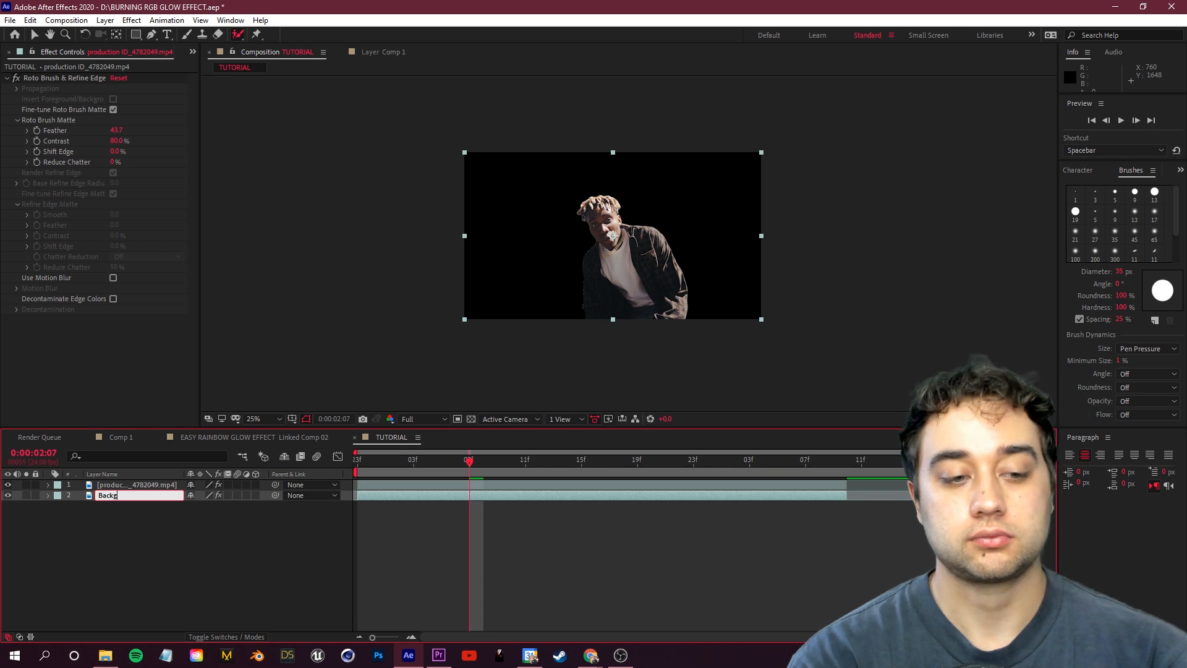
right_click(116, 495)
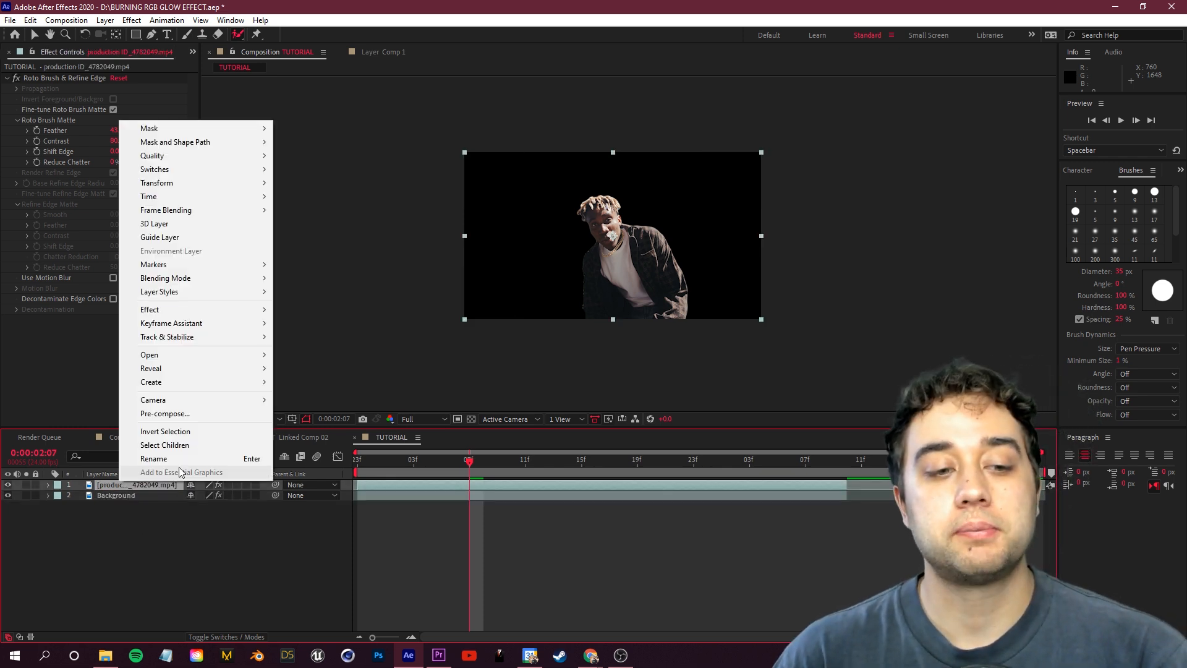
left_click(153, 457)
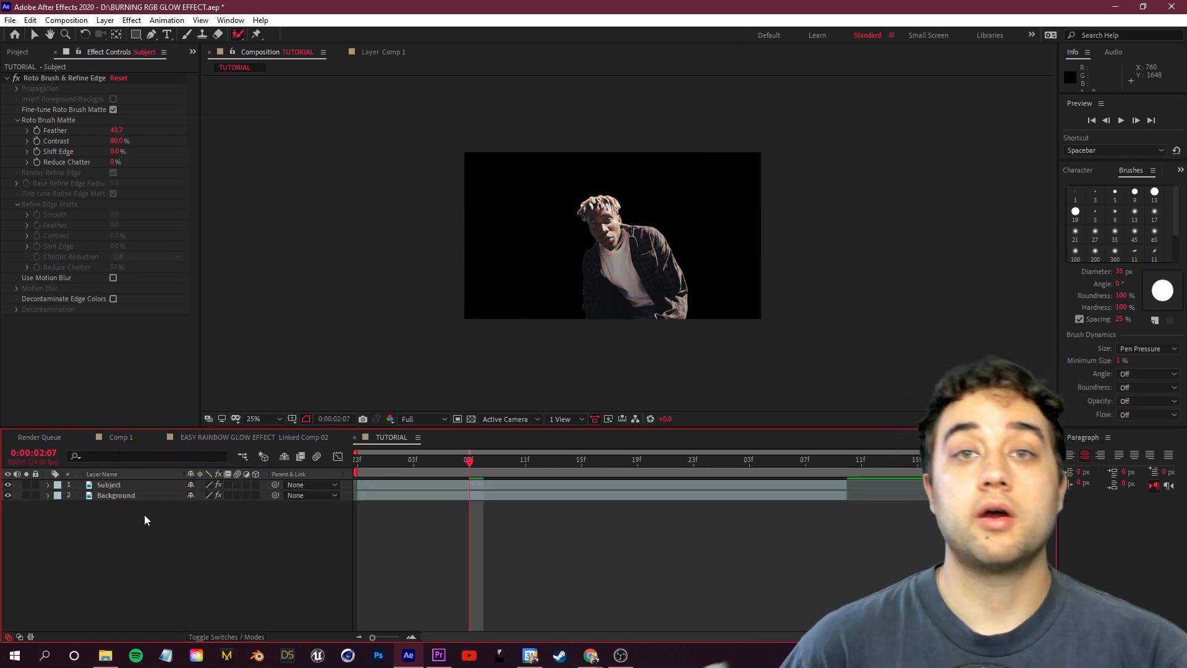
left_click(117, 494)
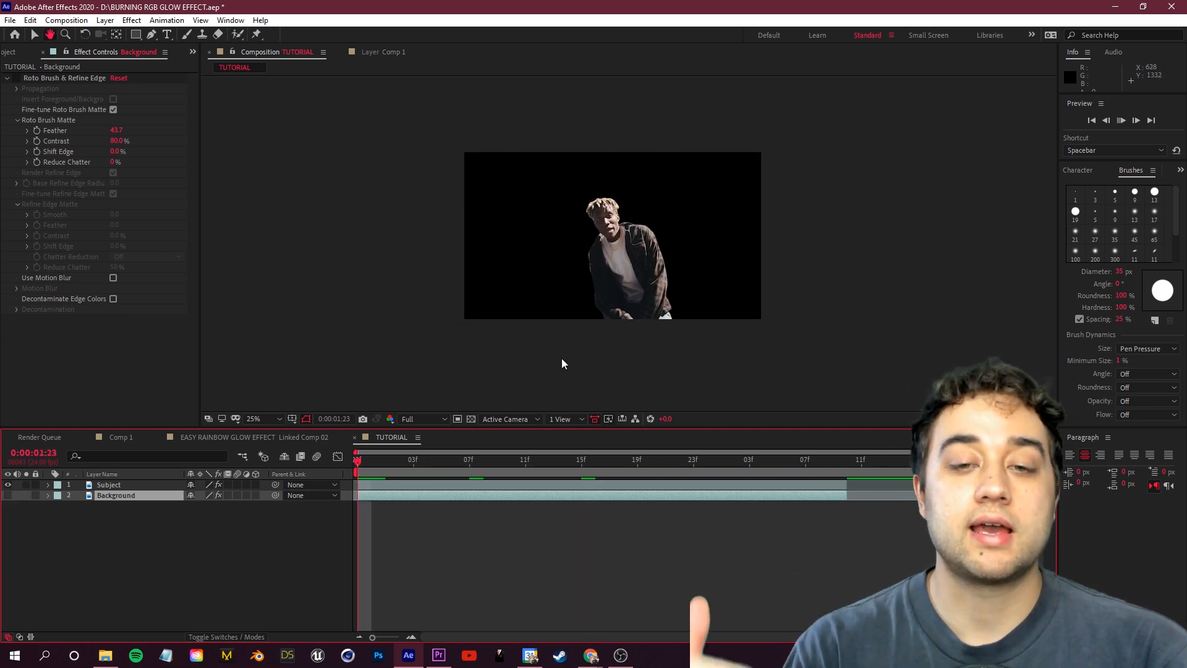
Disable Roto Brush on Background and show the Effects & Presets panel
left_click(497, 460)
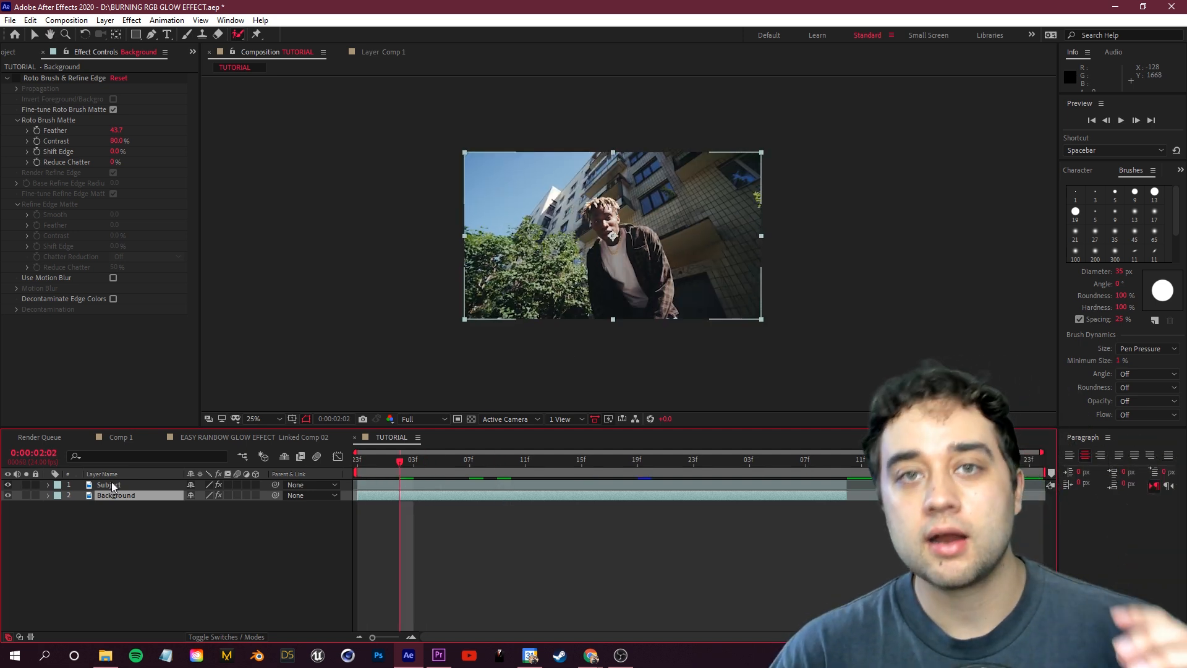
left_click(109, 485)
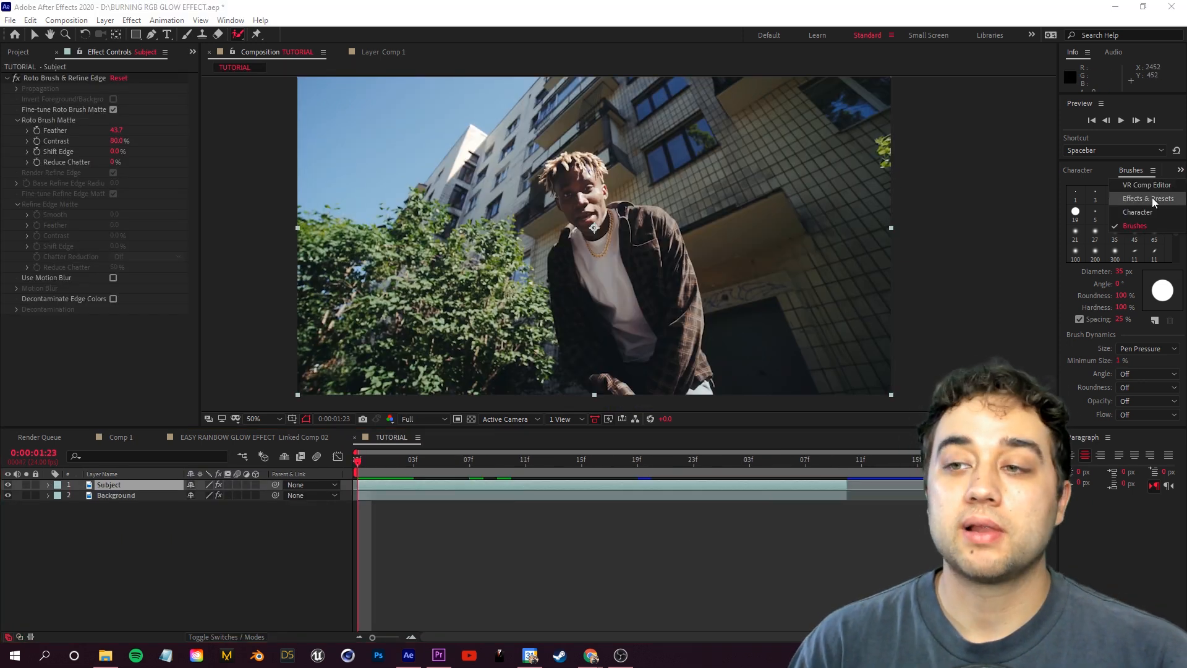
left_click(1146, 197)
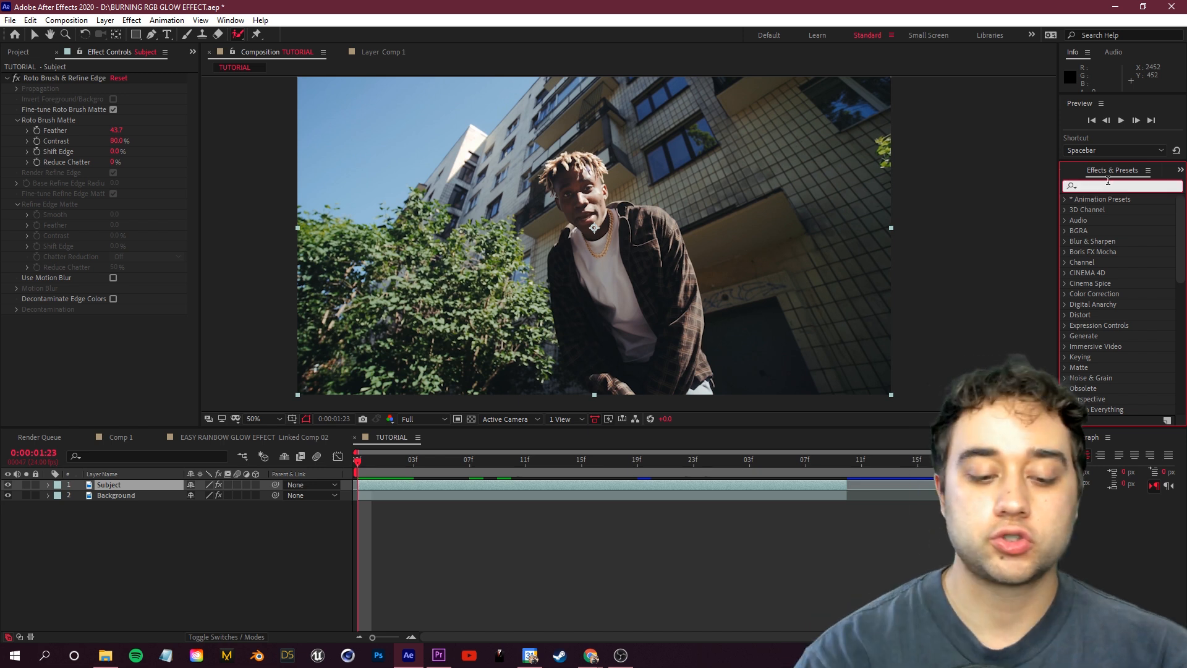
Apply Find Edges to Subject with Invert ticked for white outlines on black
type("find edge")
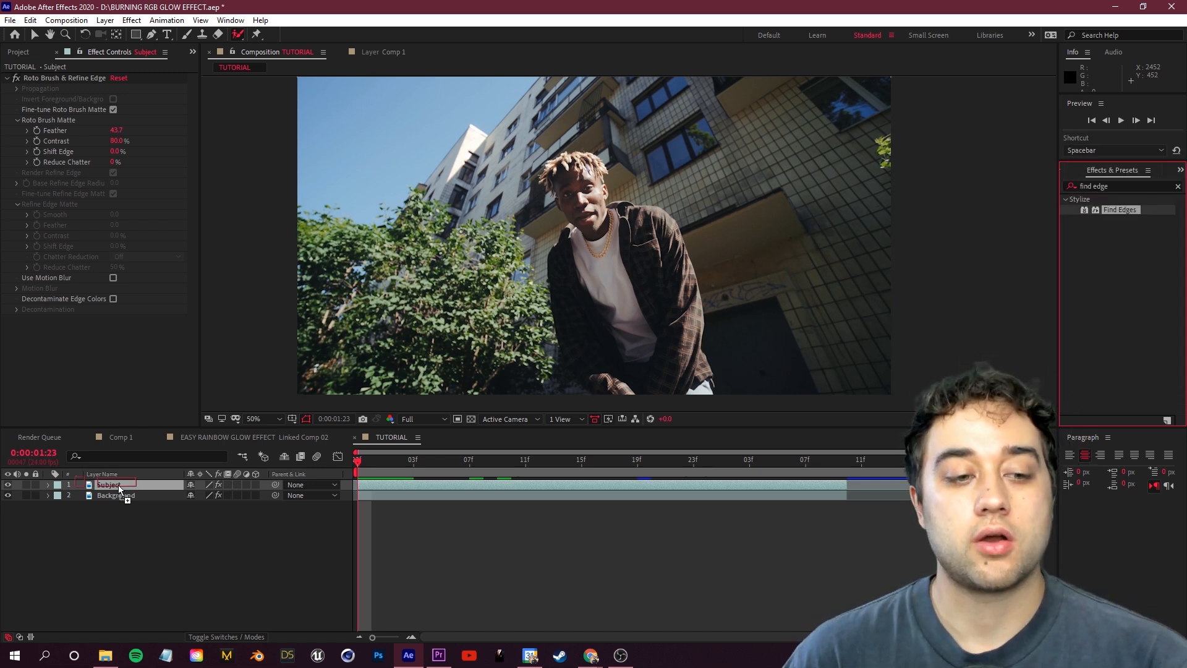
double_click(1120, 209)
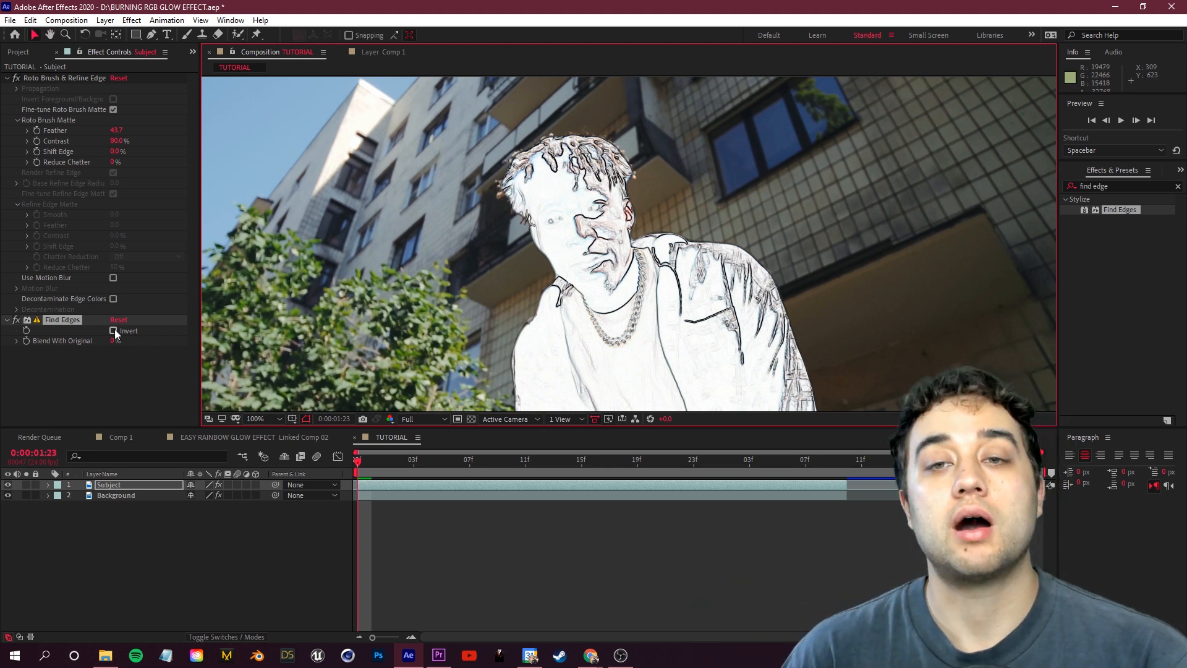
left_click(113, 332)
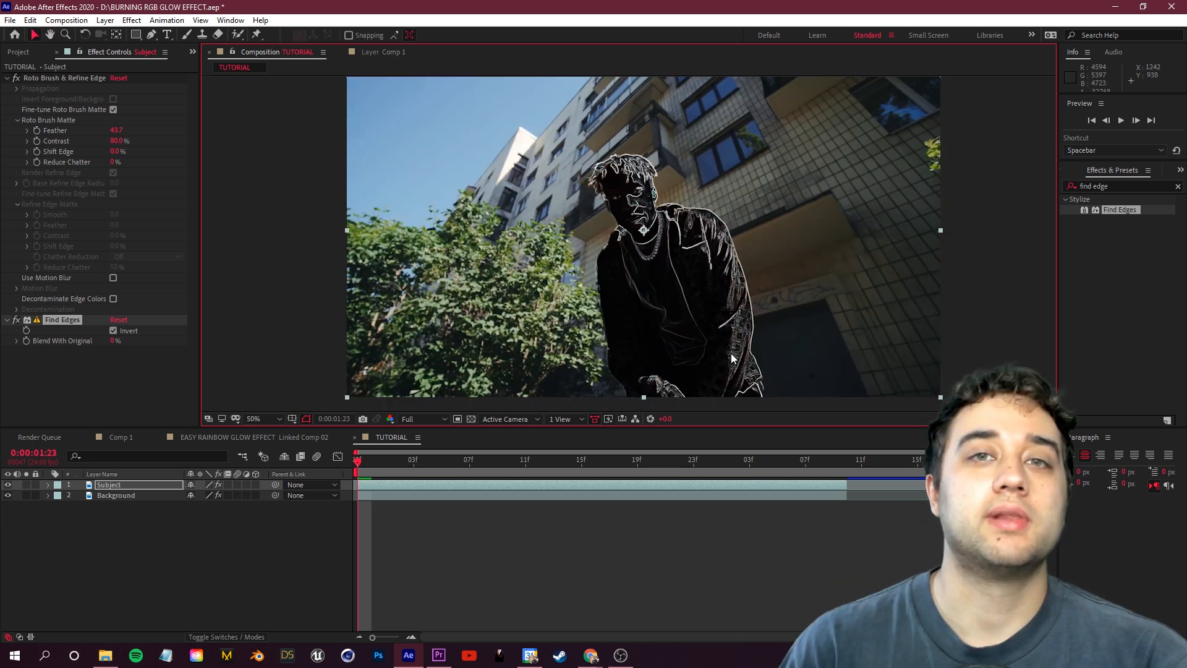
mouse_move(519, 494)
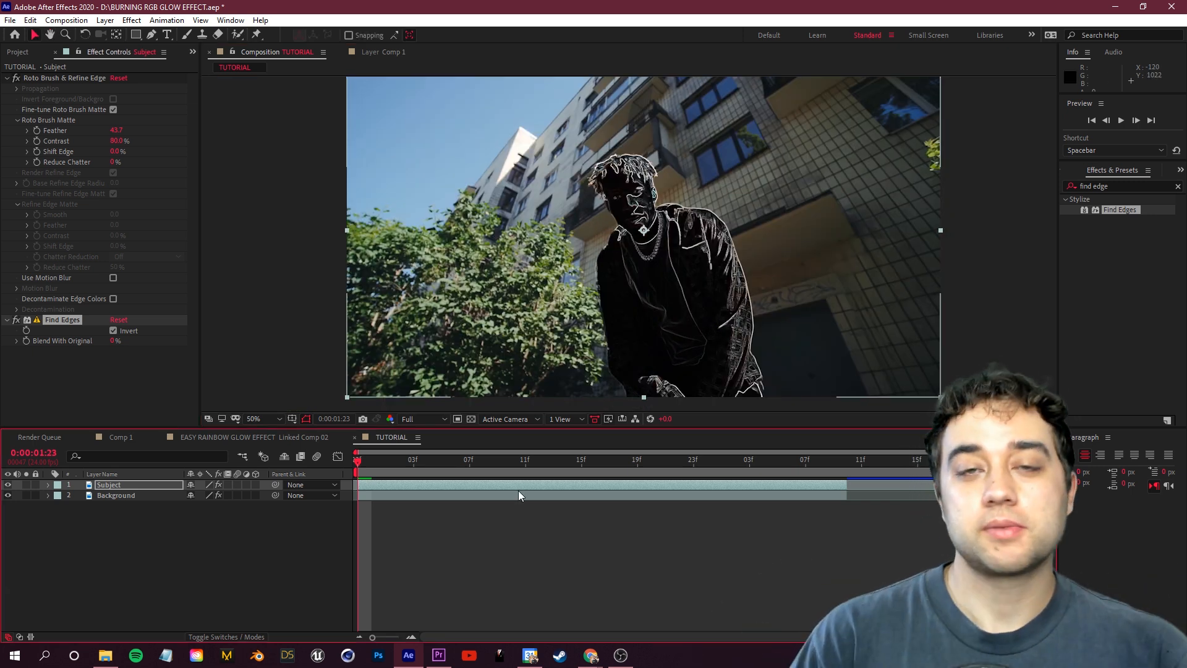
triple_click(1116, 187)
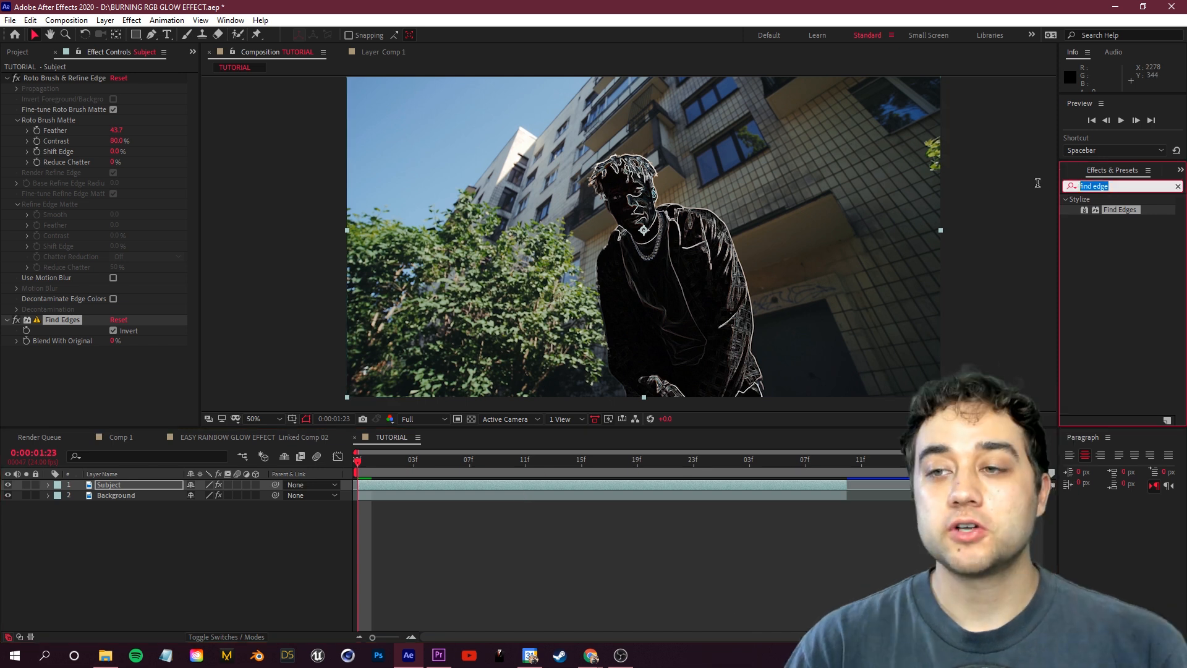
Apply Colorama, try Ramp Blue, Negative and Hue Cycle palettes, then switch it off
type("colorama")
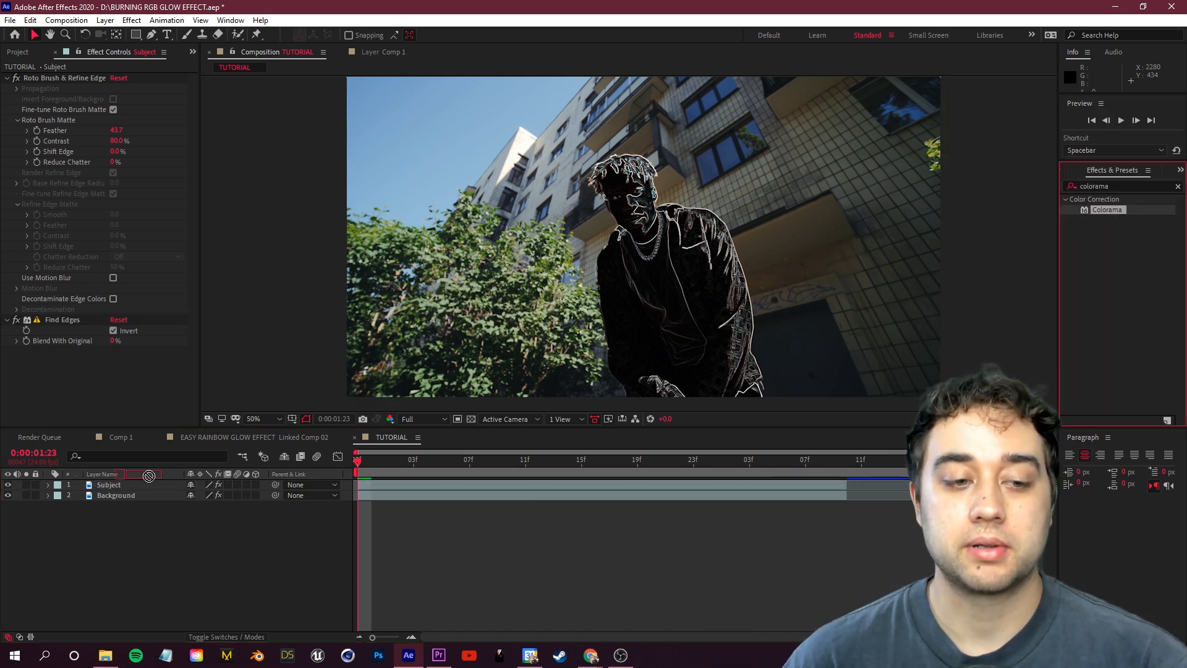
double_click(1105, 210)
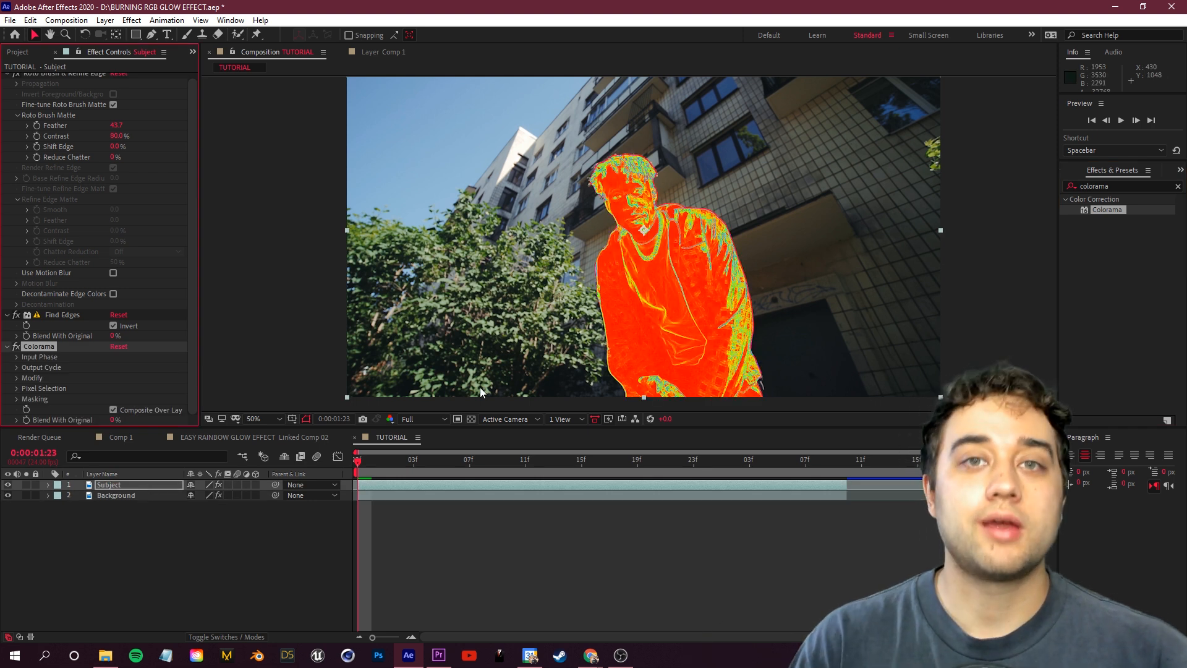
mouse_move(173, 330)
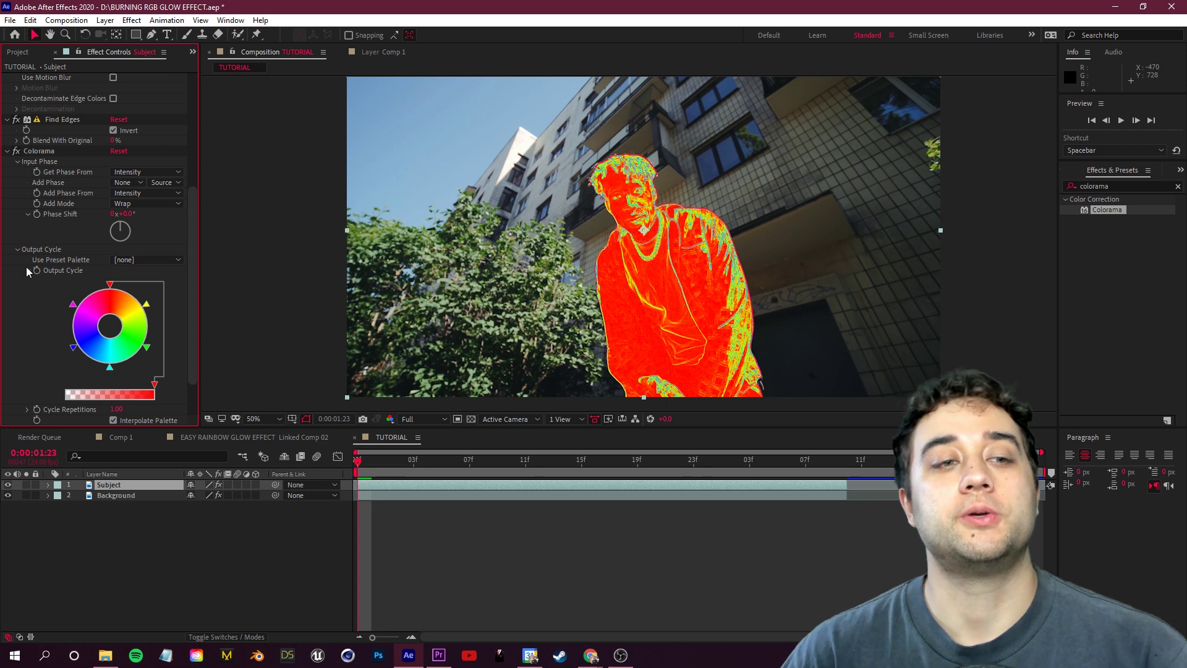
left_click(144, 260)
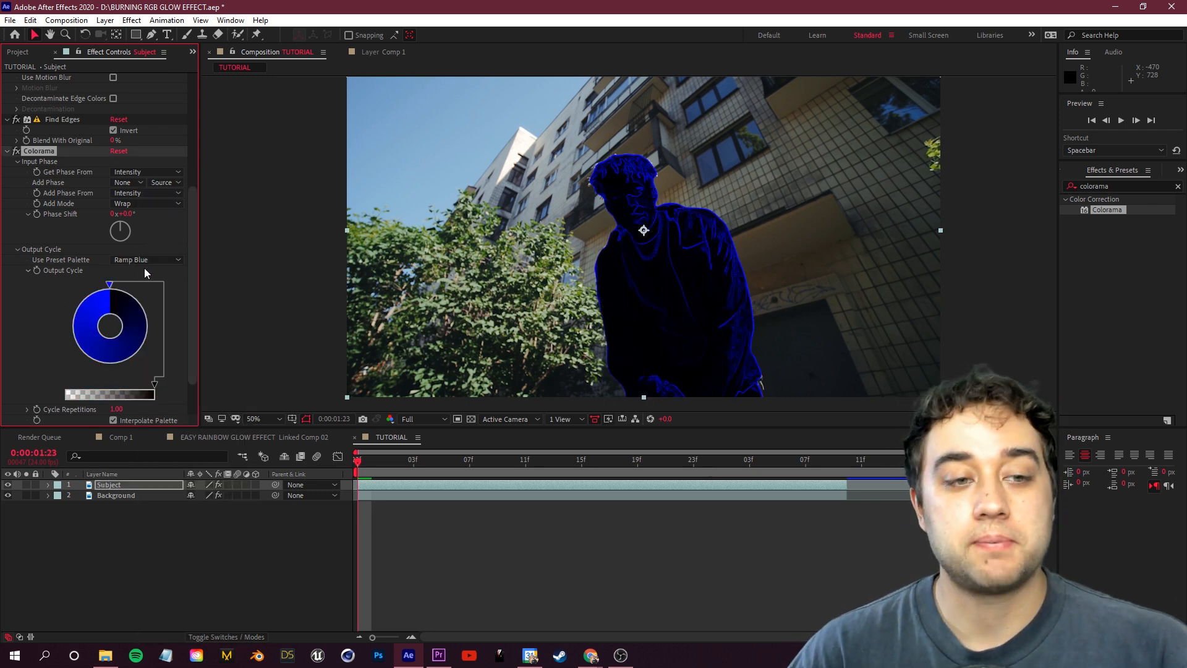
left_click(144, 260)
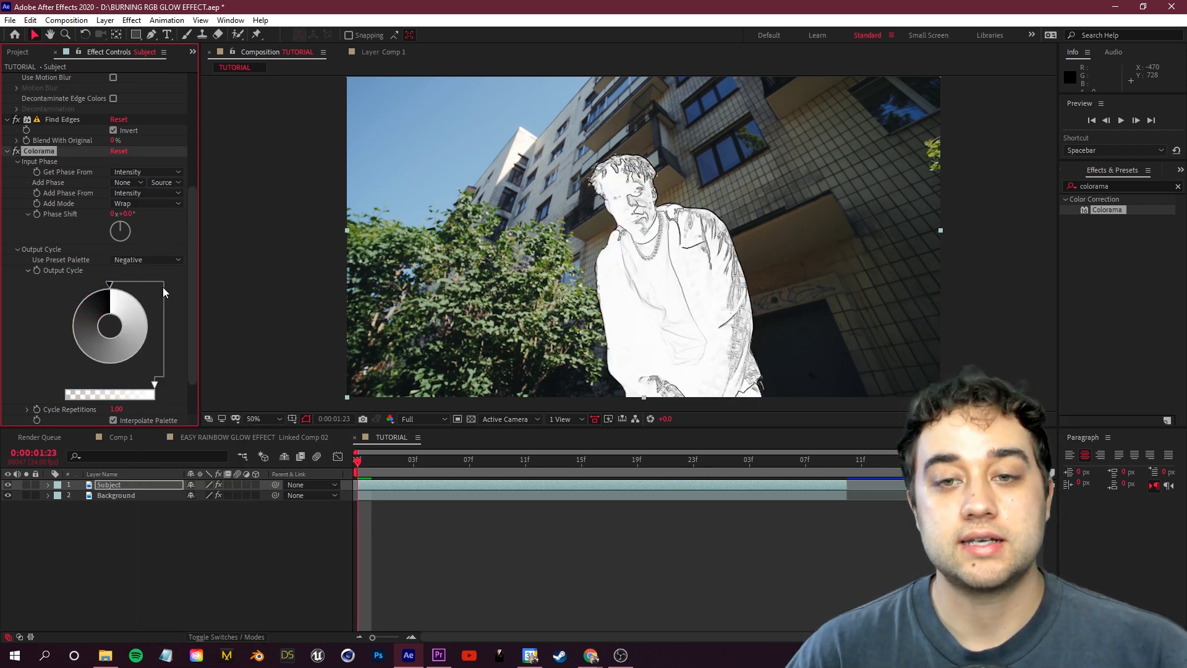
left_click(144, 259)
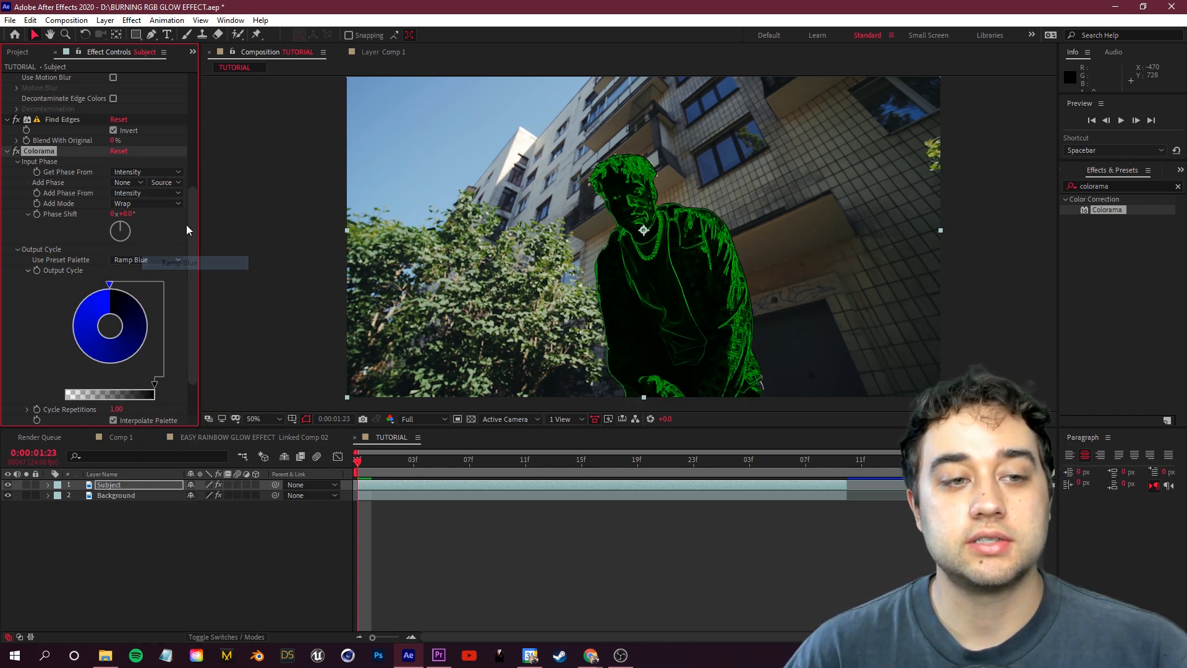
left_click(176, 262)
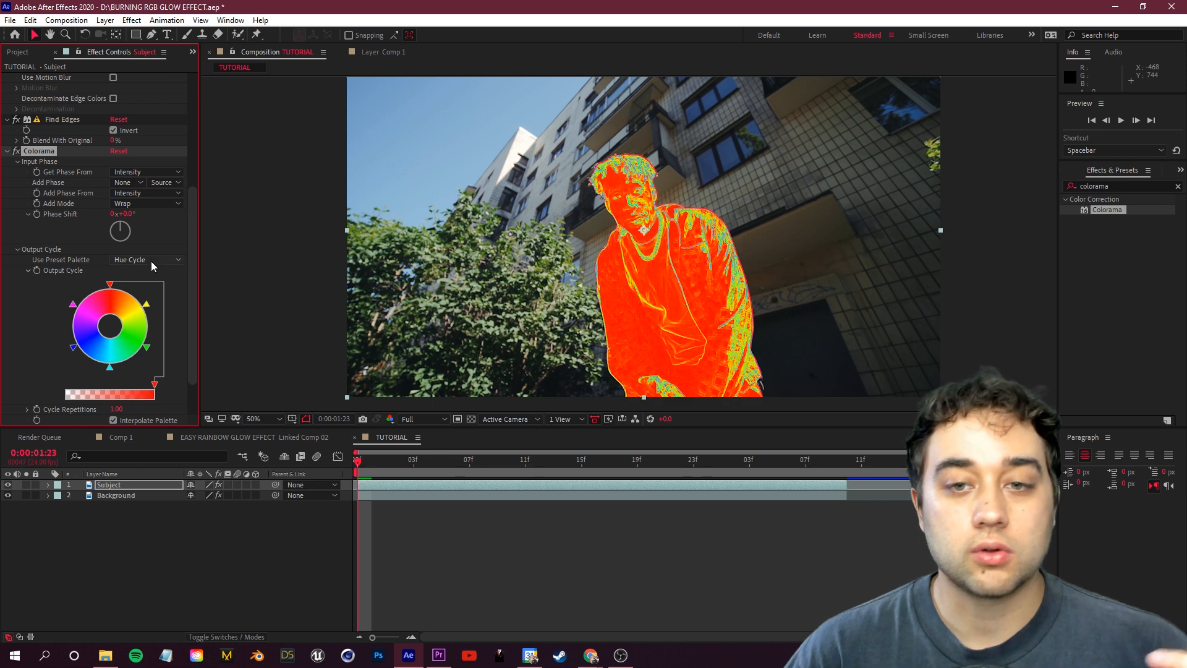
left_click(146, 258)
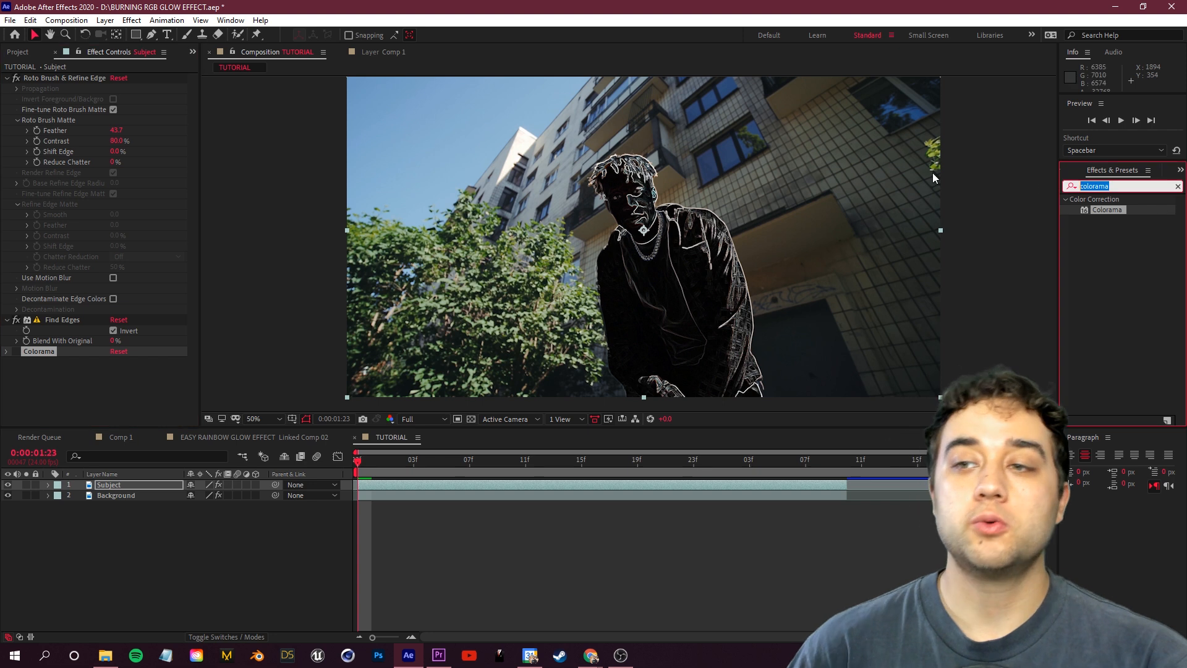
Apply 4-Color Gradient to Subject and recolour it red, green, yellow and blue
type("graid")
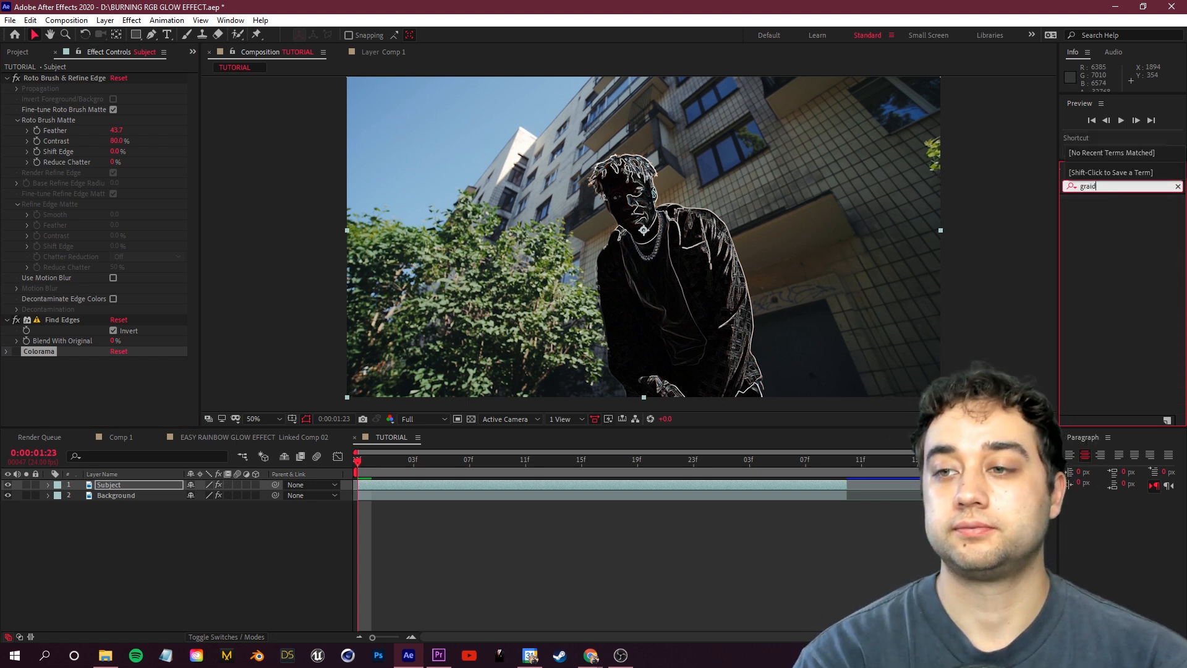
type("gradient")
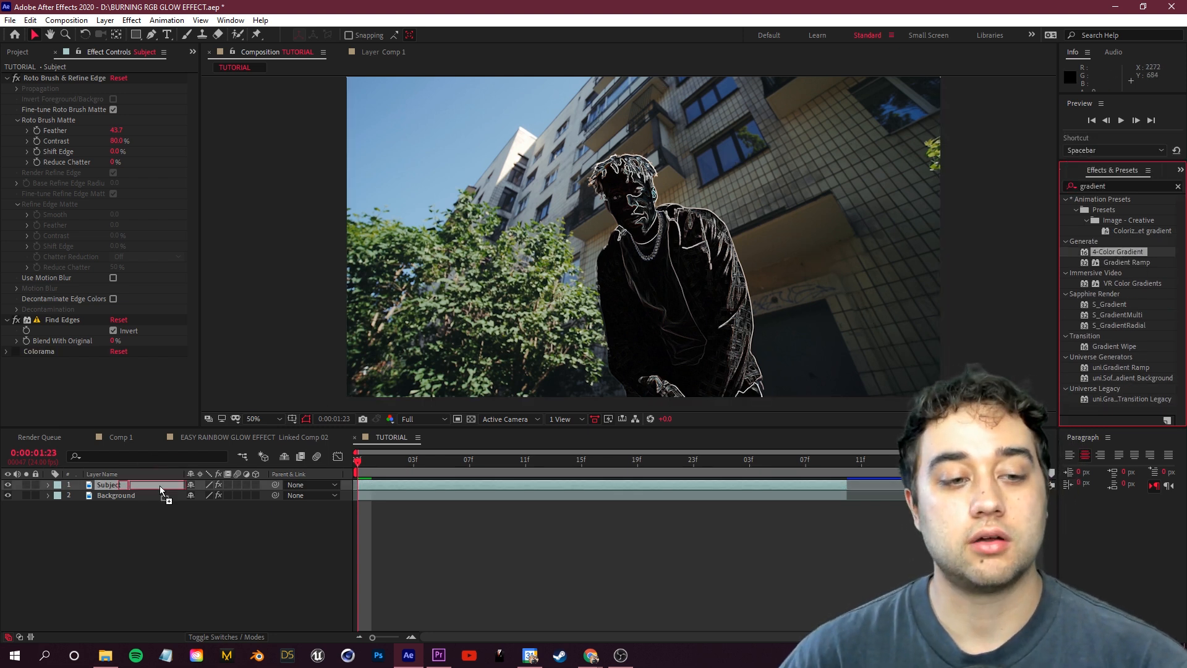
double_click(1118, 251)
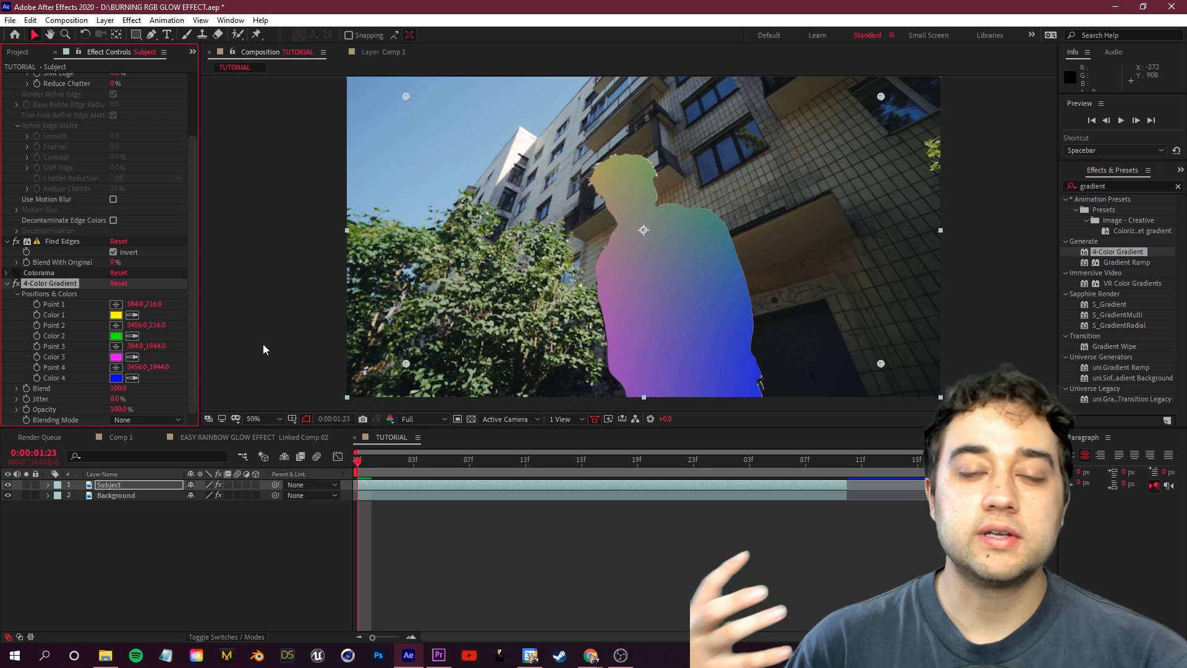
mouse_move(298, 323)
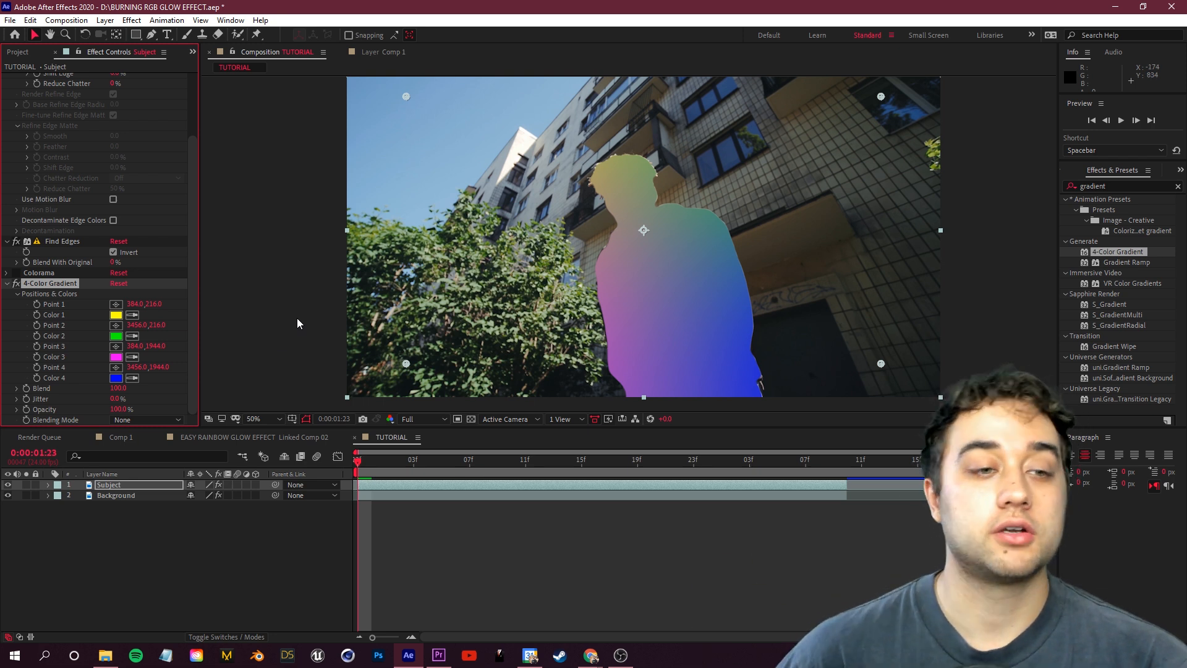
left_click(117, 356)
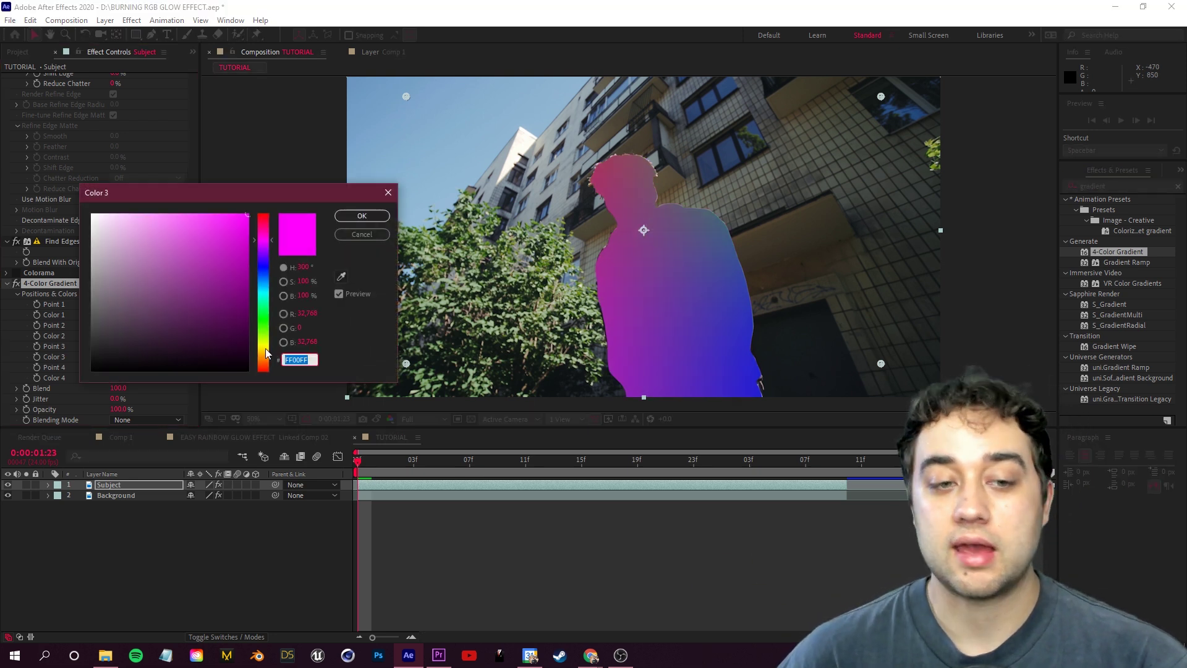
left_click(361, 215)
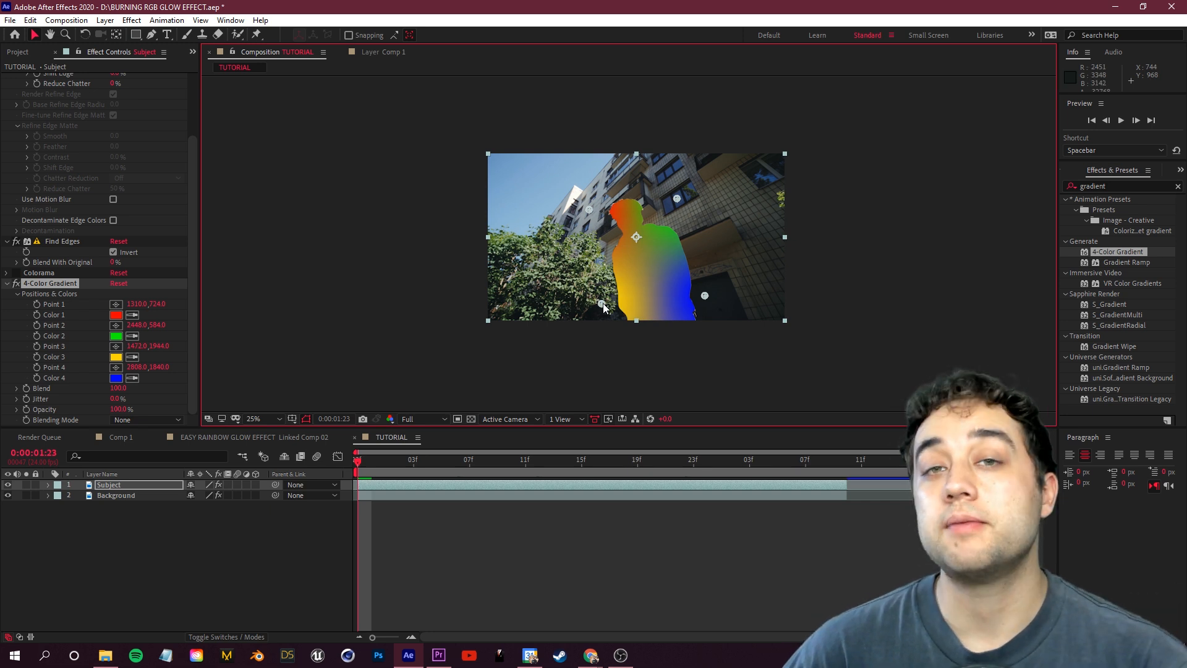
left_click(253, 417)
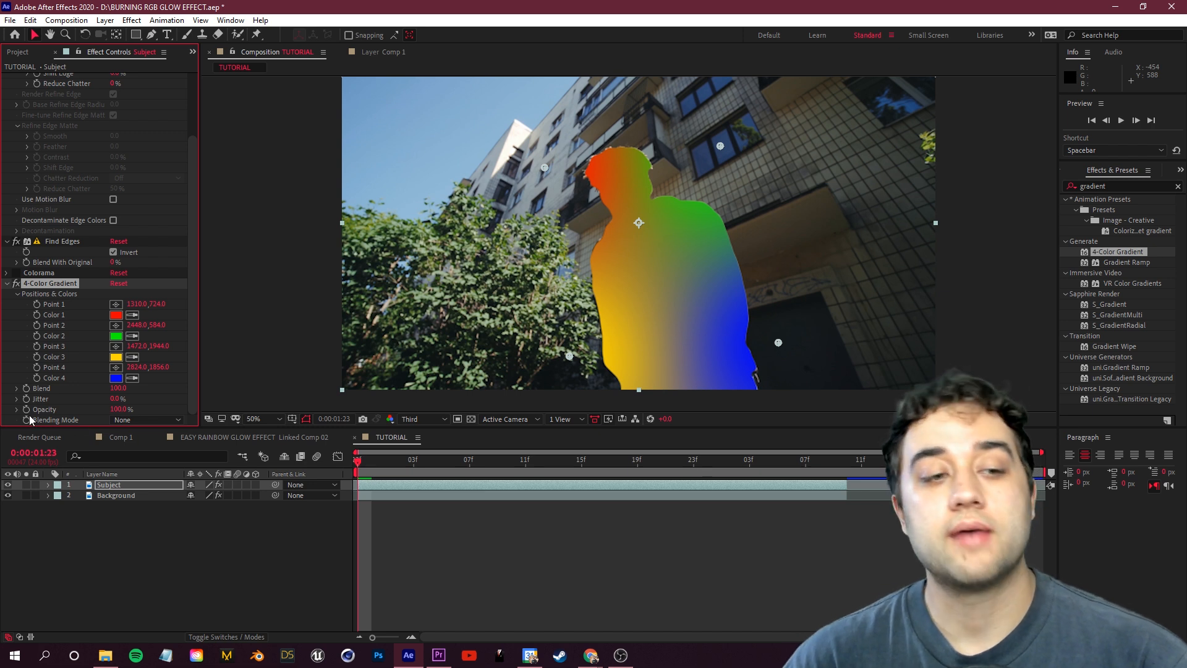
Set the 4-Color Gradient's Blending Mode to Color Dodge and preview the rainbow edge glow
left_click(147, 419)
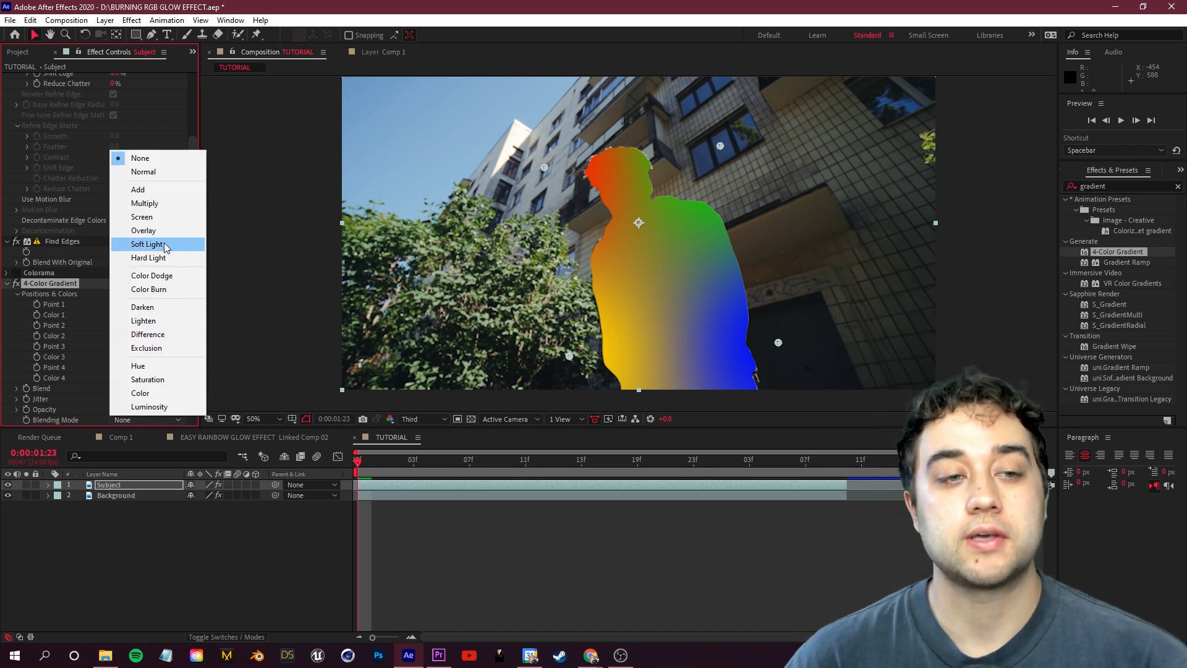
left_click(151, 274)
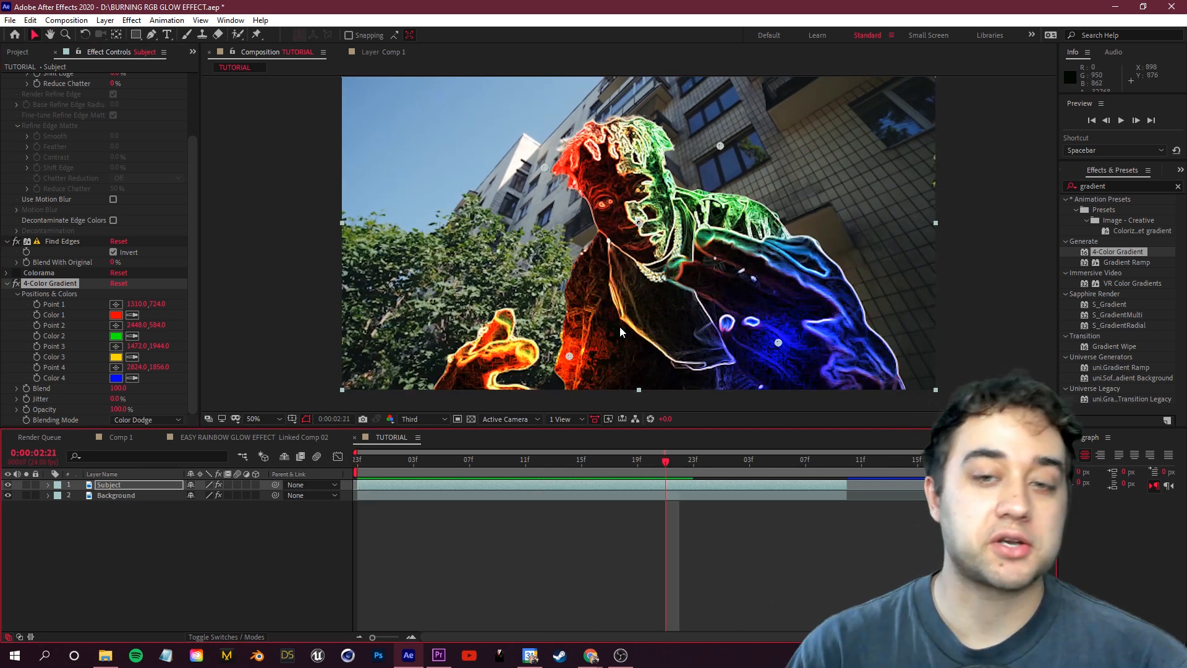
left_click(638, 460)
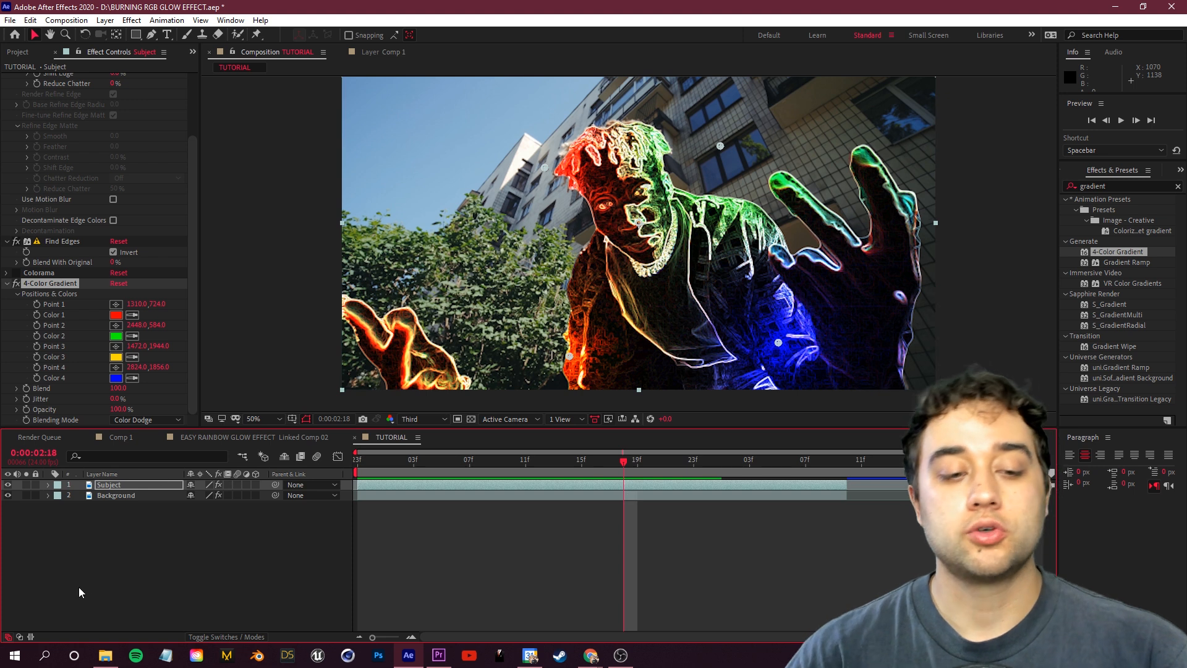
Reveal layer modes and set the Subject layer to Exclusion after trying another mode
left_click(228, 635)
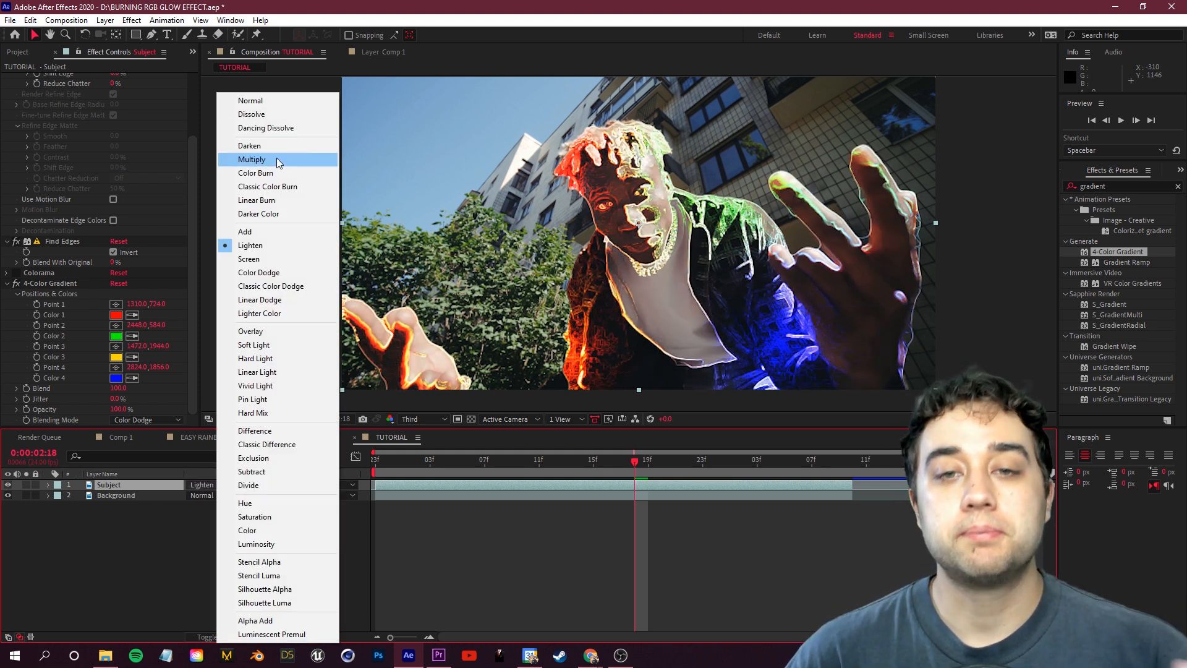
left_click(249, 259)
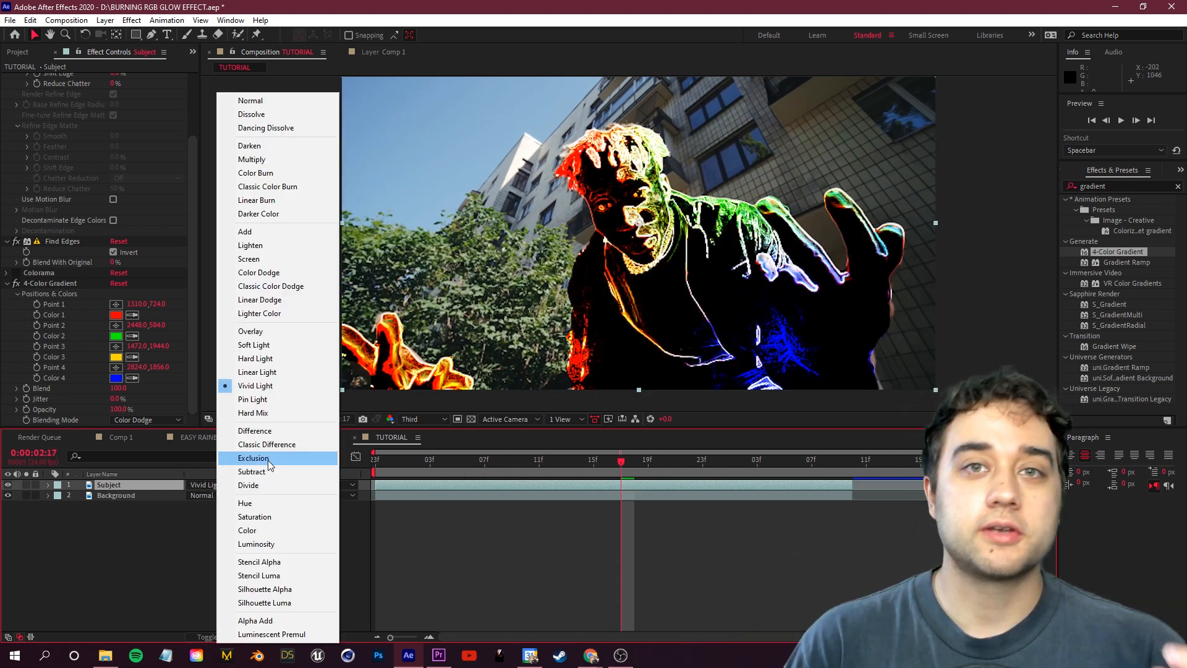
left_click(252, 457)
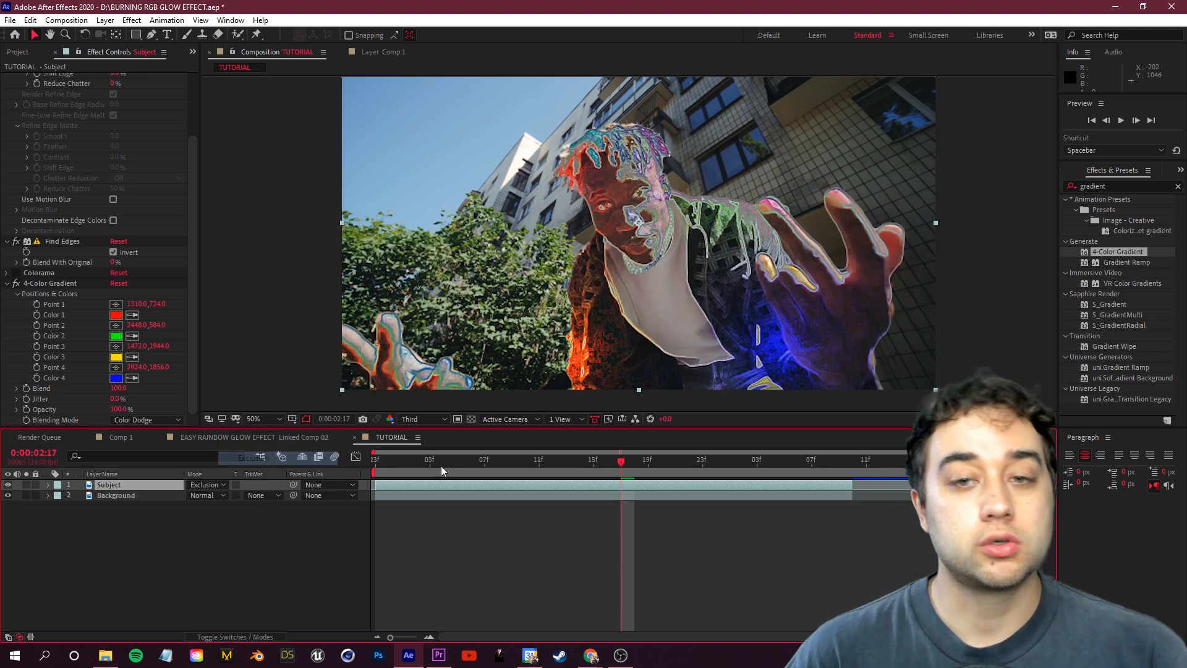
left_click(375, 460)
type("levels")
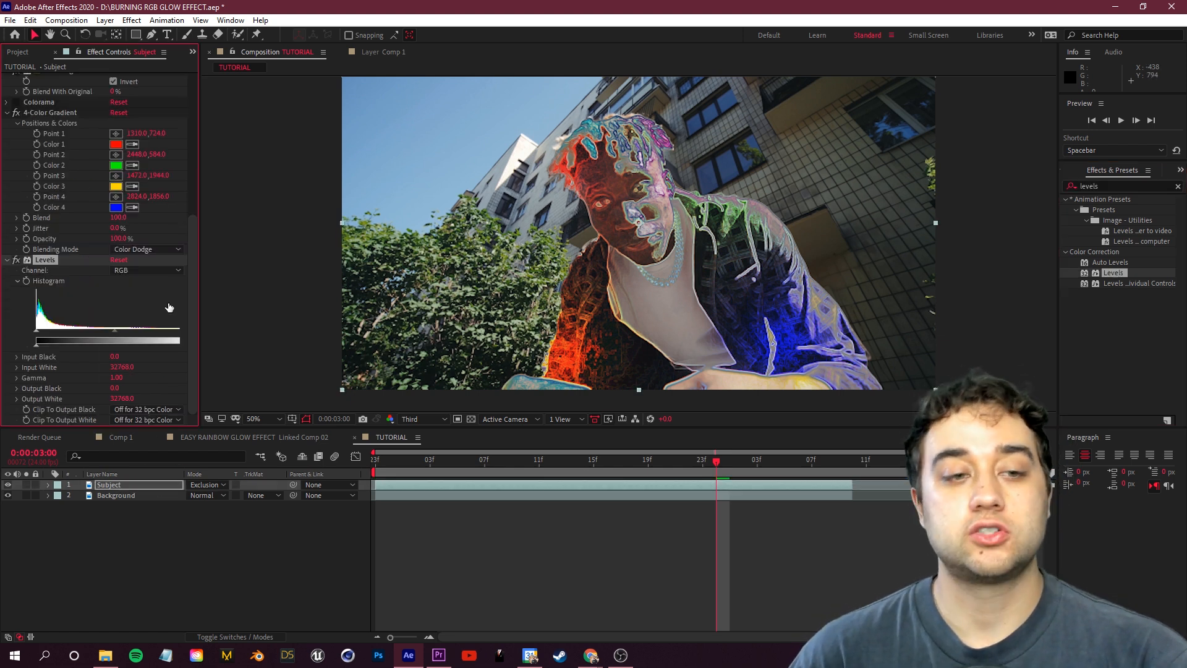
mouse_move(26, 338)
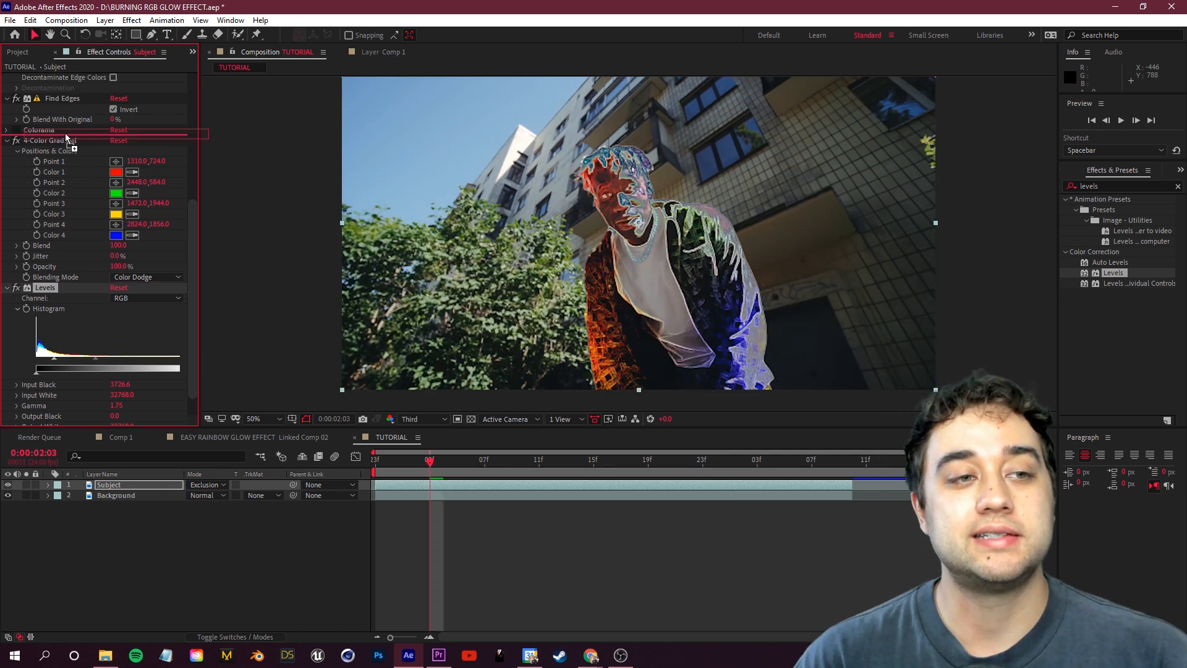
Move the Levels effect above the 4-Color Gradient and check the thinner outlines
left_click(16, 141)
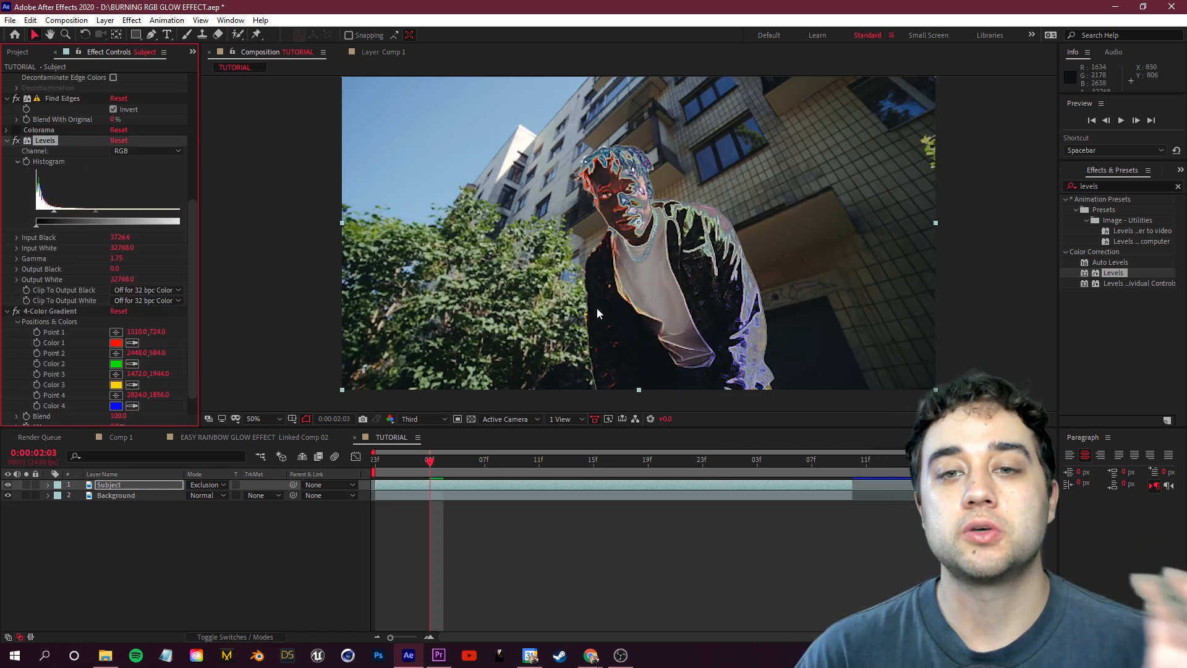
left_click(647, 460)
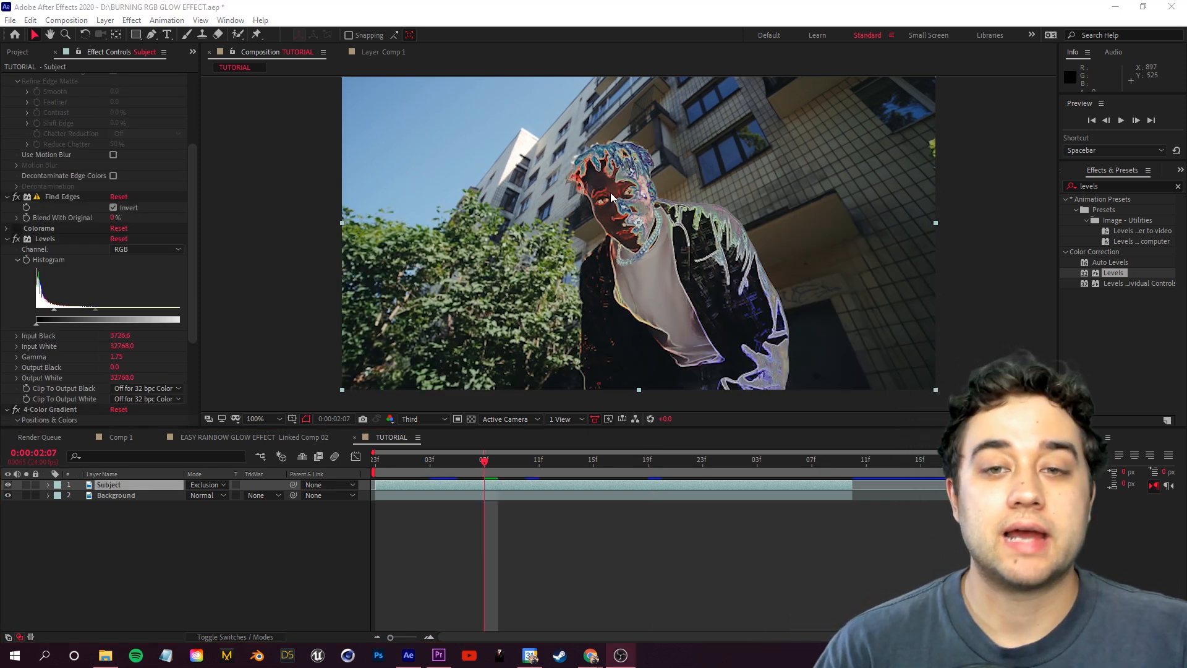
Set the viewer to Full resolution, zoom in on the face, and compare against Third resolution
left_click(254, 419)
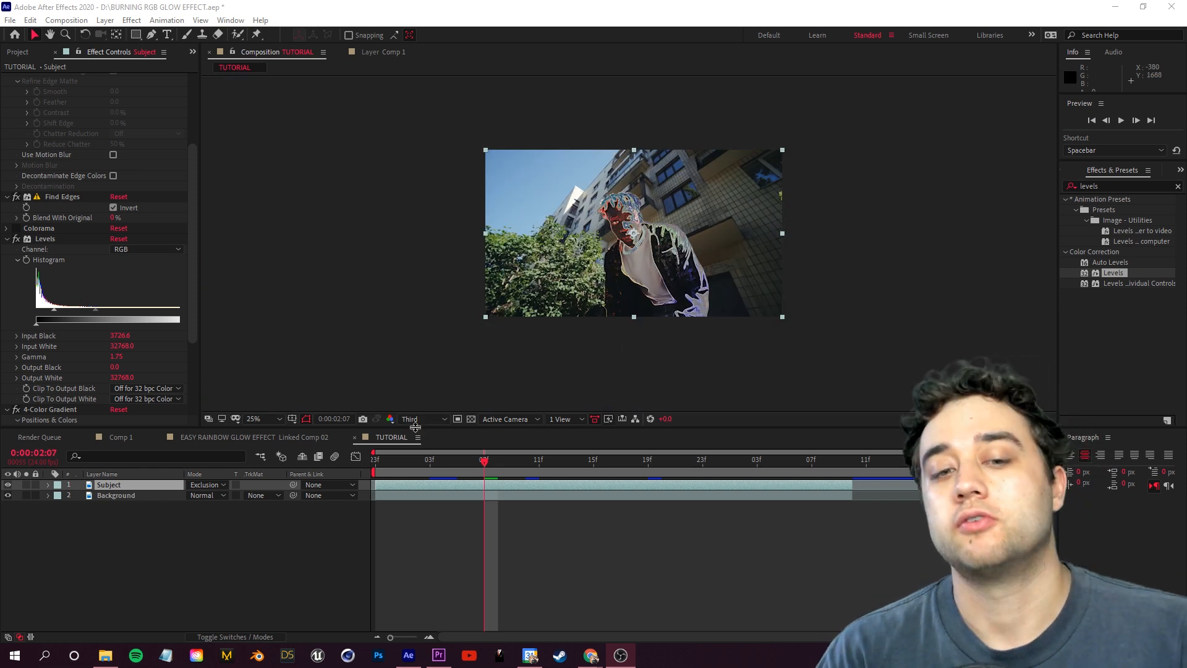
left_click(410, 419)
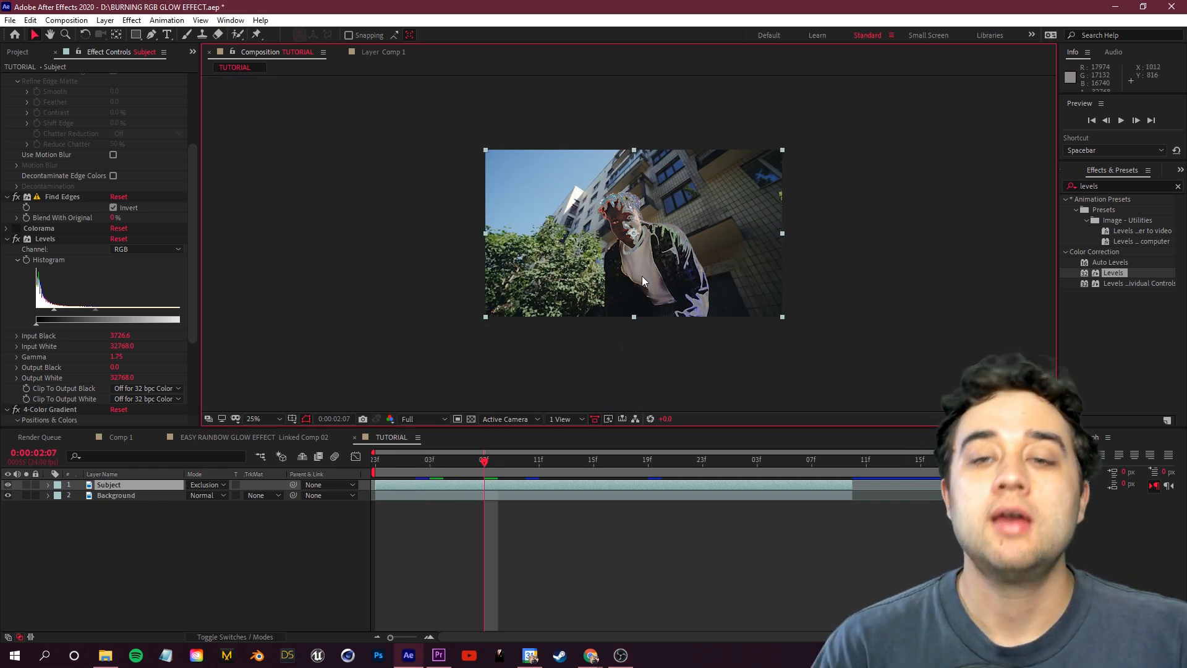
left_click(254, 420)
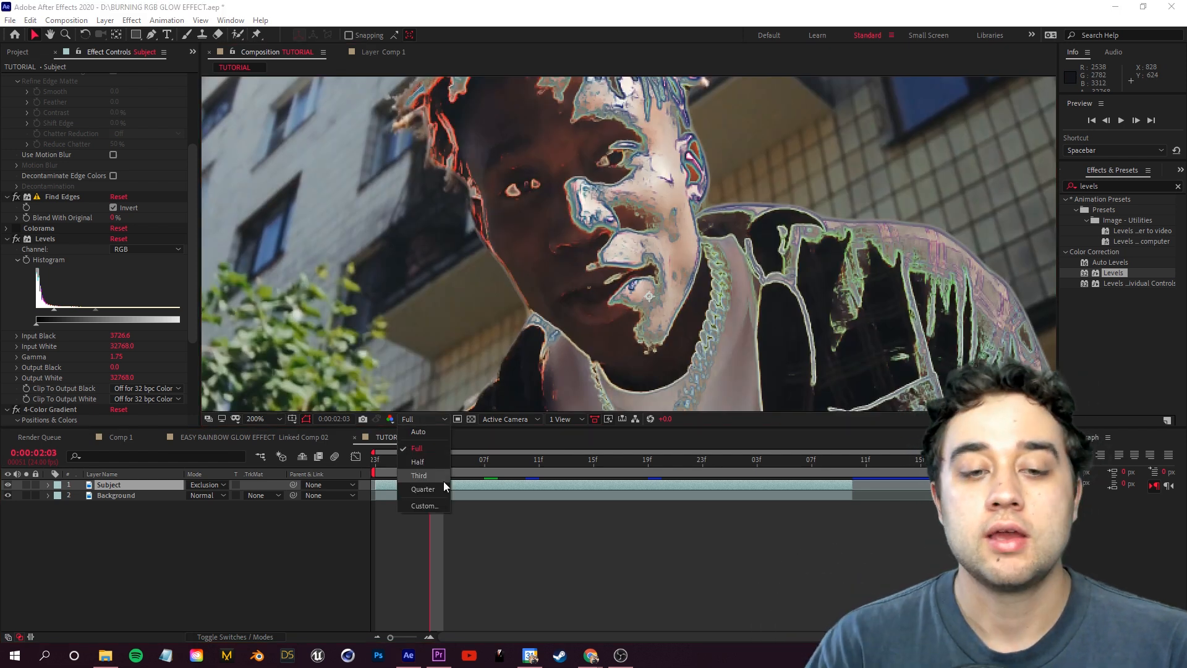
left_click(419, 475)
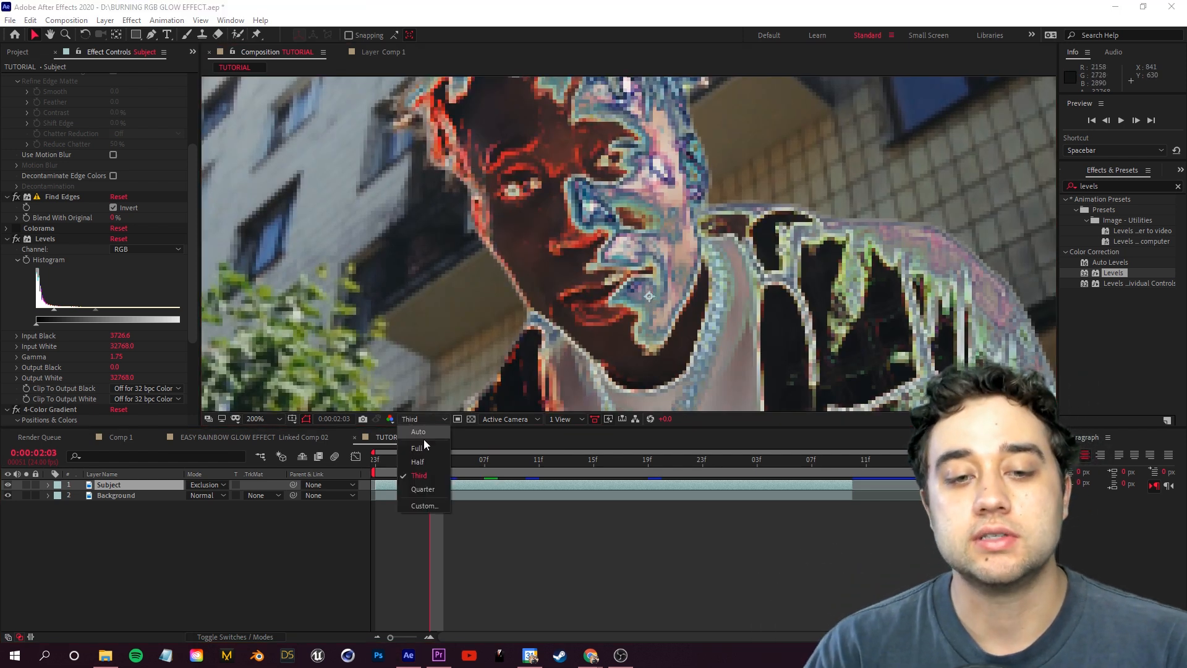
left_click(417, 448)
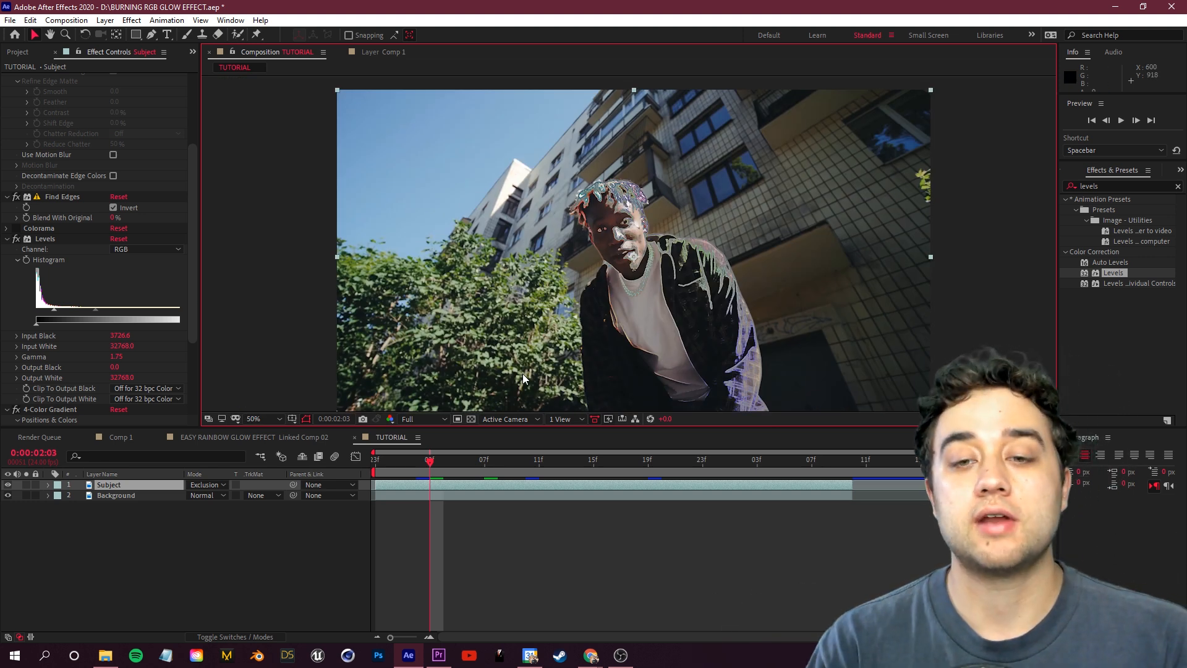
scroll("down", 3)
type("s_glow")
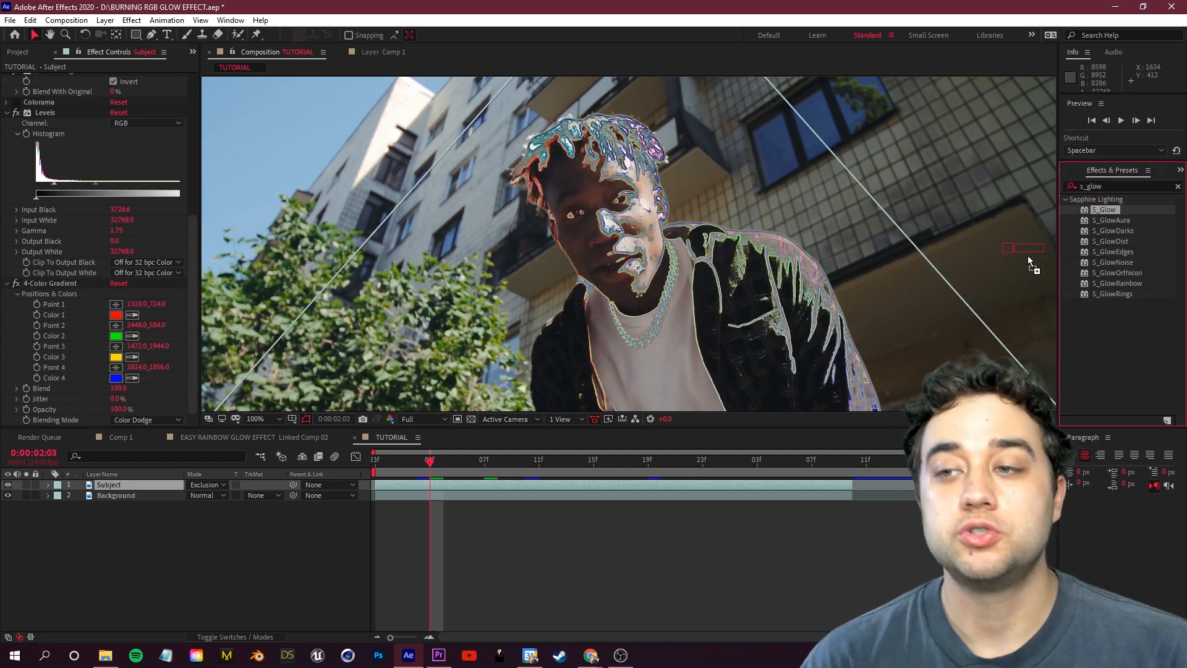
Raise Find Edges Blend With Original to about 58%, test Lighten, and keep Subject on Exclusion
double_click(1104, 209)
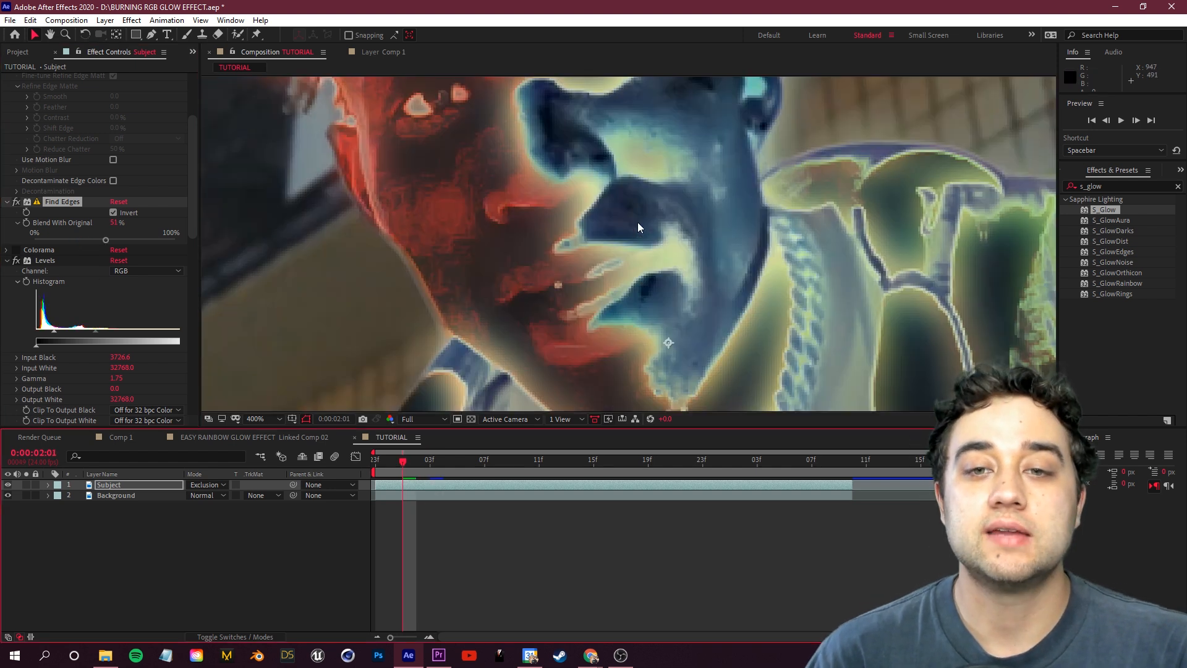
left_click(255, 419)
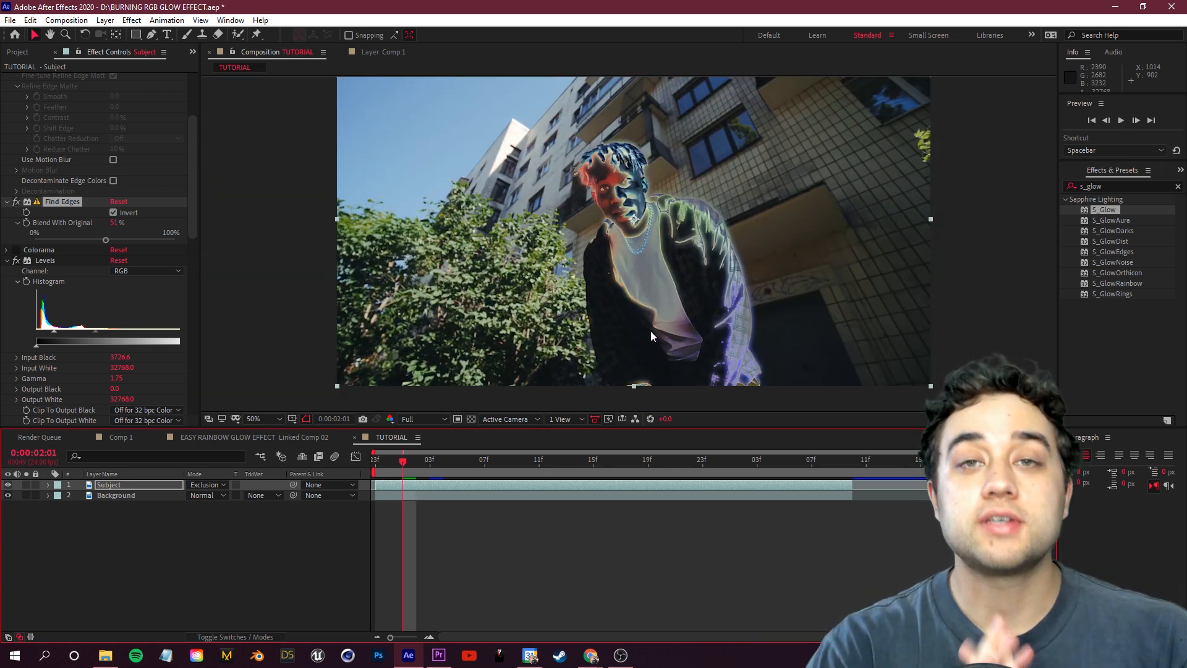
mouse_move(187, 491)
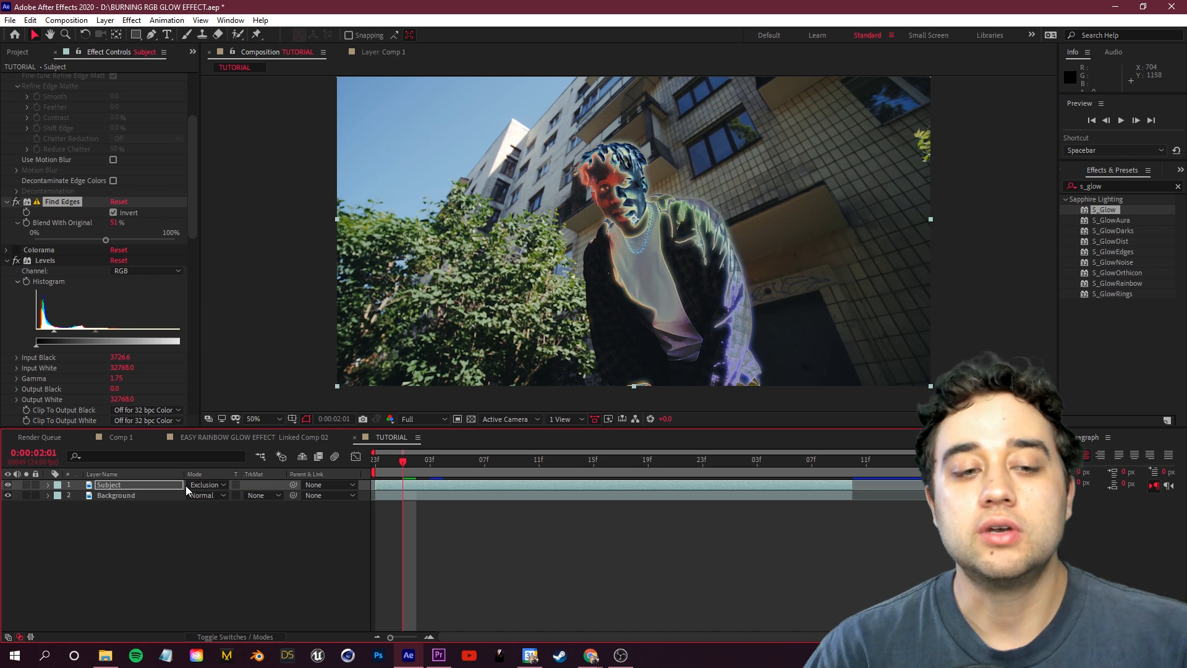
left_click(204, 484)
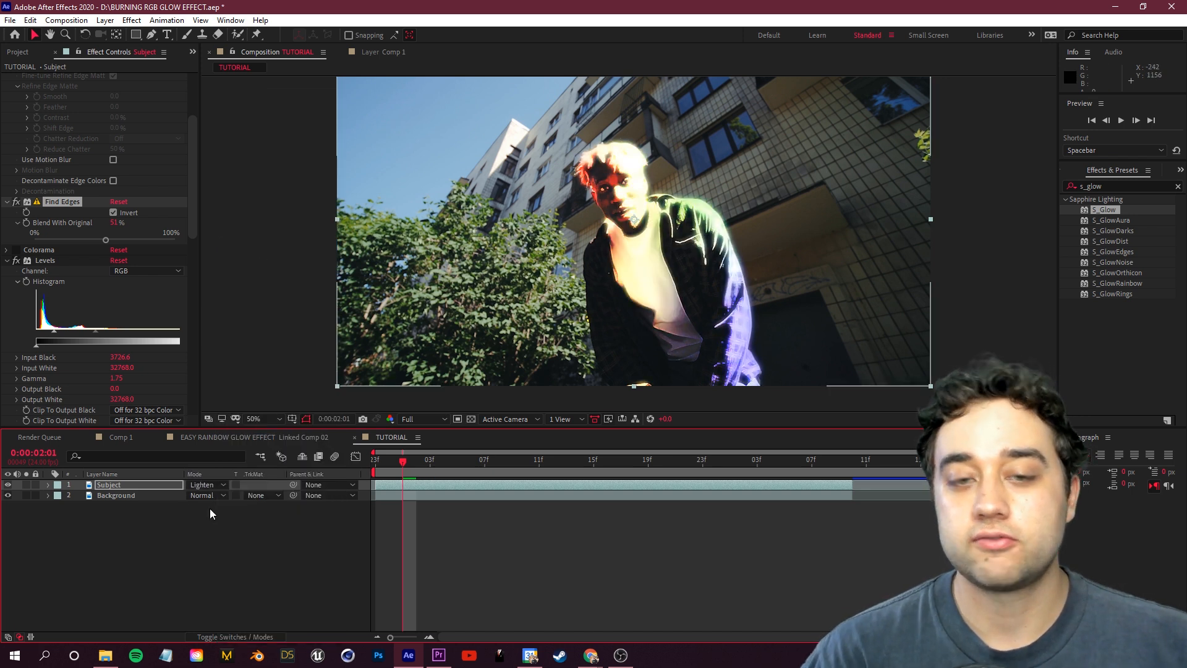
left_click(204, 484)
type("curves")
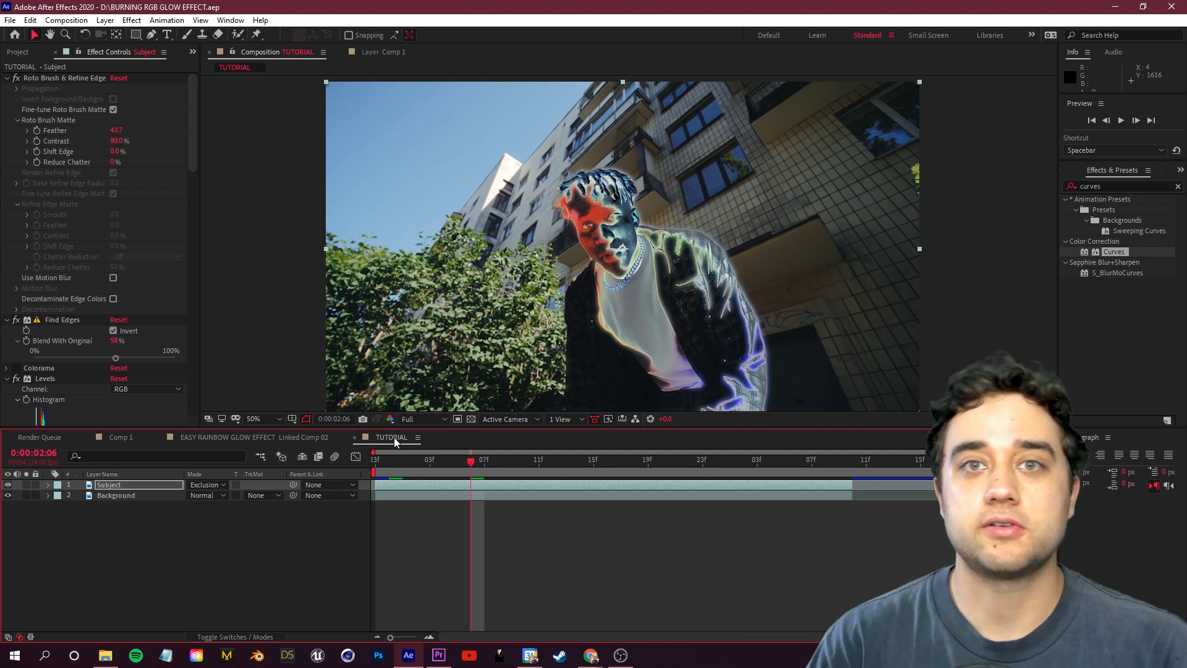
Duplicate the Subject layer and make the lower copy a Normal-blended 'clone back' with only Roto Brush
left_click(110, 485)
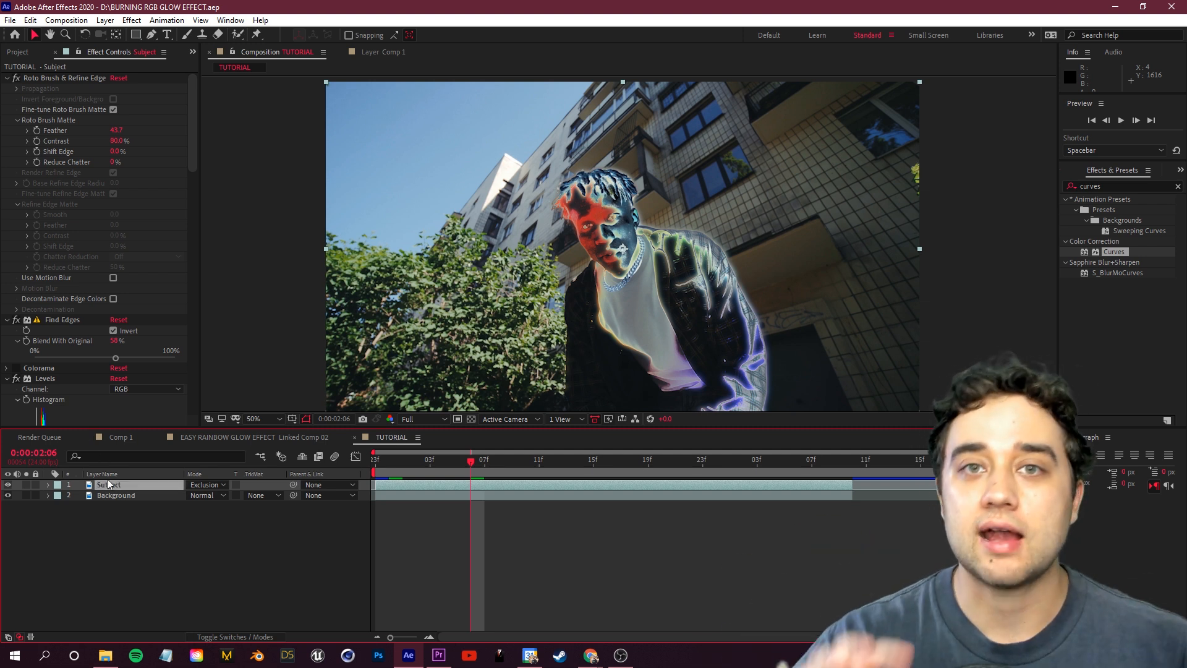
mouse_move(110, 485)
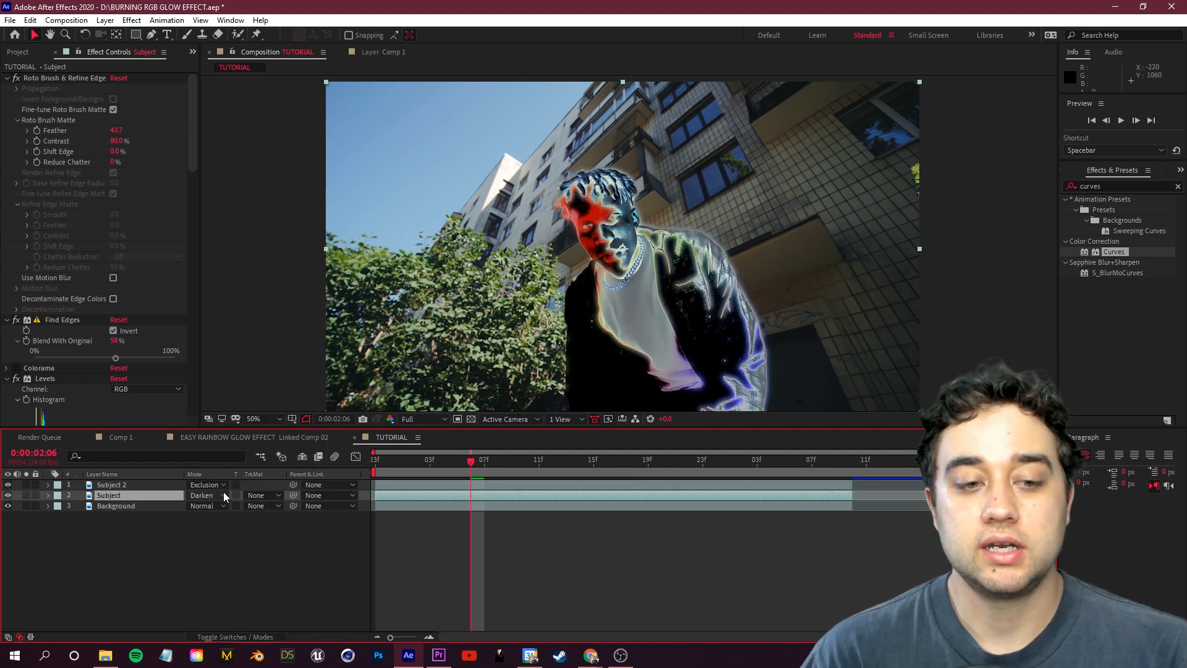
left_click(204, 495)
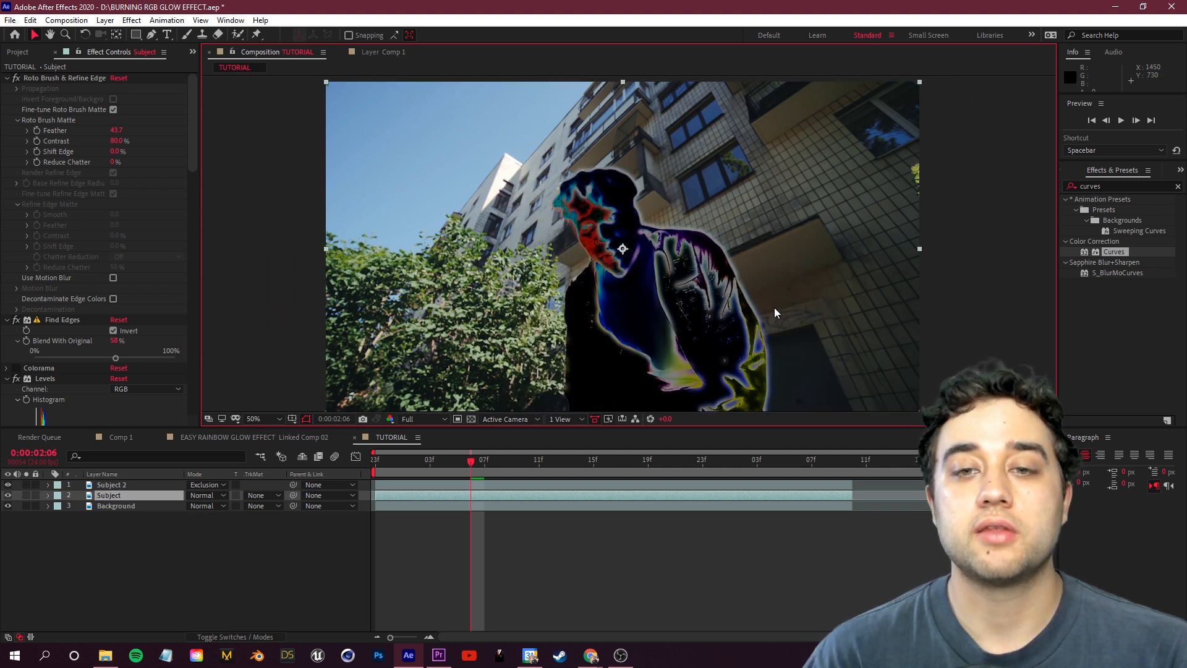
left_click(7, 99)
type("turbulent")
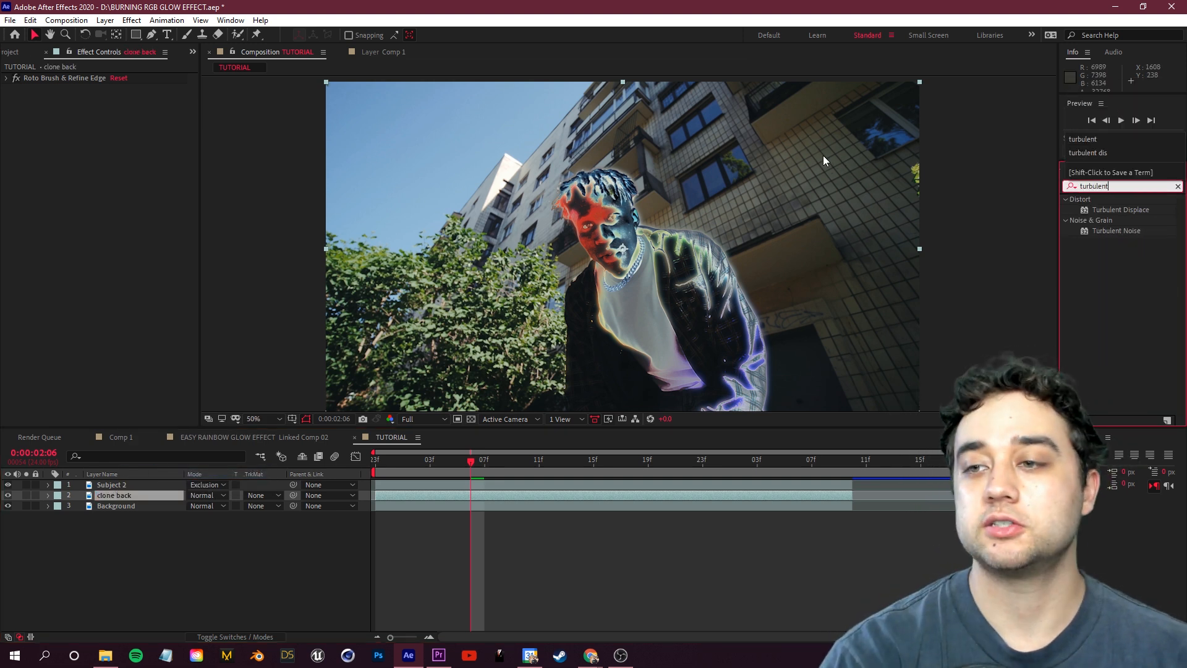
Apply Turbulent Displace to clone back and move Subject 2's glow effects onto it
double_click(1121, 211)
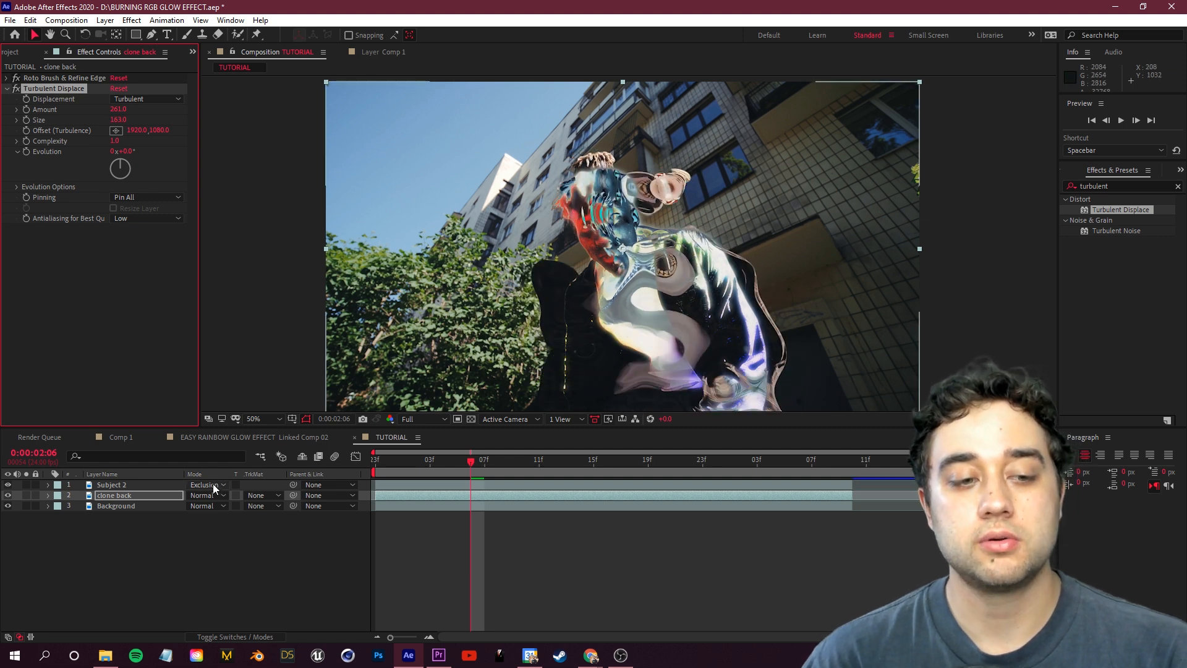
left_click(112, 484)
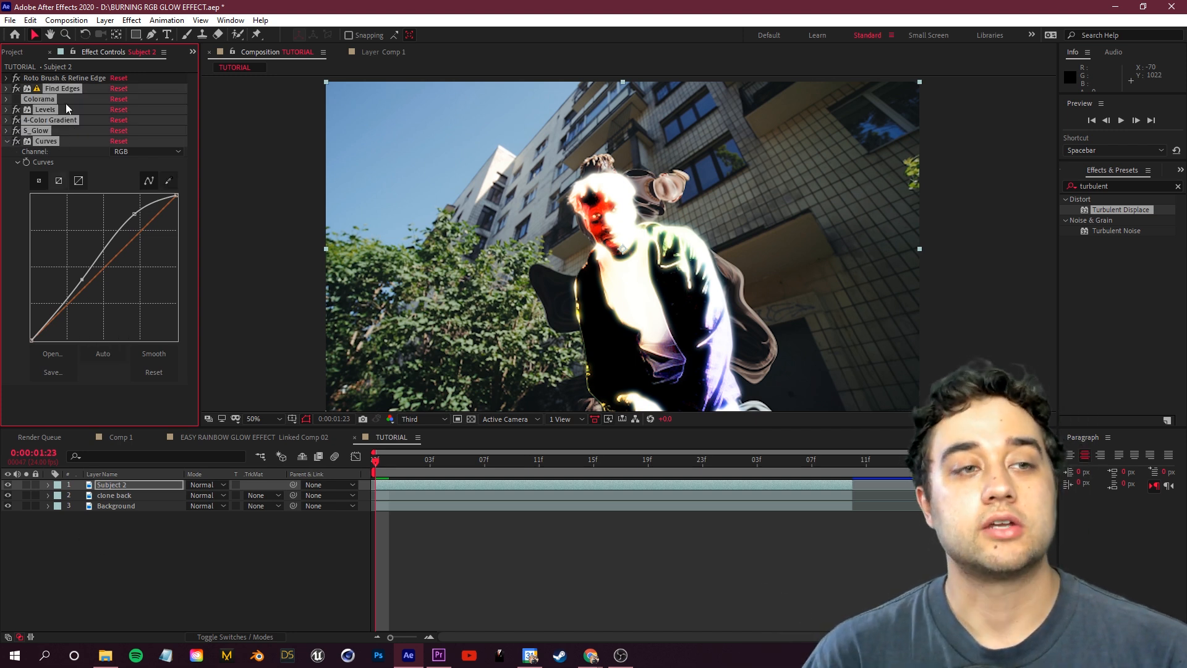
left_click(114, 495)
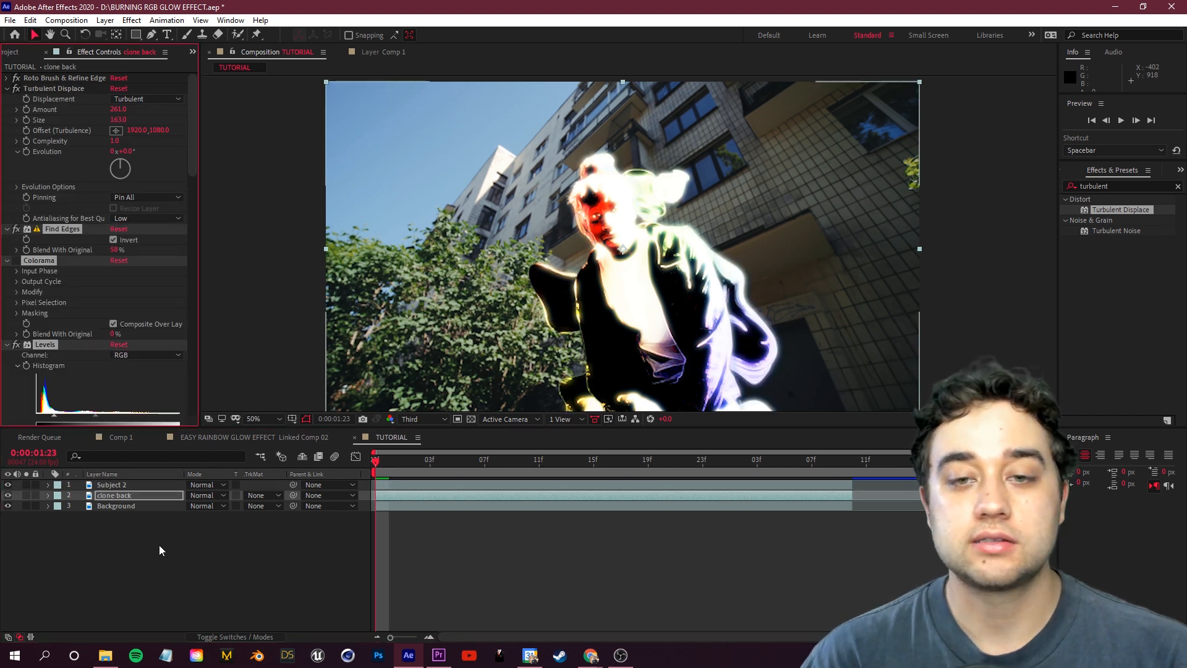
left_click(111, 485)
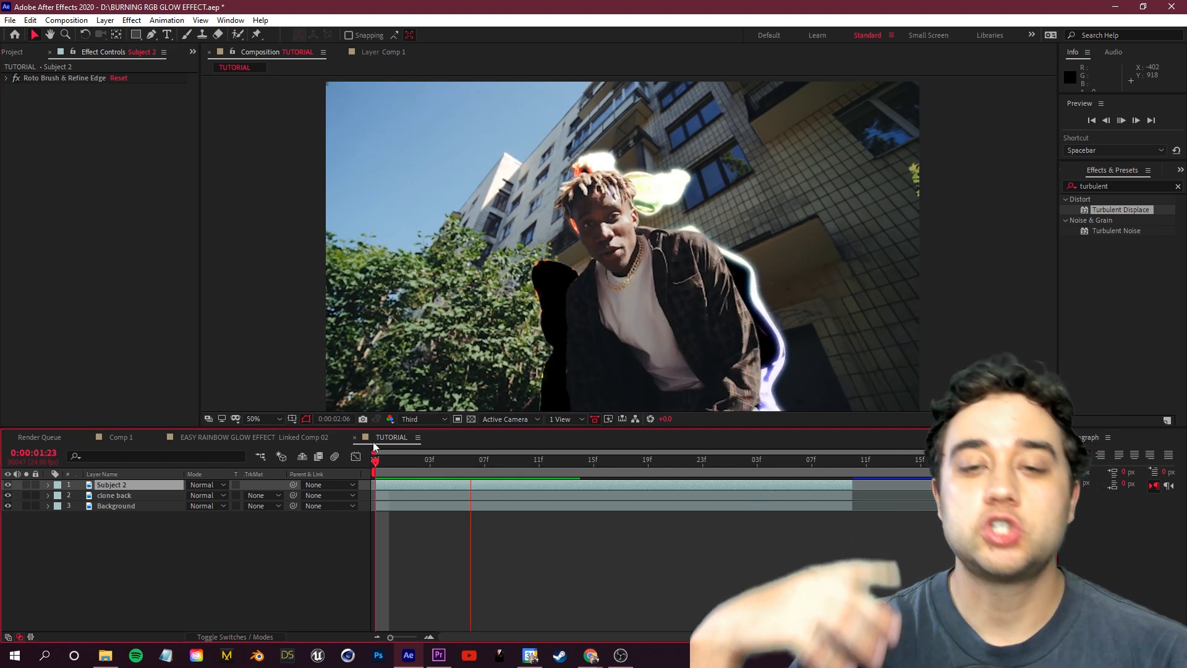
Scrub through the clip to review the result and select the clone back layer
left_click(566, 460)
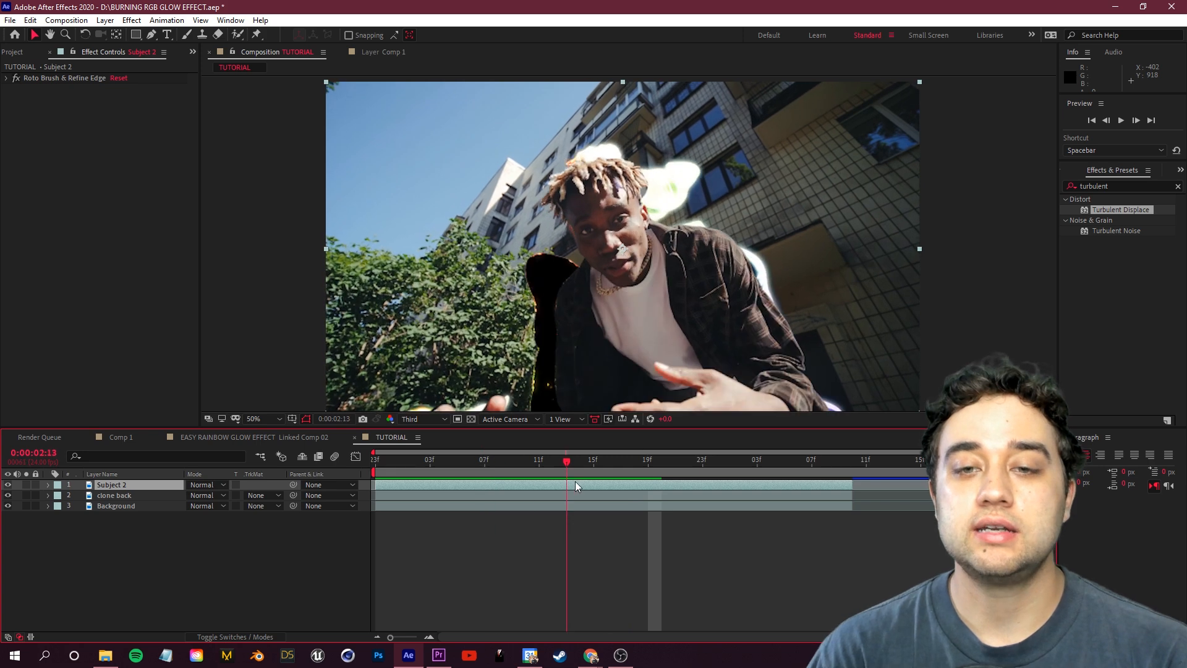
left_click(675, 460)
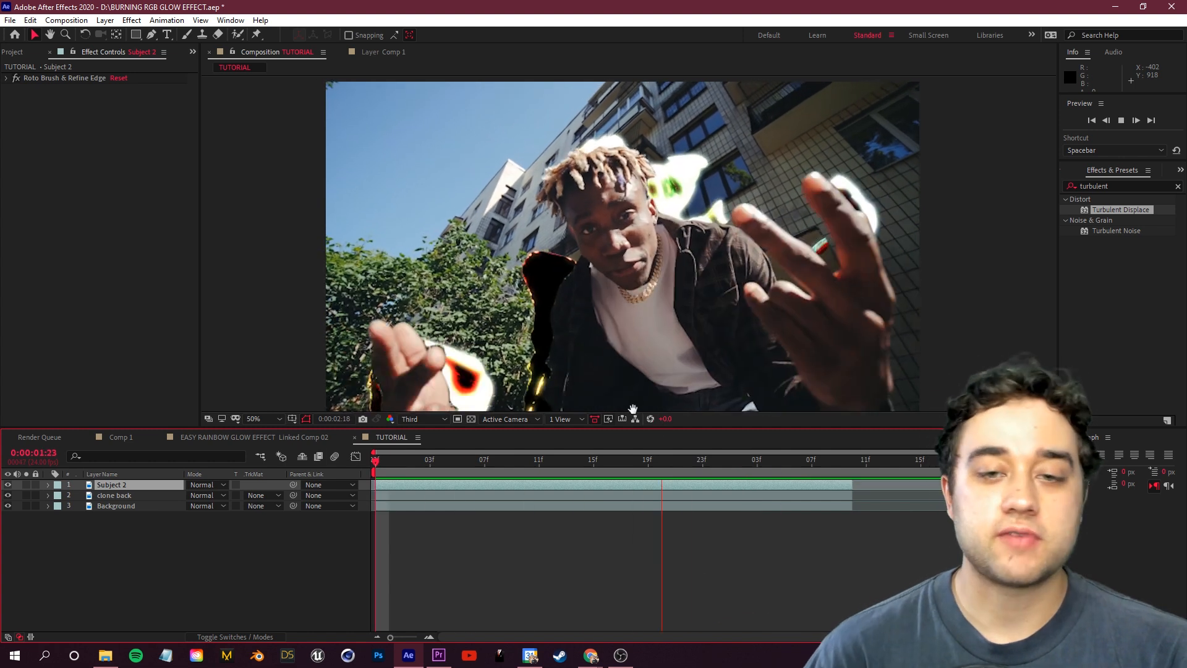
left_click(114, 494)
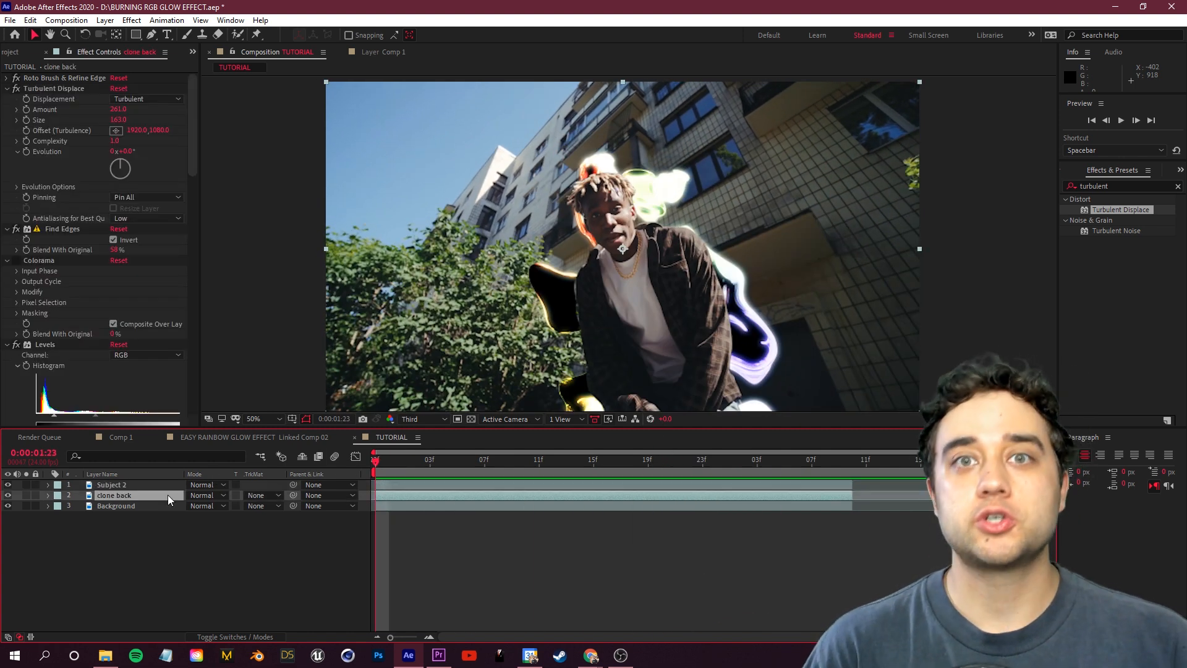
left_click(54, 89)
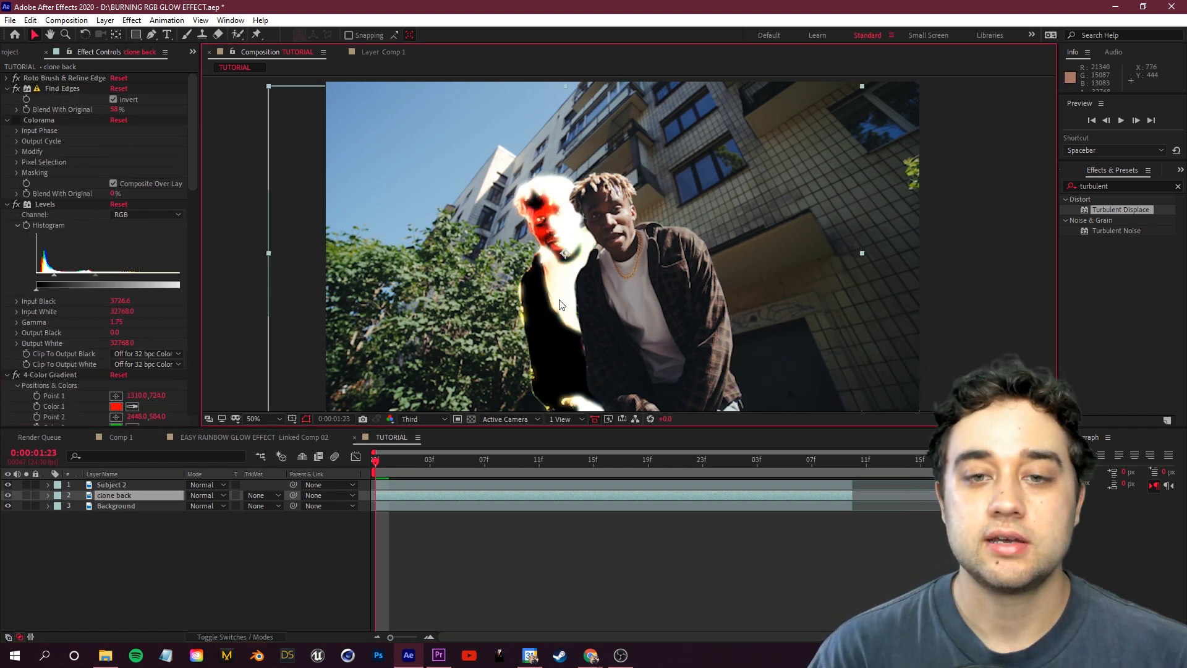
Try Glitchify on clone back, undo it, and return Subject 2 to Exclusion blending
left_click(112, 484)
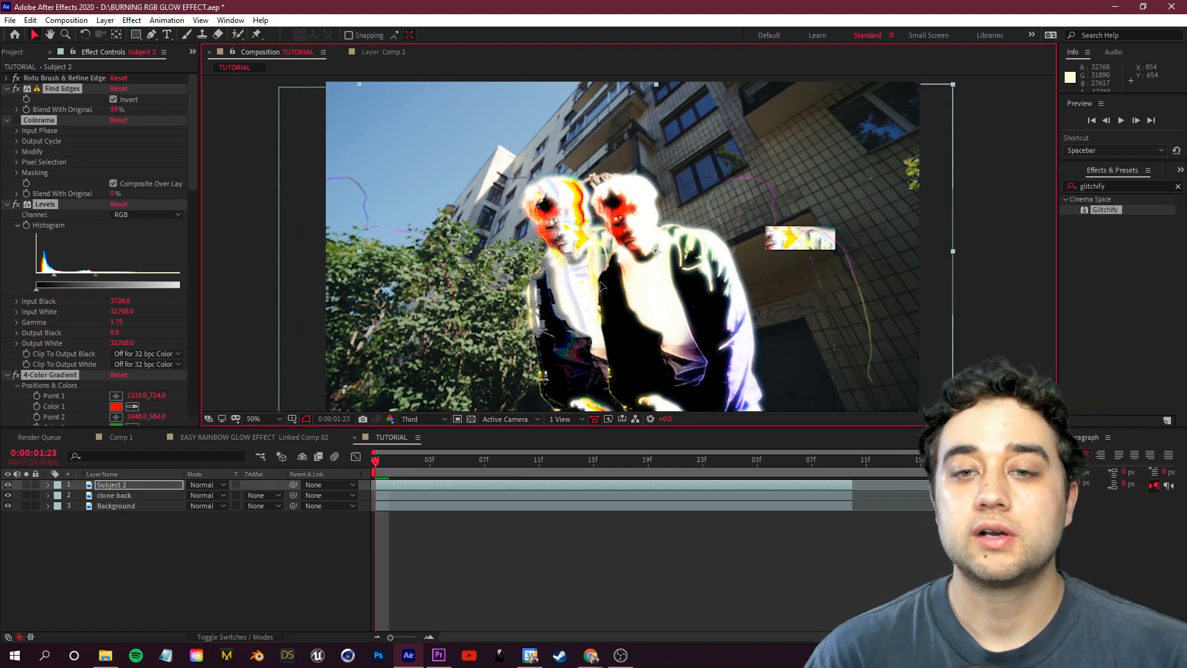
left_click(113, 495)
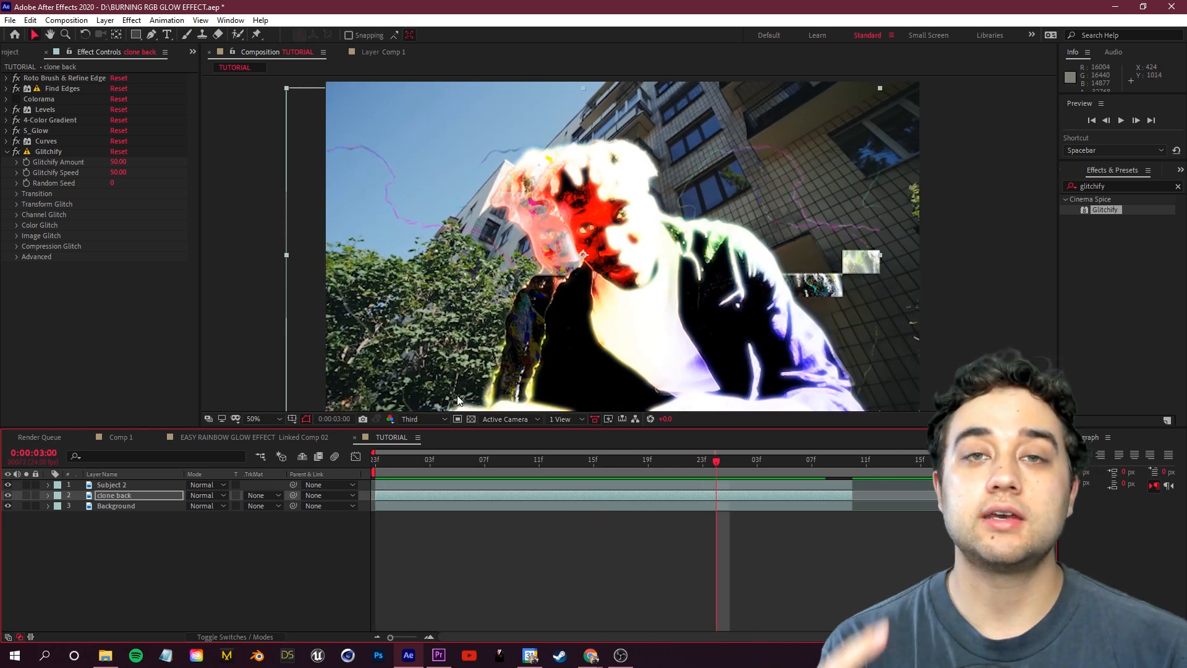
left_click(374, 460)
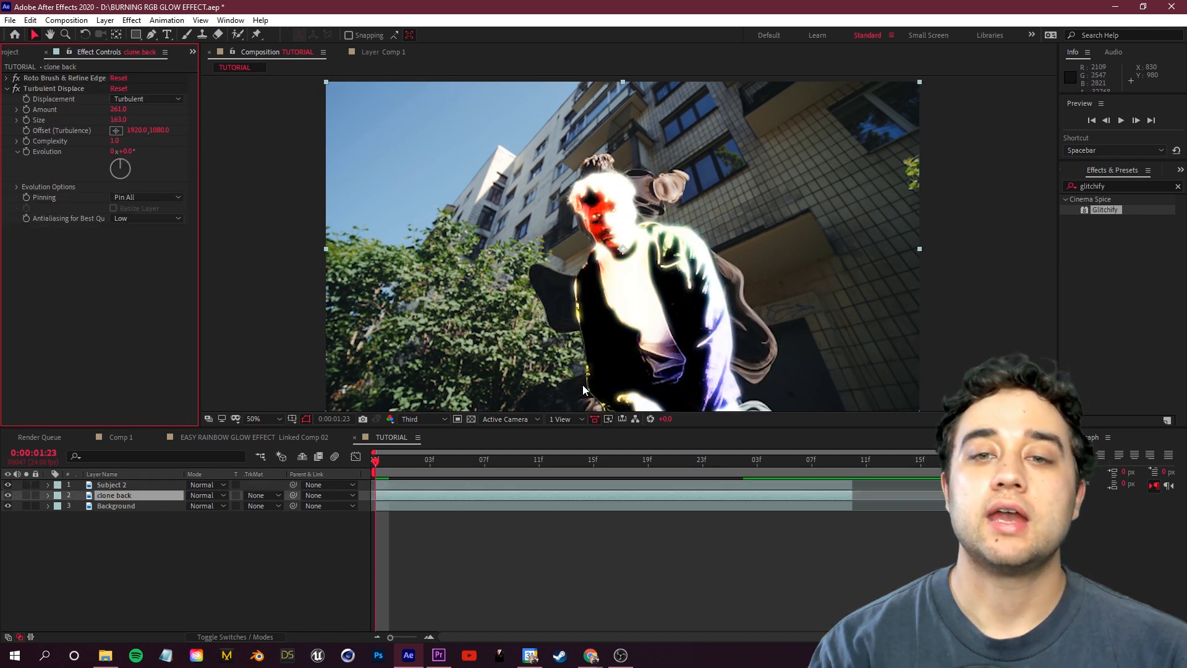
left_click(112, 484)
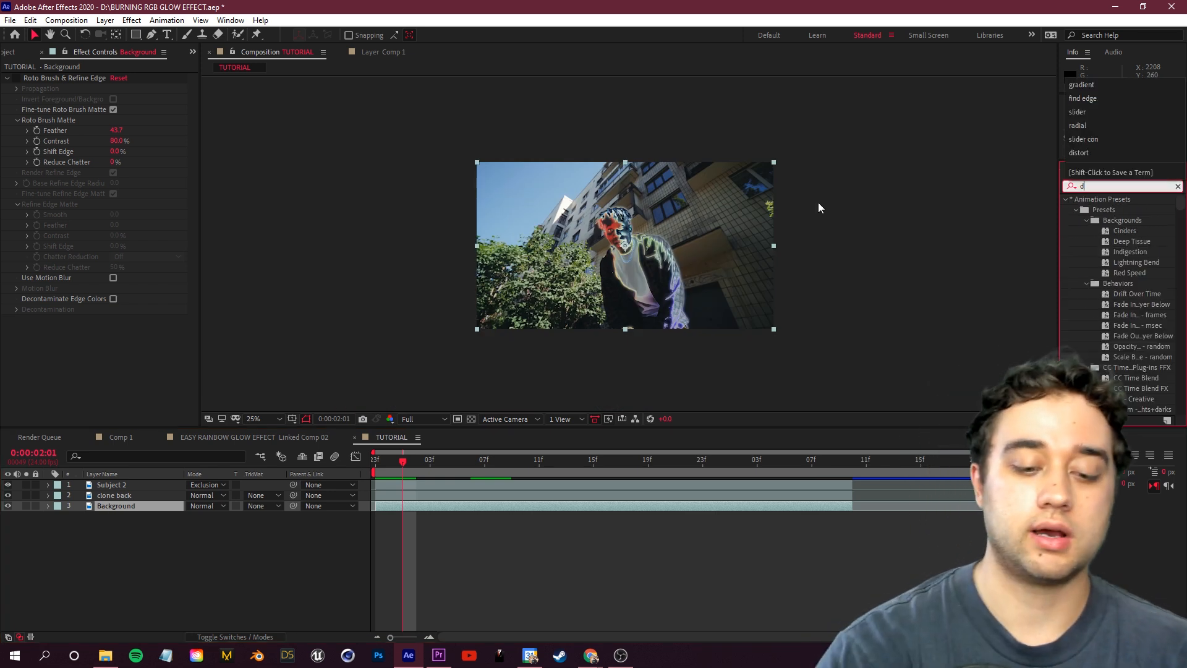
Apply S_DistortChroma to the Background and lower its Blur Lens and Warp Red amounts
type("distort")
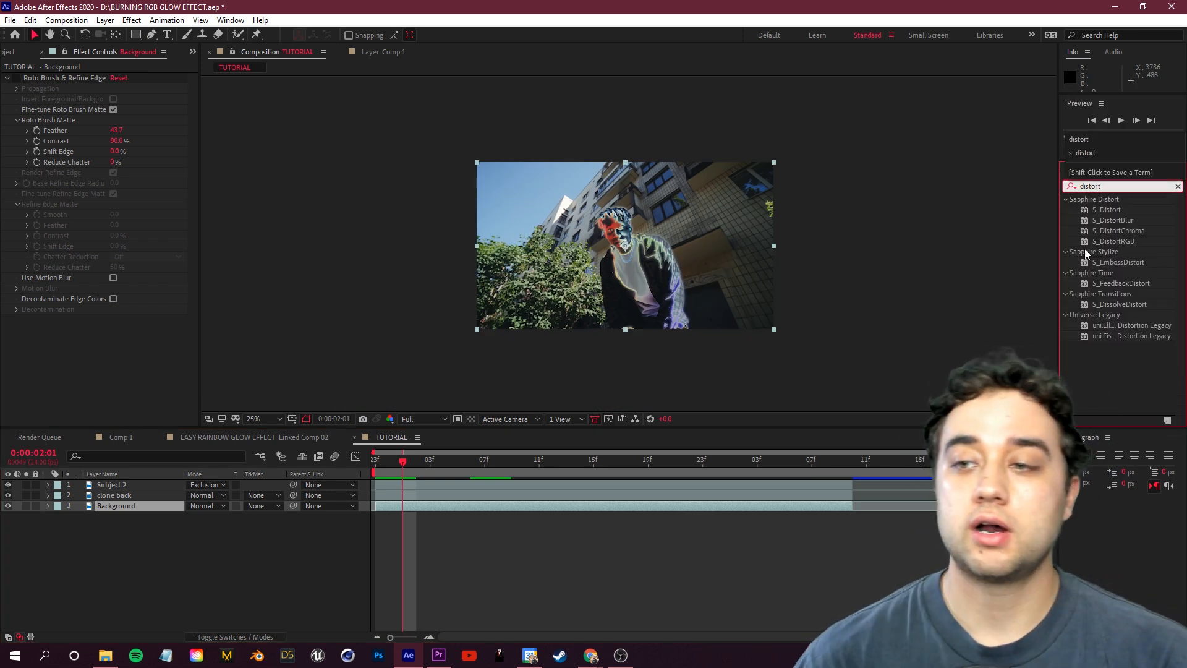
double_click(1119, 230)
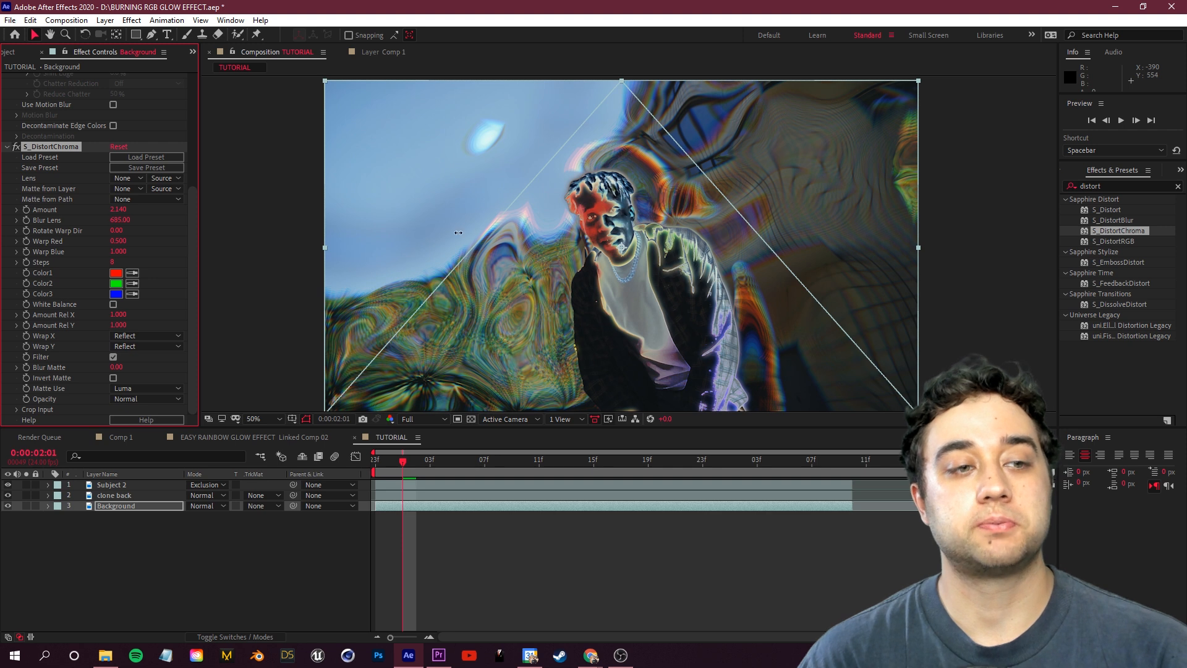
mouse_move(370, 468)
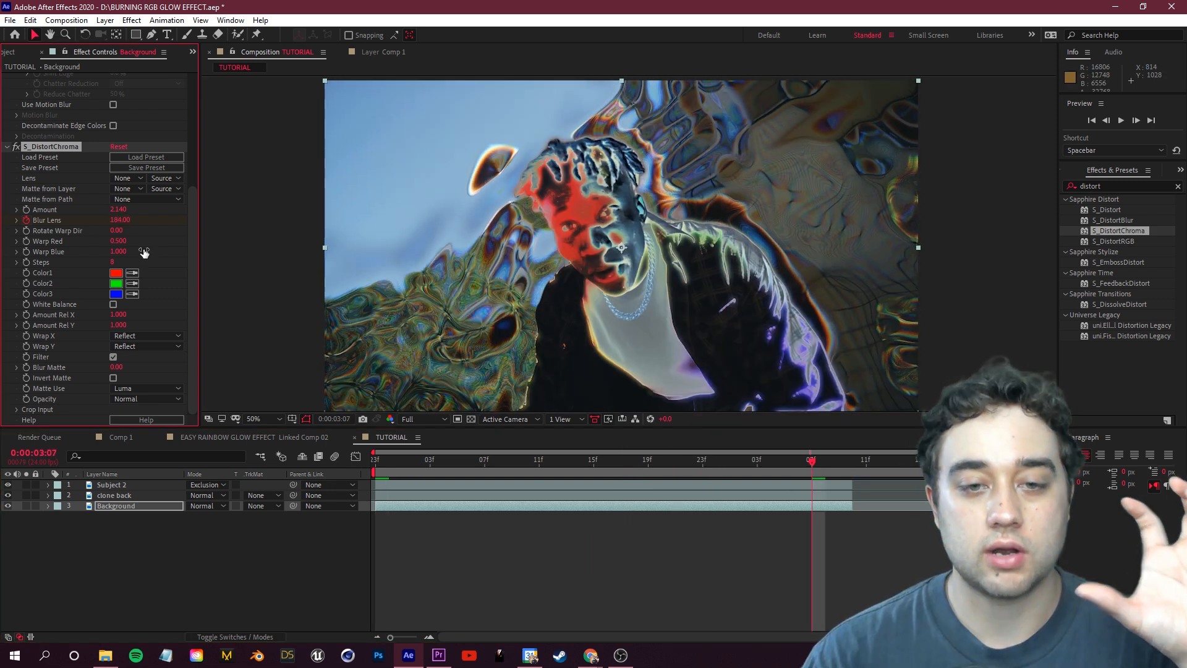
left_click(111, 484)
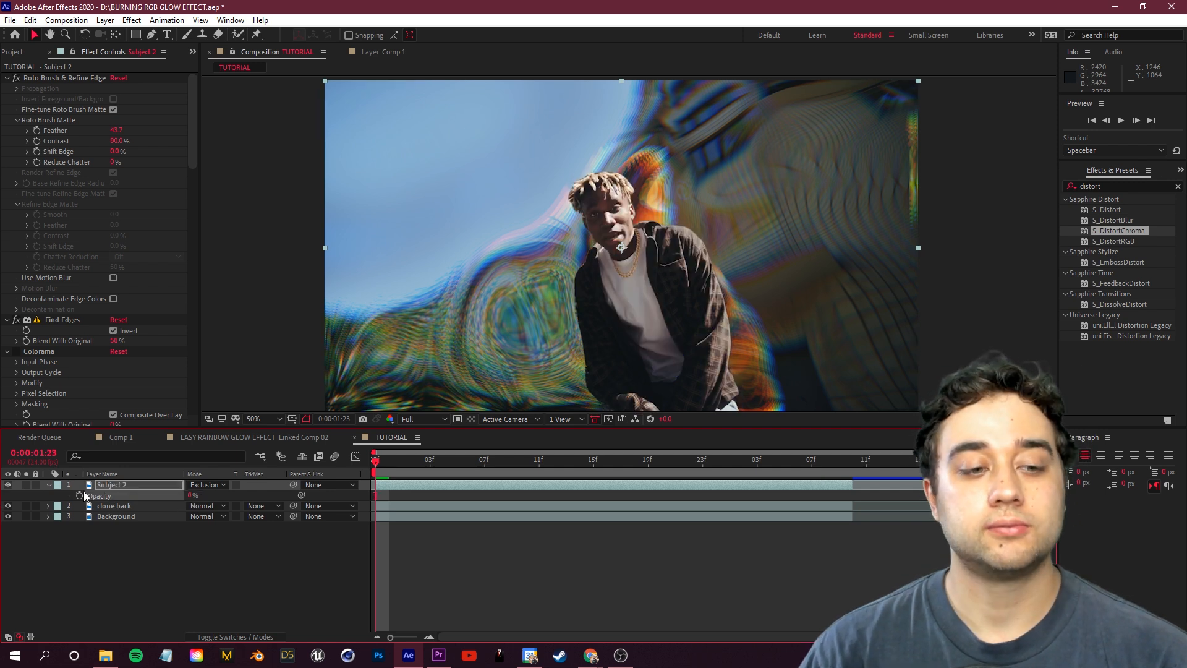
Keyframe Subject 2's opacity from 0% to 100% and scrub to check the fade-in
left_click(79, 494)
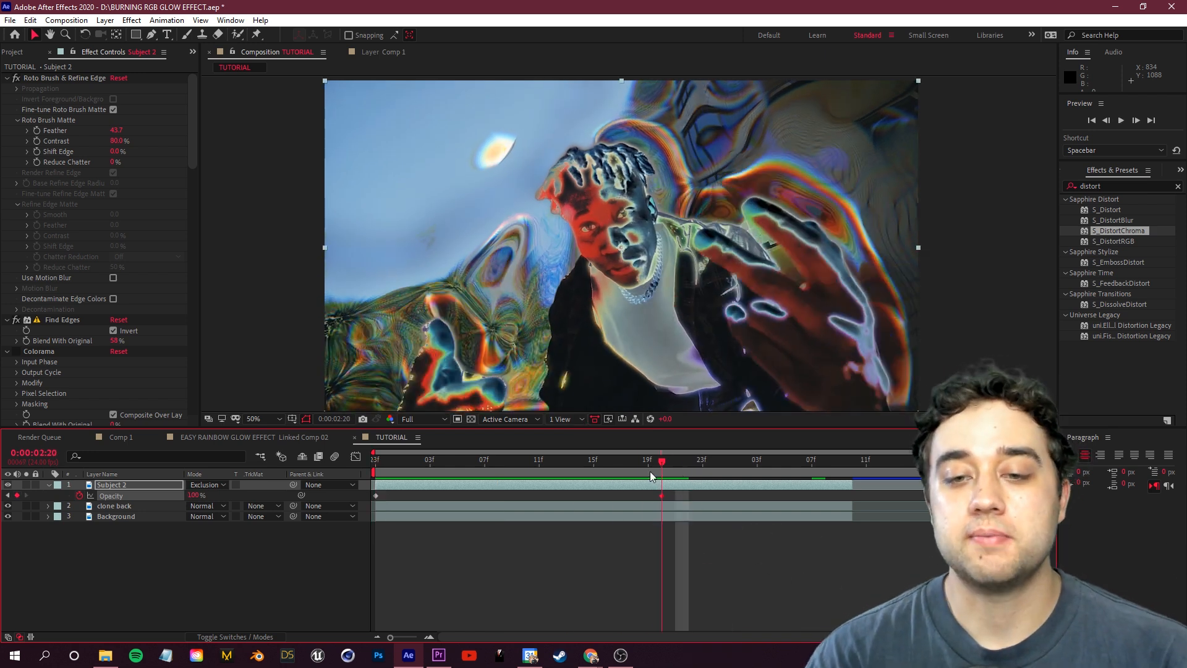
left_click(539, 460)
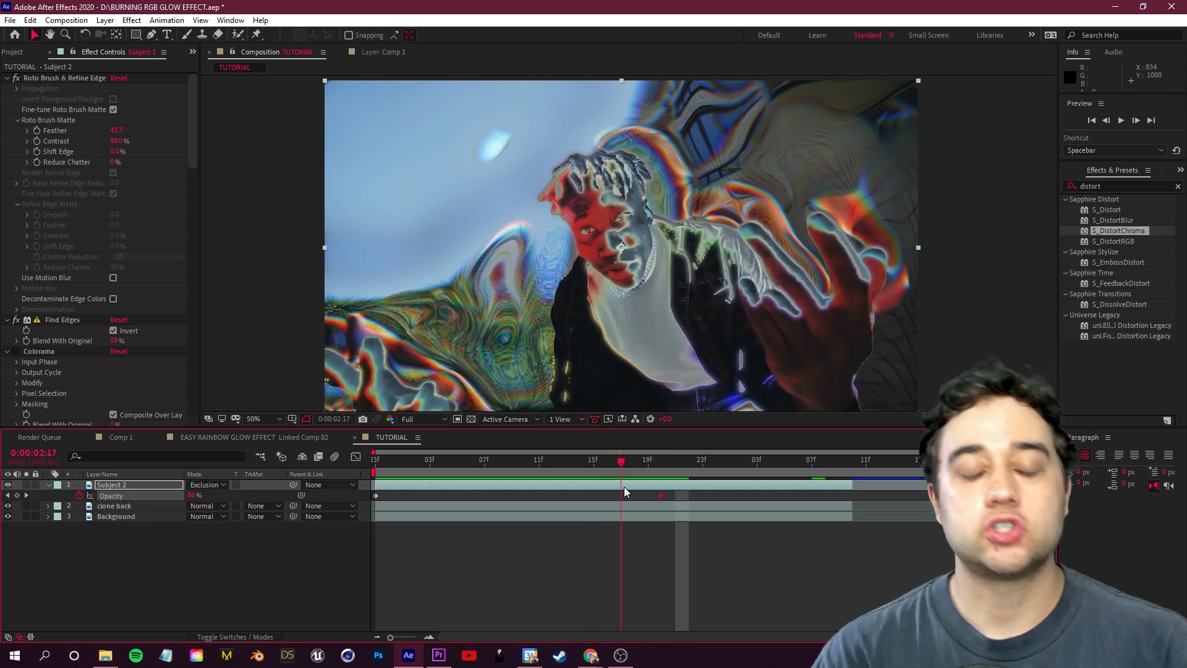
left_click(634, 460)
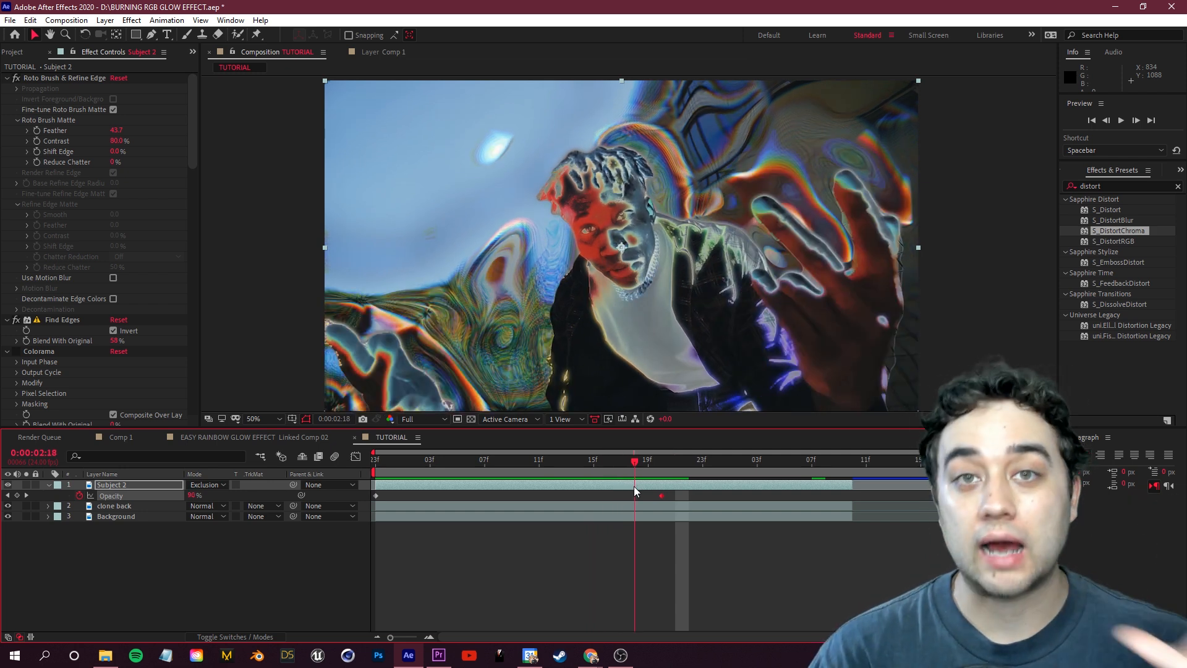